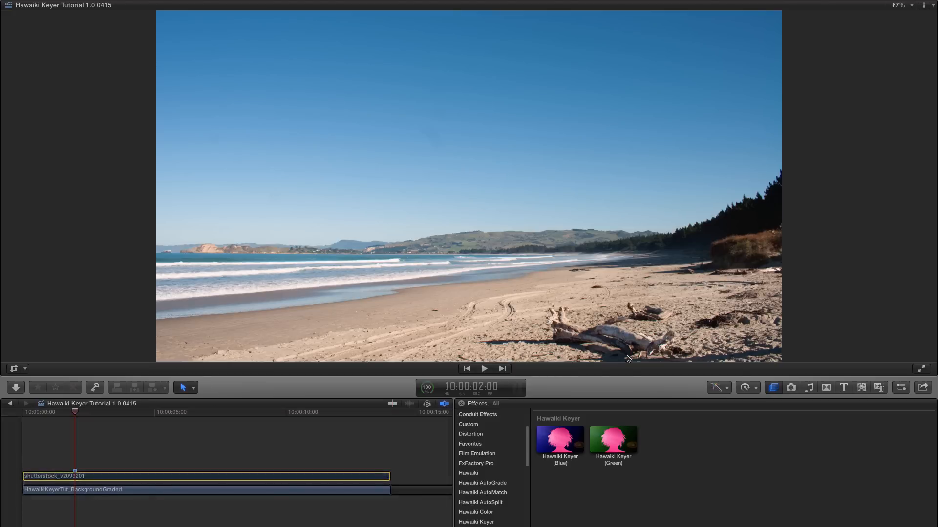
Step: Select the woman's green-screen clip in the timeline to receive the Hawaiki Keyer
left_click(84, 476)
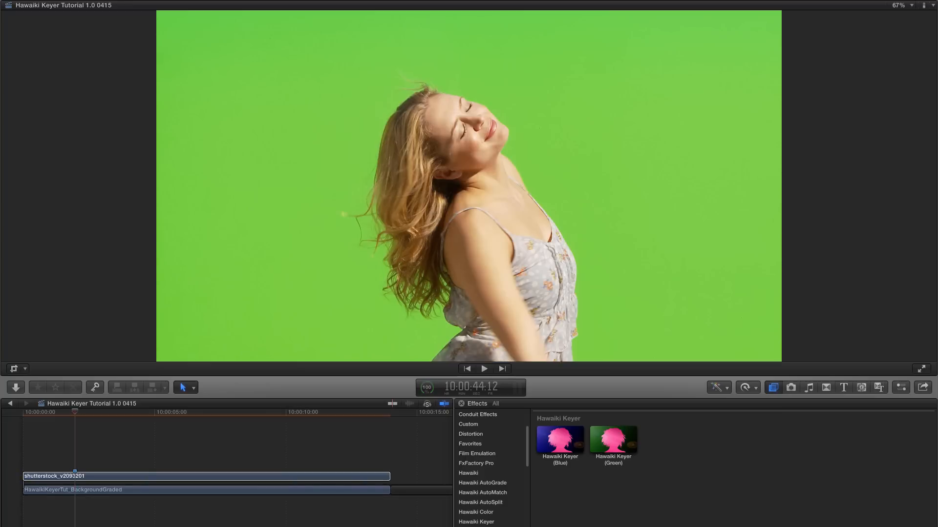
mouse_move(671, 453)
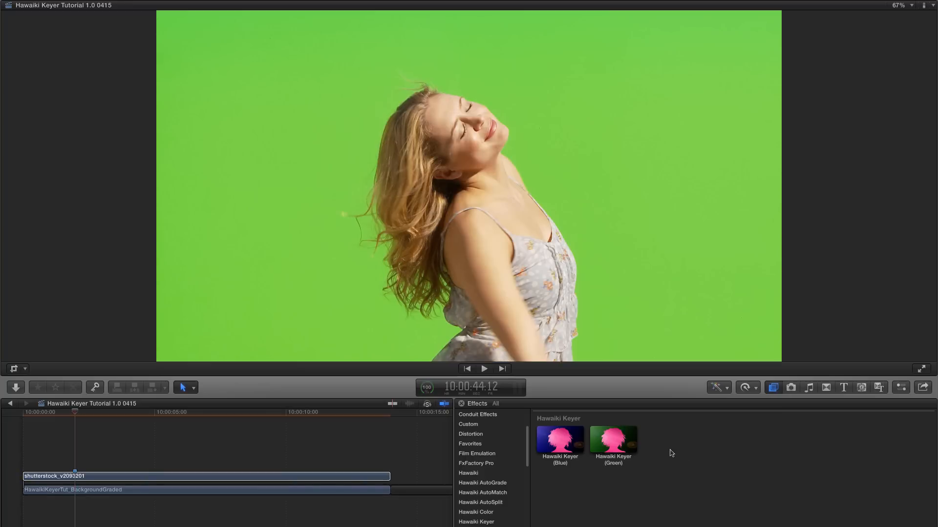
mouse_move(481, 525)
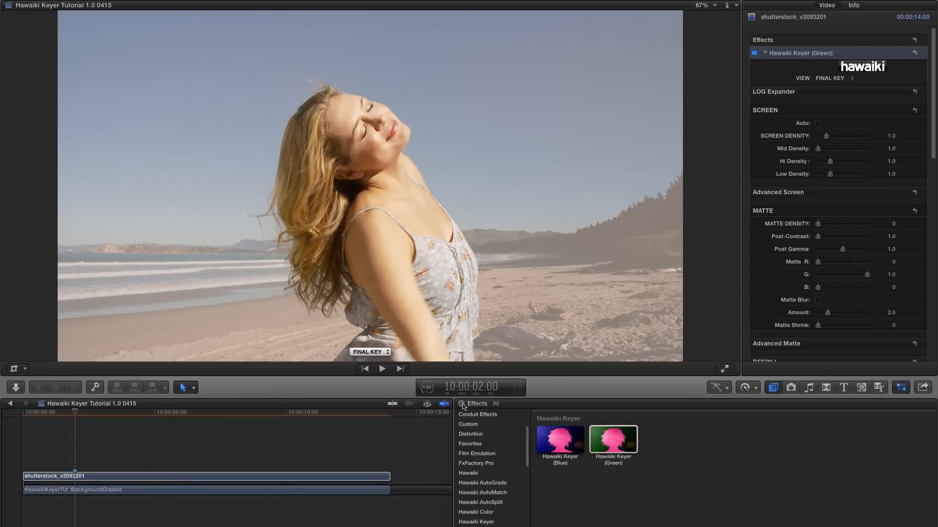
Step: Close the Effects browser and set the Hawaiki Keyer VIEW to Analysis
left_click(460, 404)
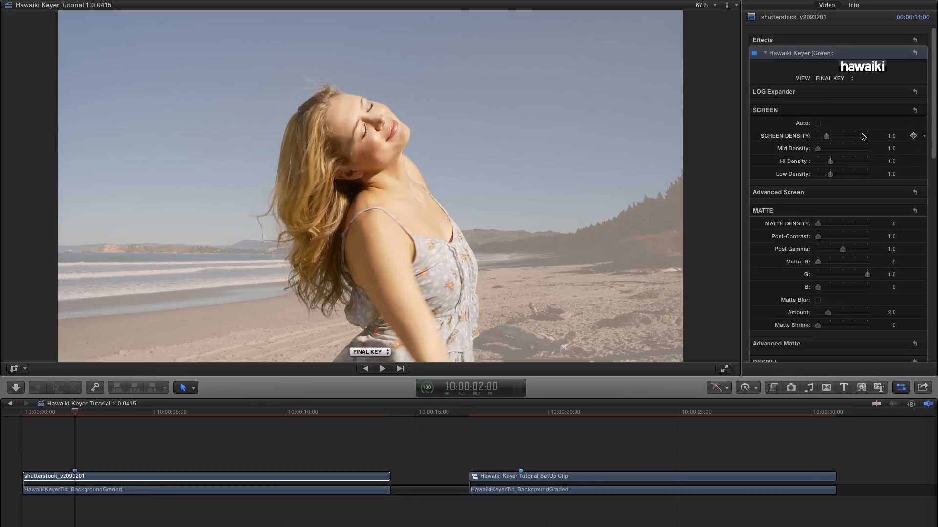
mouse_move(377, 69)
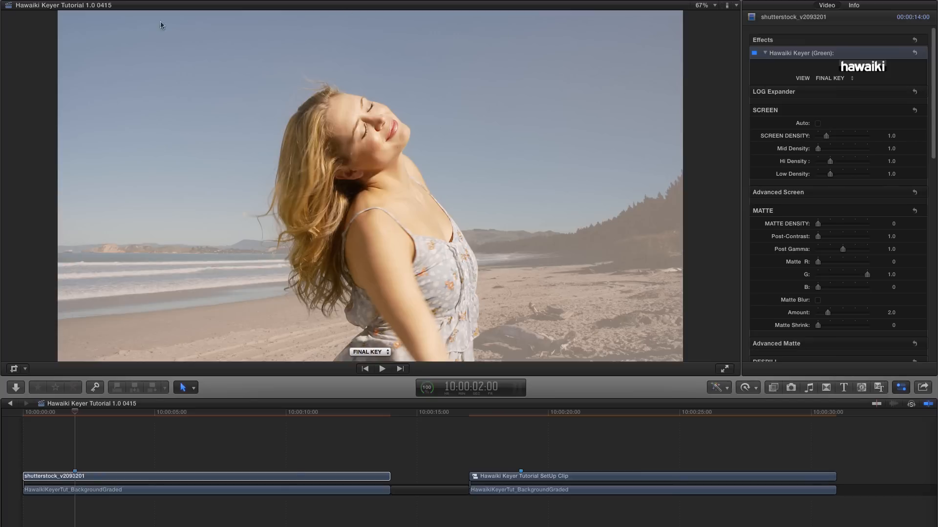
mouse_move(137, 28)
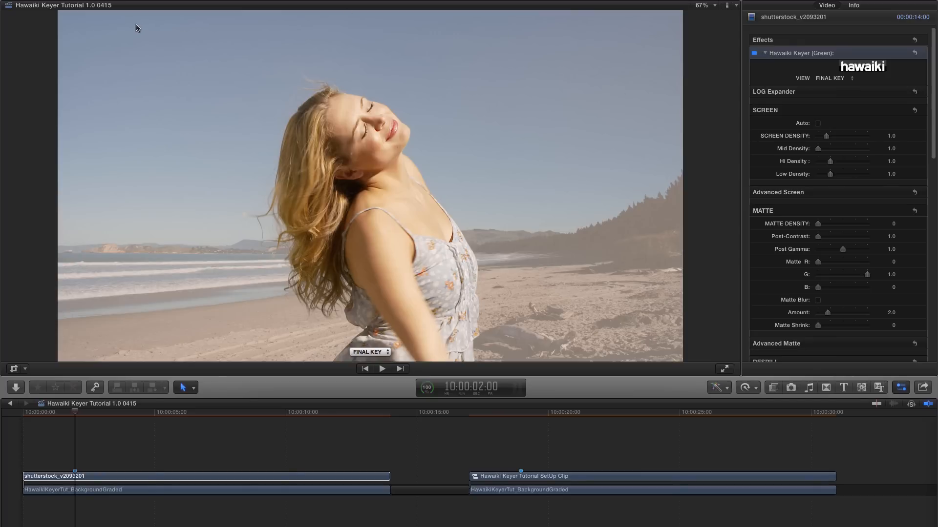
mouse_move(363, 50)
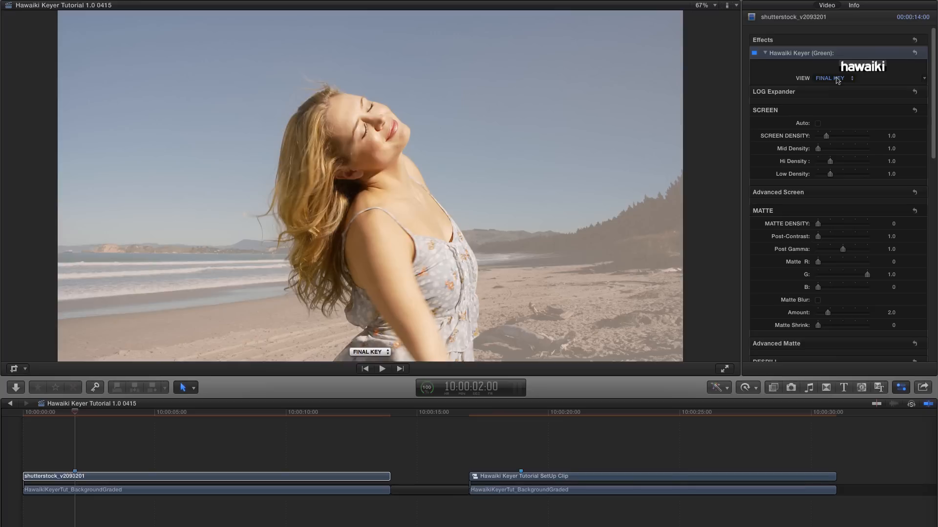
left_click(830, 78)
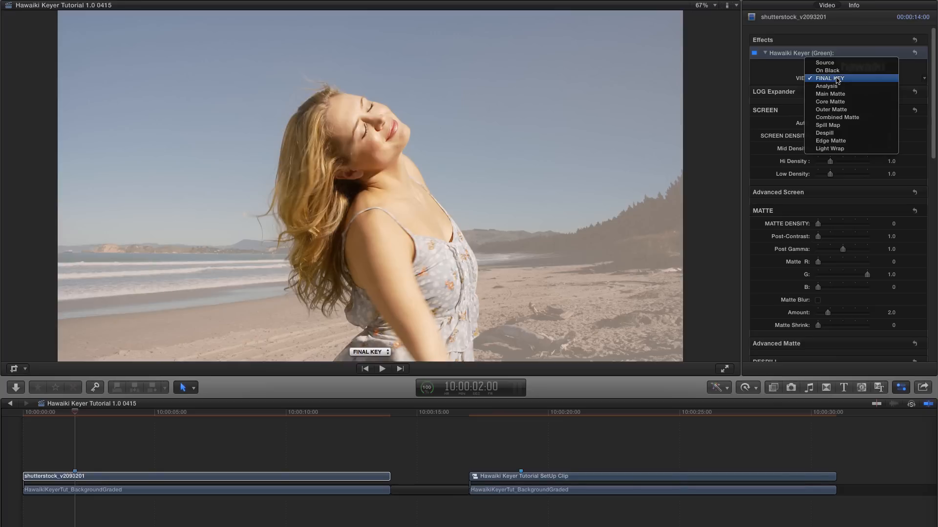
mouse_move(828, 86)
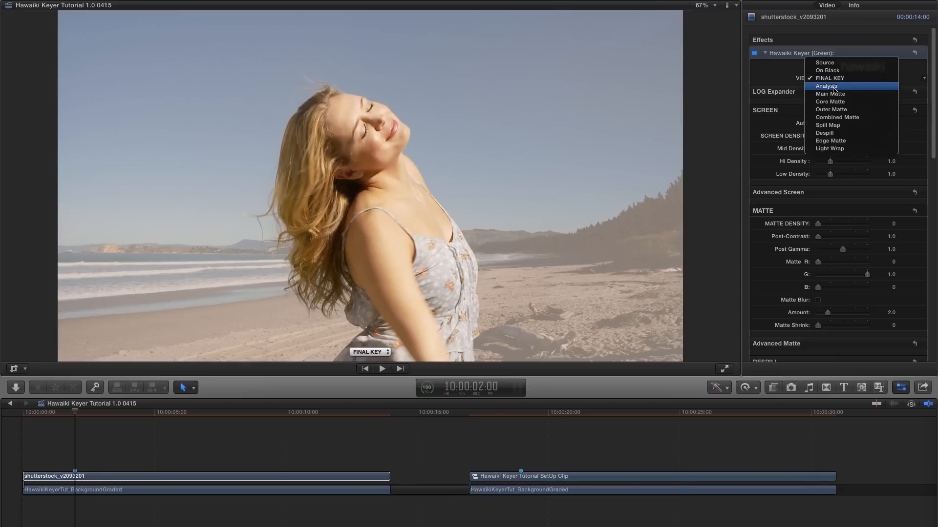
left_click(826, 86)
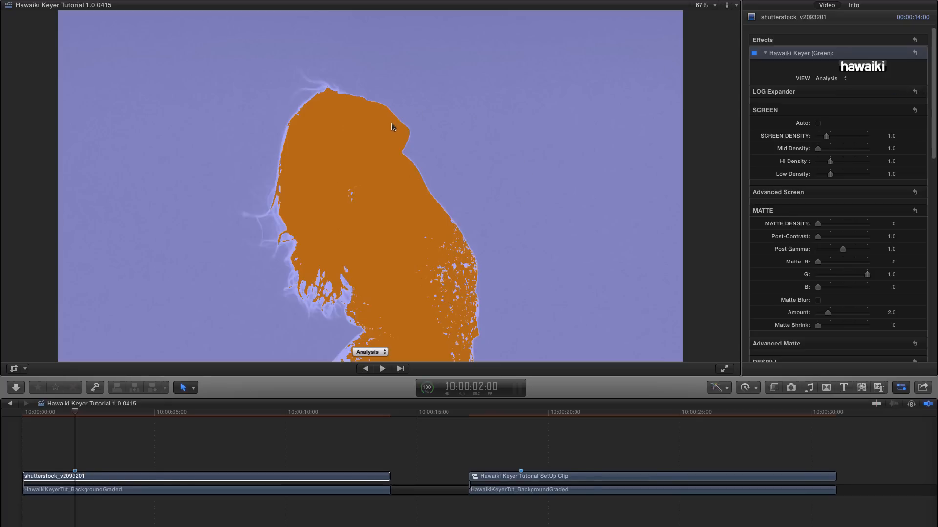
mouse_move(371, 128)
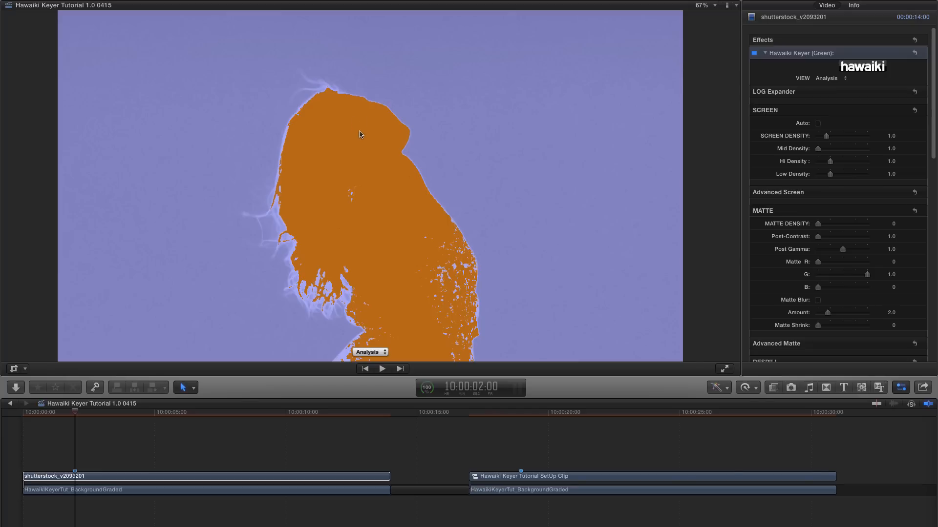
mouse_move(359, 138)
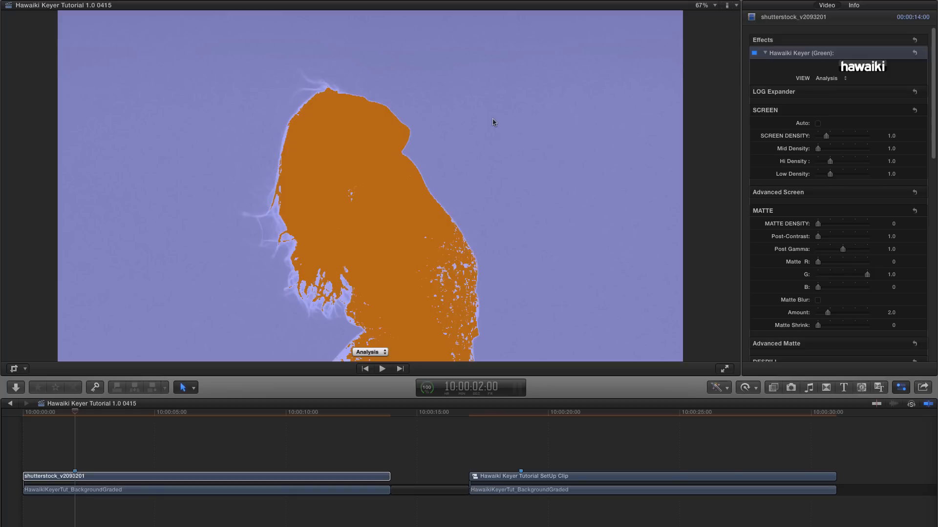
mouse_move(495, 86)
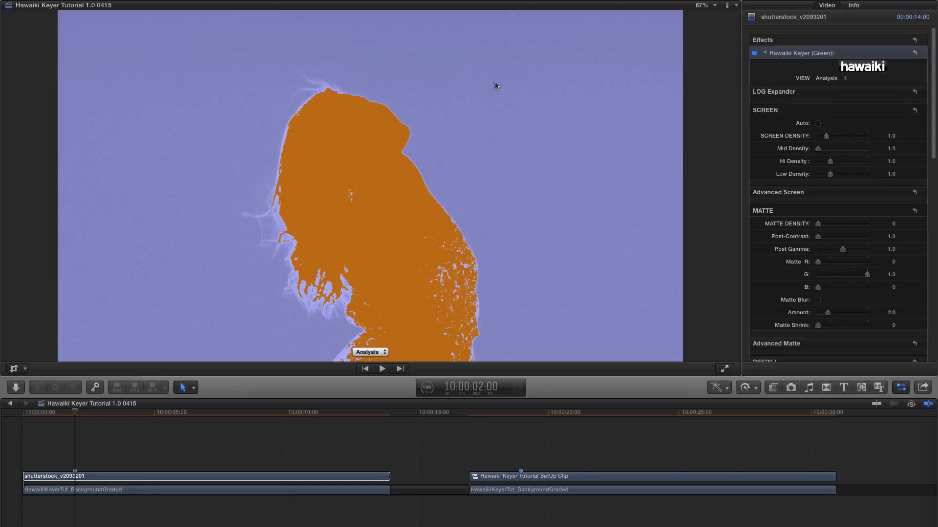
mouse_move(494, 90)
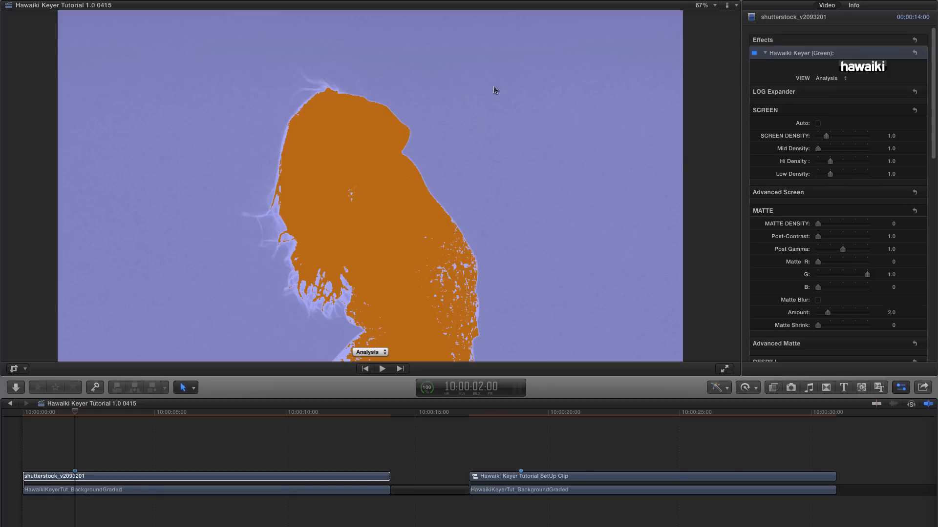
mouse_move(826, 90)
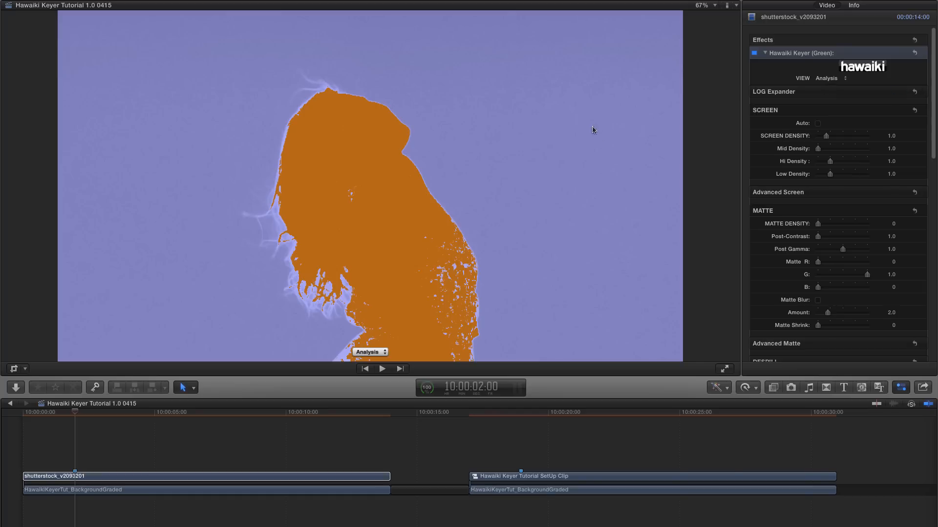
mouse_move(560, 55)
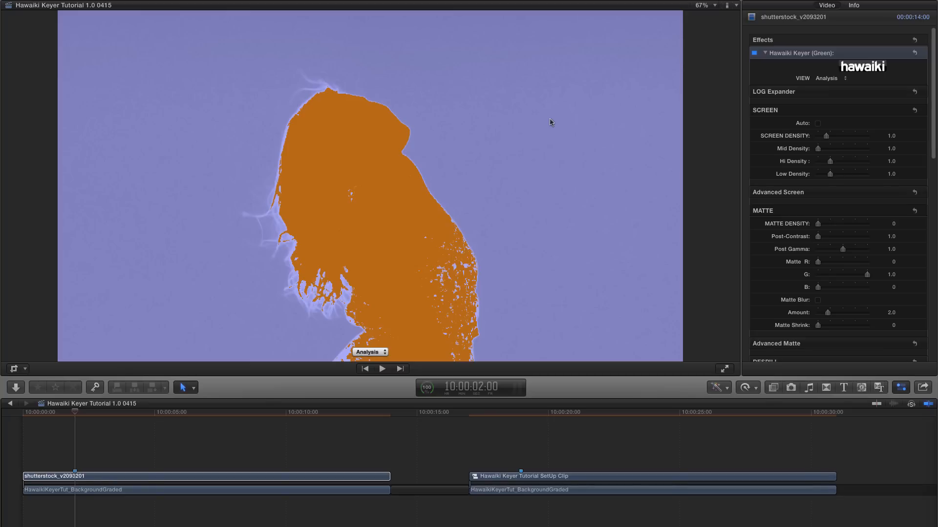
mouse_move(417, 221)
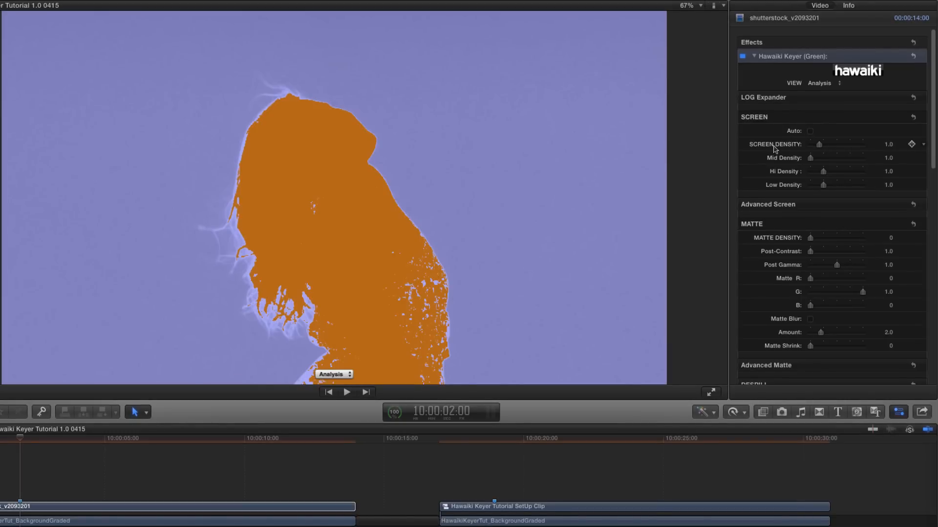
mouse_move(773, 149)
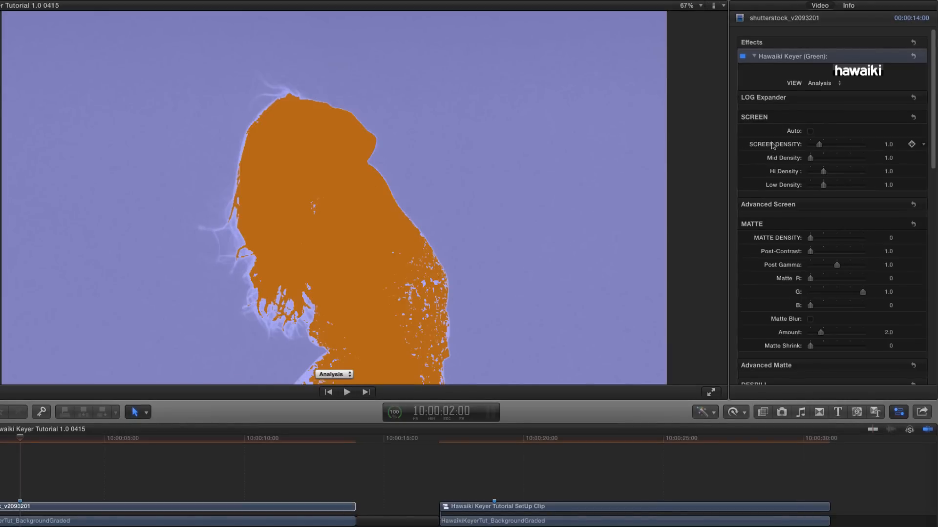
mouse_move(798, 149)
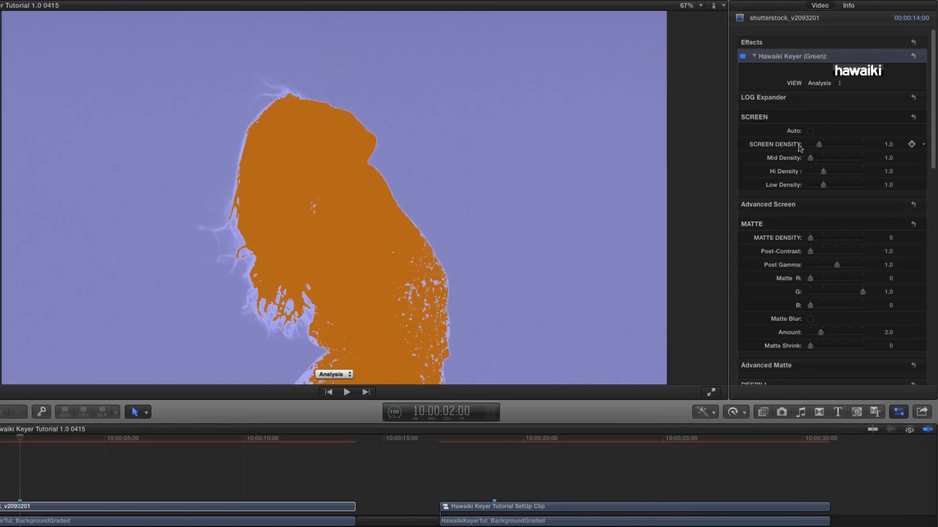
Step: Raise Screen Density to about 2.68 until the background reads solid black
left_click_drag(810, 144, 822, 144)
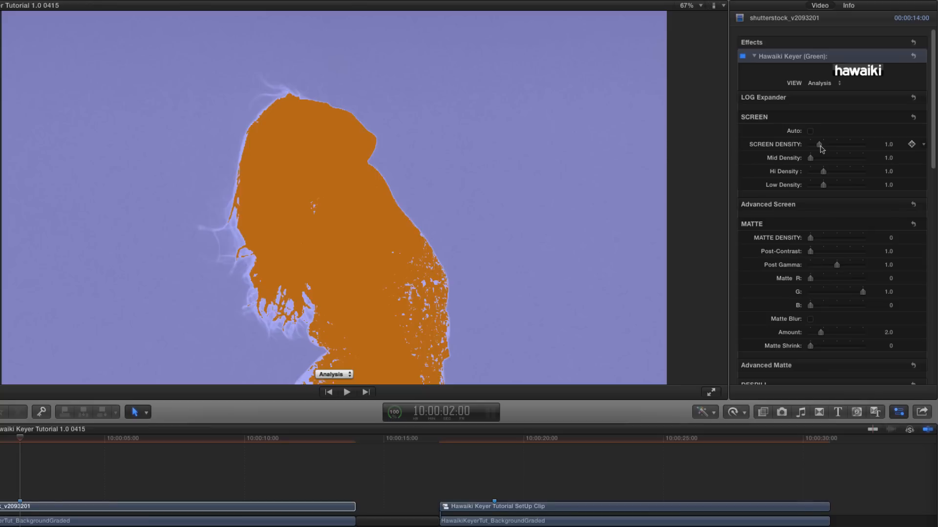
left_click_drag(818, 144, 822, 145)
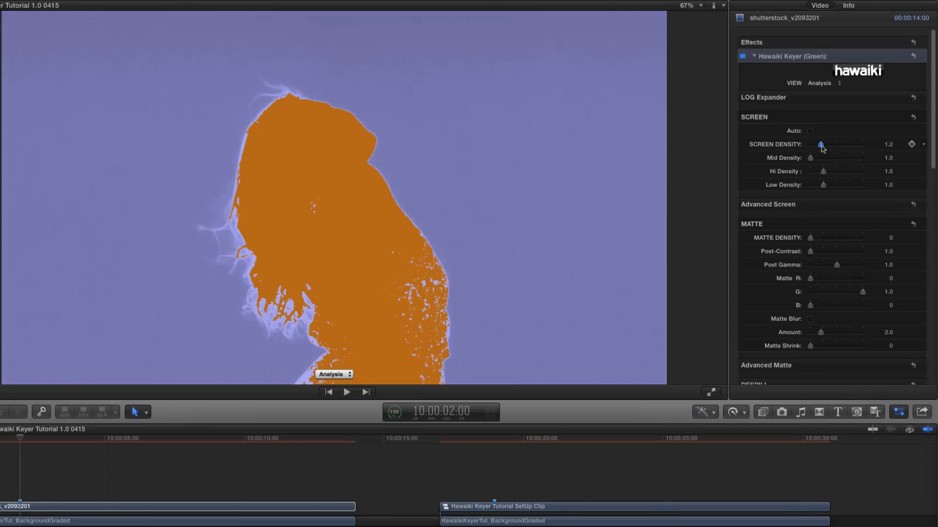
left_click_drag(821, 144, 826, 145)
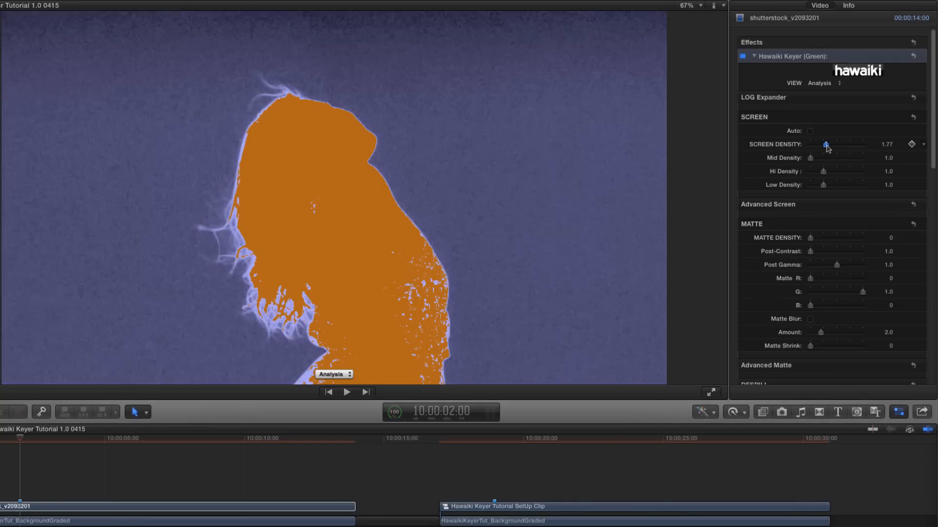
left_click_drag(826, 144, 836, 145)
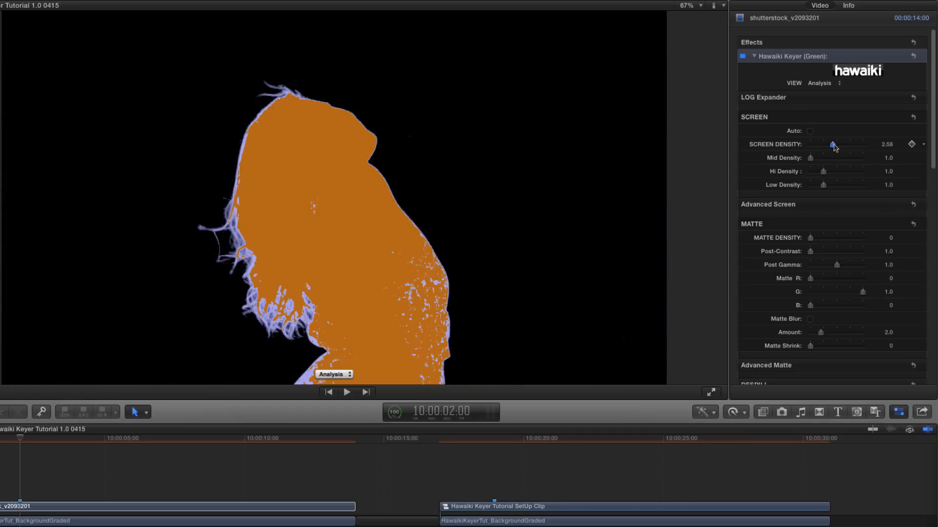
left_click_drag(833, 145, 830, 145)
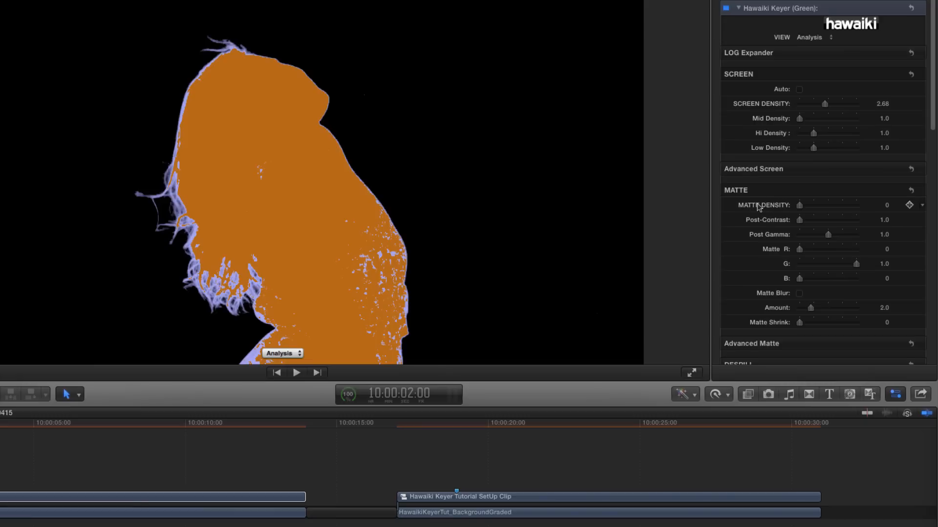
mouse_move(787, 208)
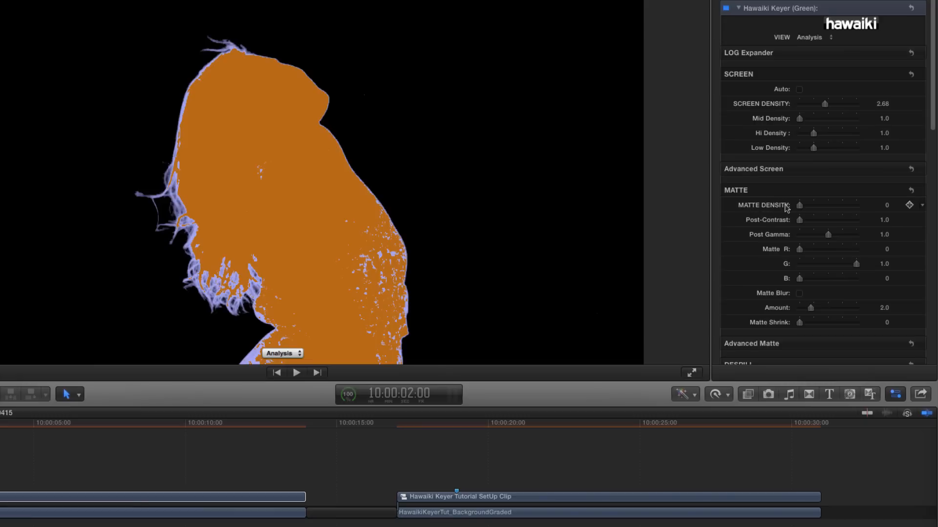
mouse_move(803, 211)
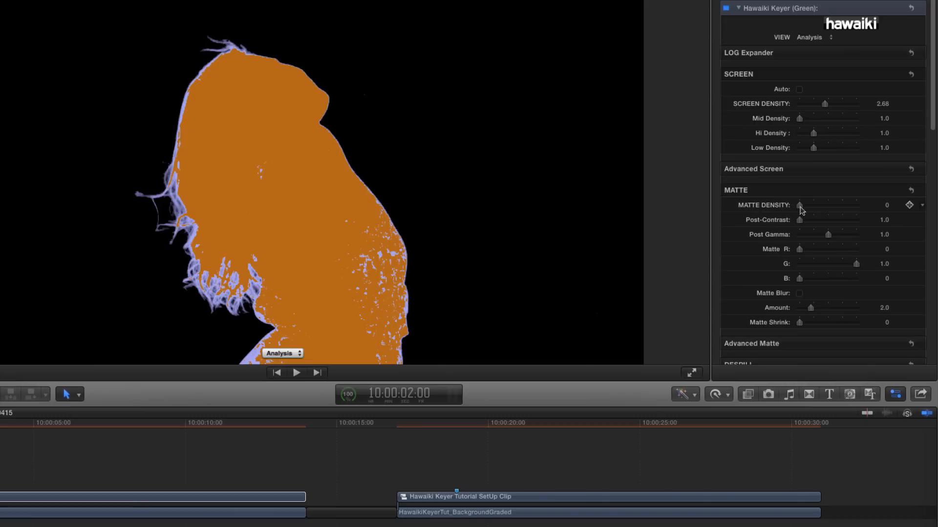
Step: Raise Matte Density to 0.17 to fill holes in the woman's body
left_click_drag(799, 205, 801, 205)
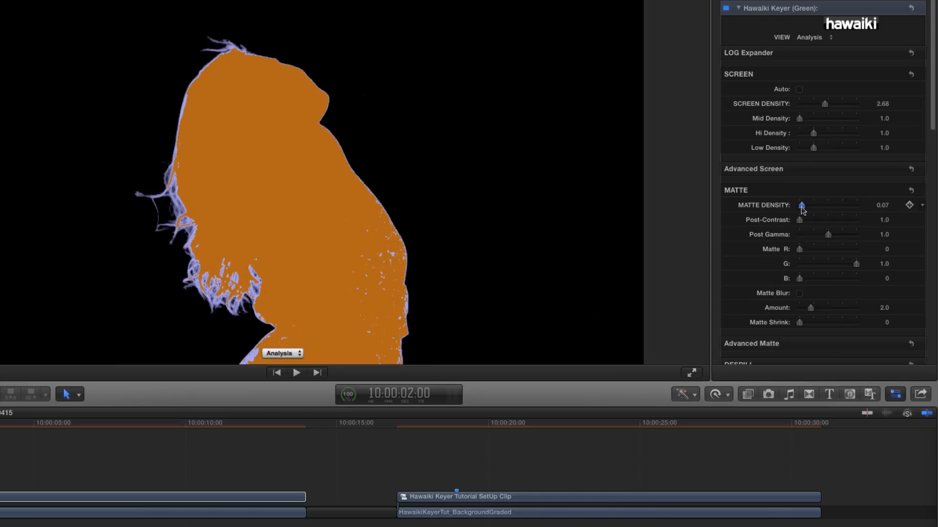
left_click_drag(801, 205, 804, 205)
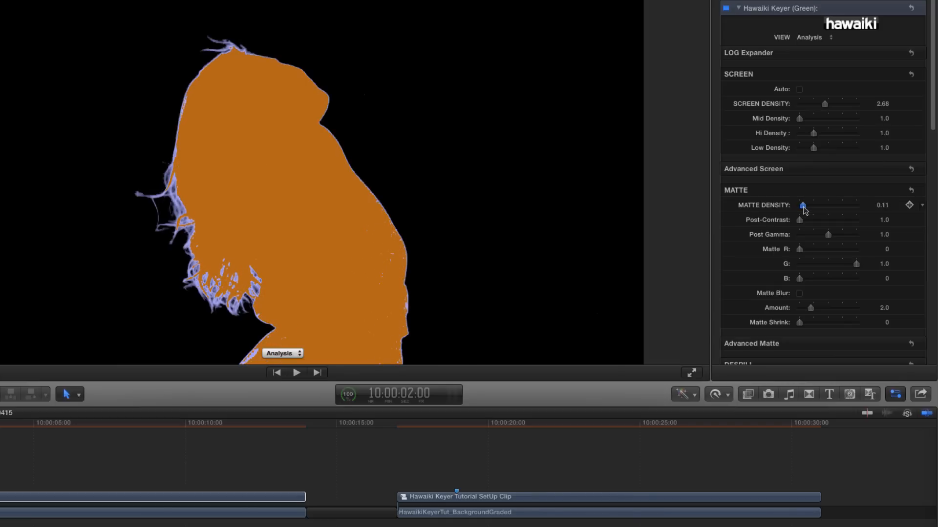
left_click_drag(803, 206, 806, 205)
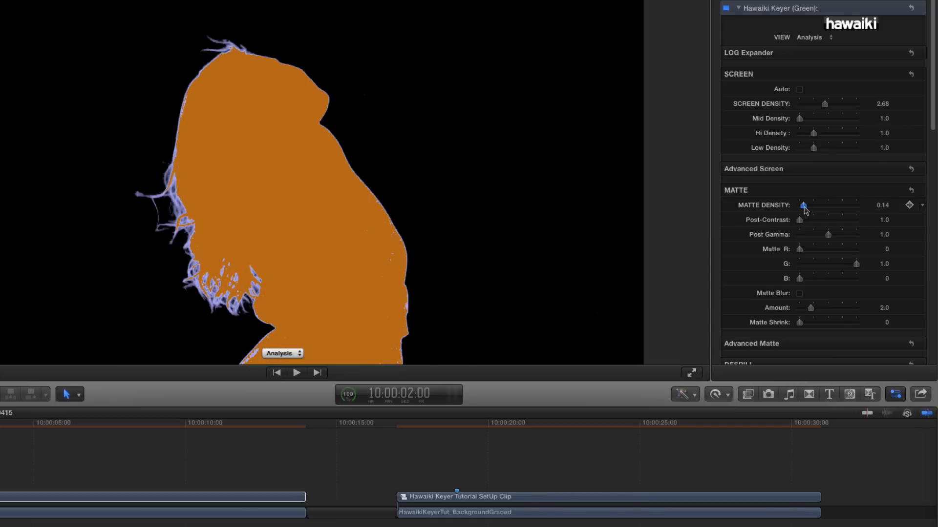
left_click_drag(804, 205, 807, 205)
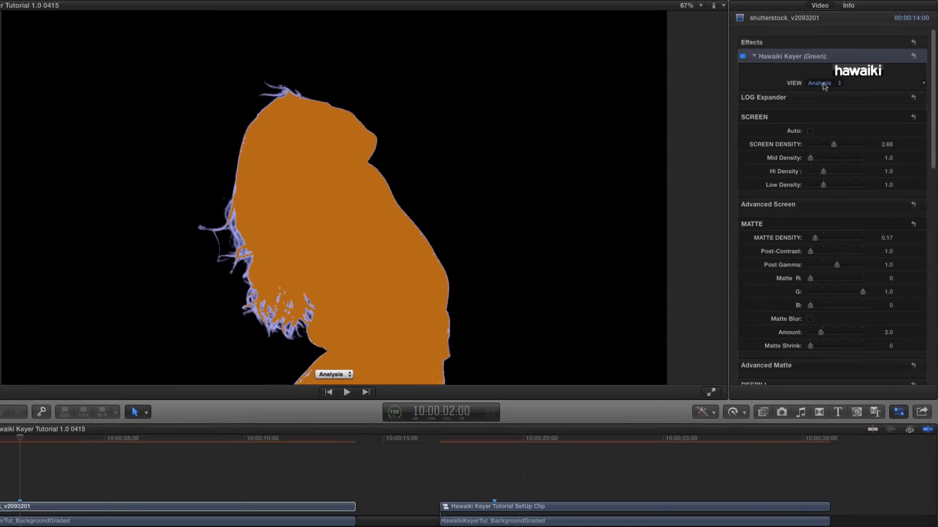
Step: View the Main Matte in black and white, then switch the keyer to Final Key over the beach
left_click(822, 83)
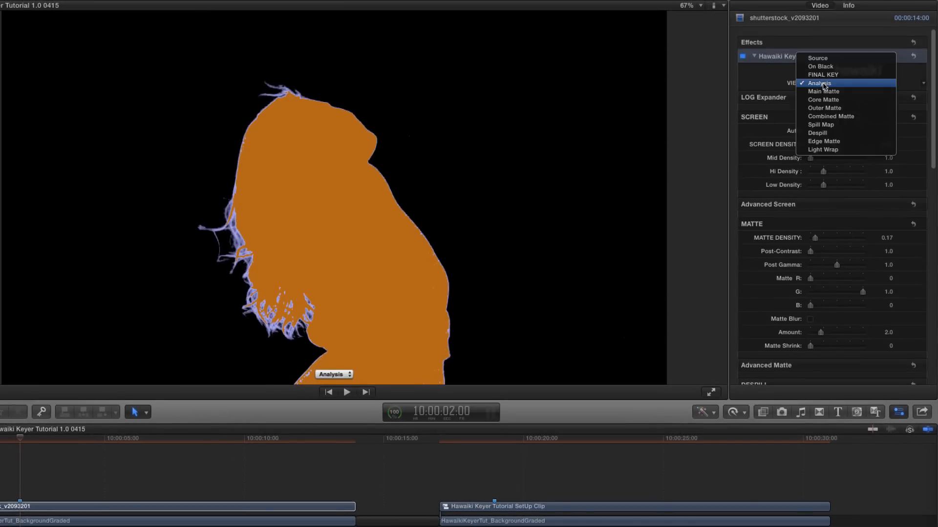
mouse_move(823, 92)
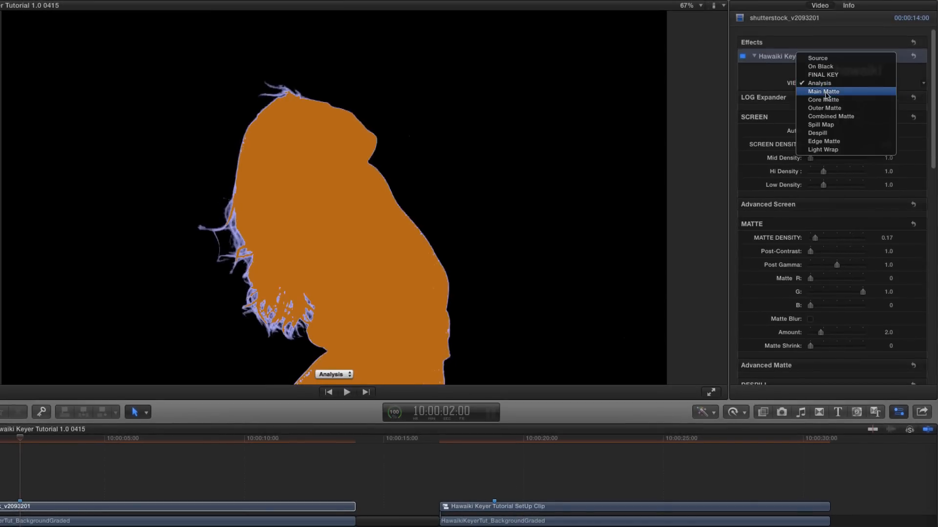
left_click(823, 92)
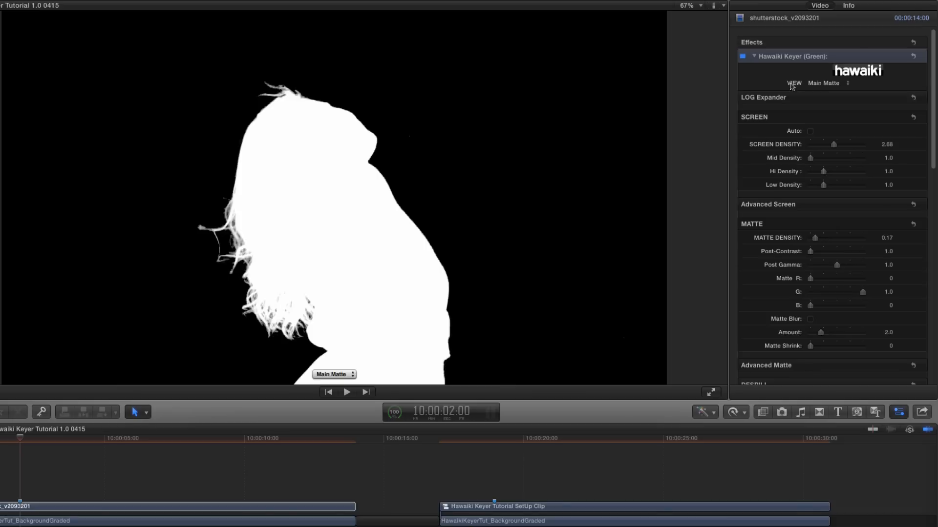
mouse_move(356, 269)
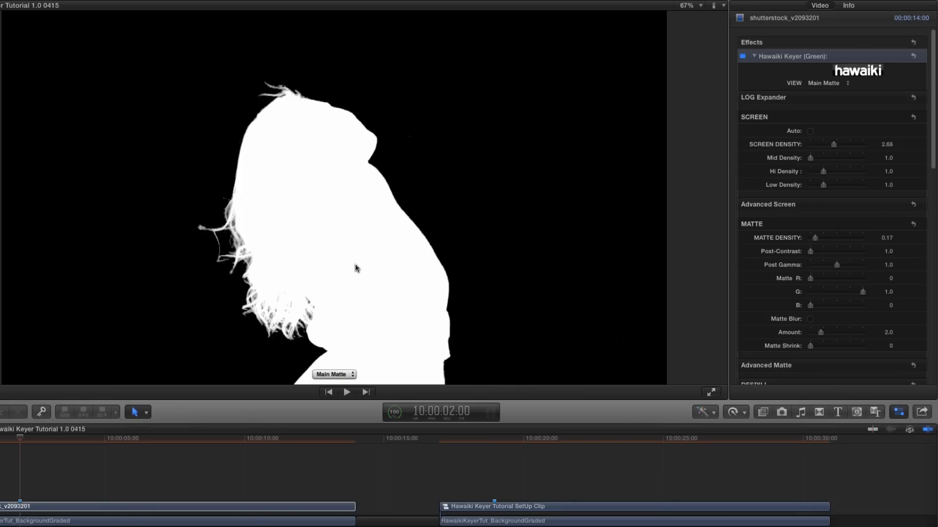
left_click(828, 83)
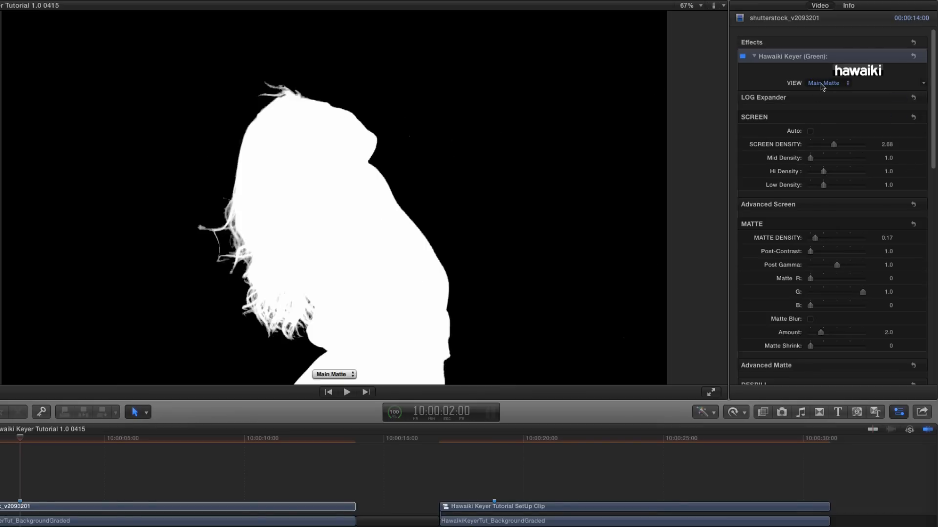
left_click(827, 82)
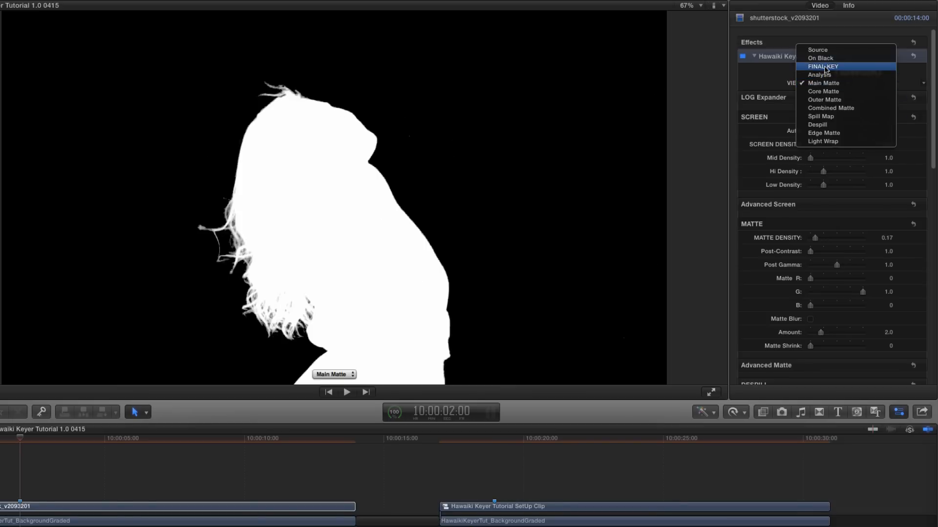
left_click(822, 66)
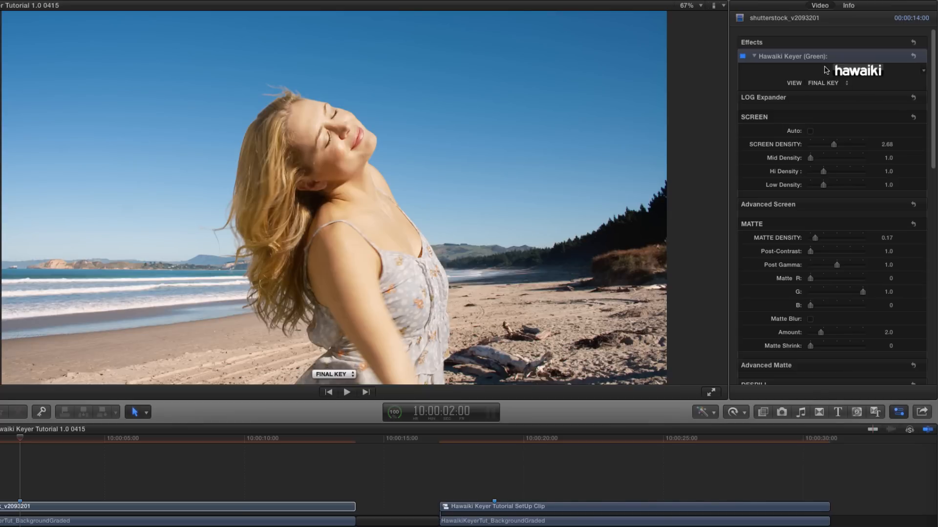
mouse_move(545, 194)
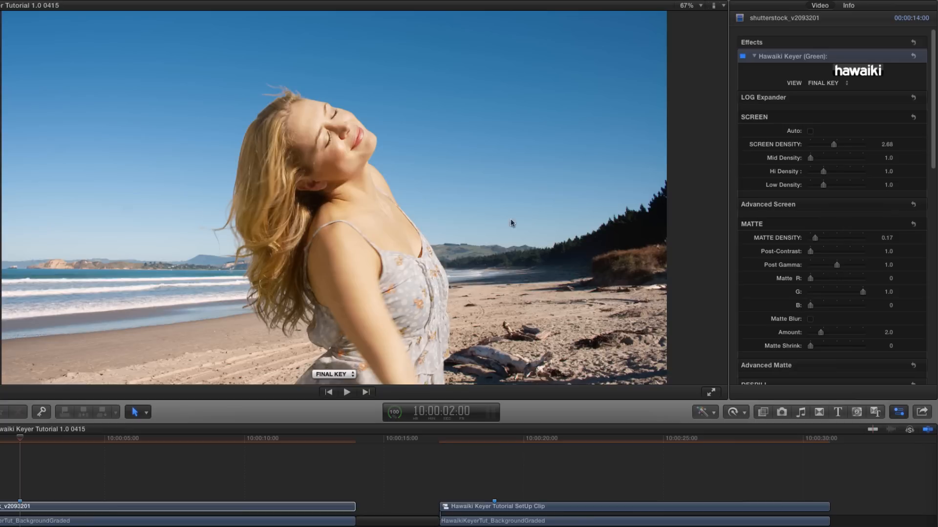
Step: Use the viewer's view pop-up to return the keyer display to Analysis
left_click(334, 374)
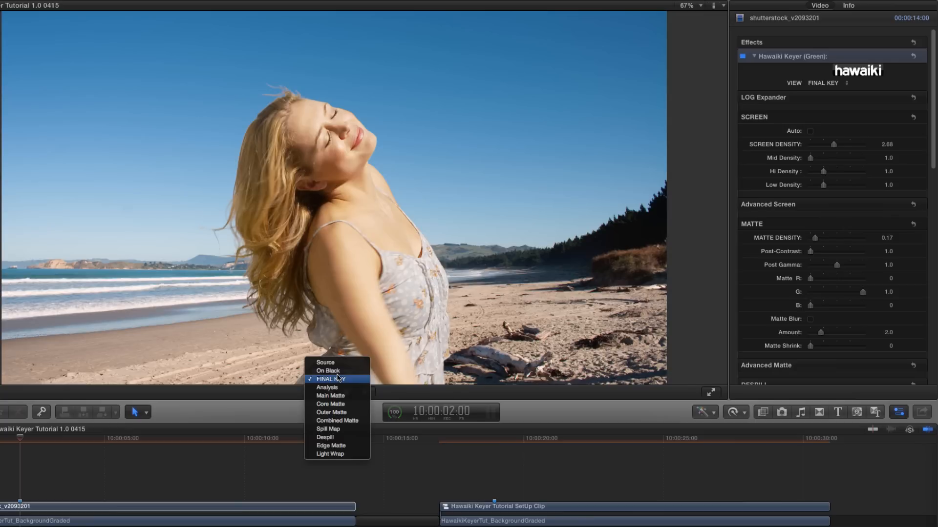
left_click(326, 388)
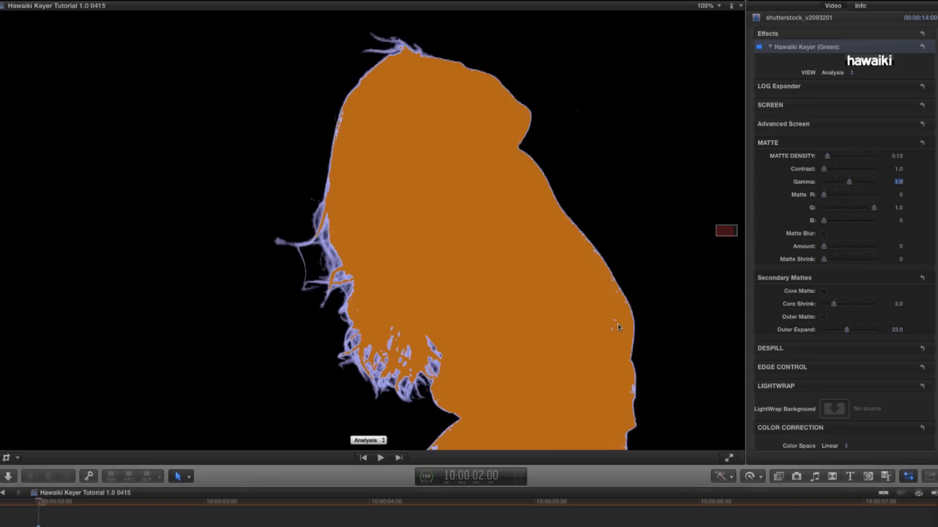
mouse_move(592, 247)
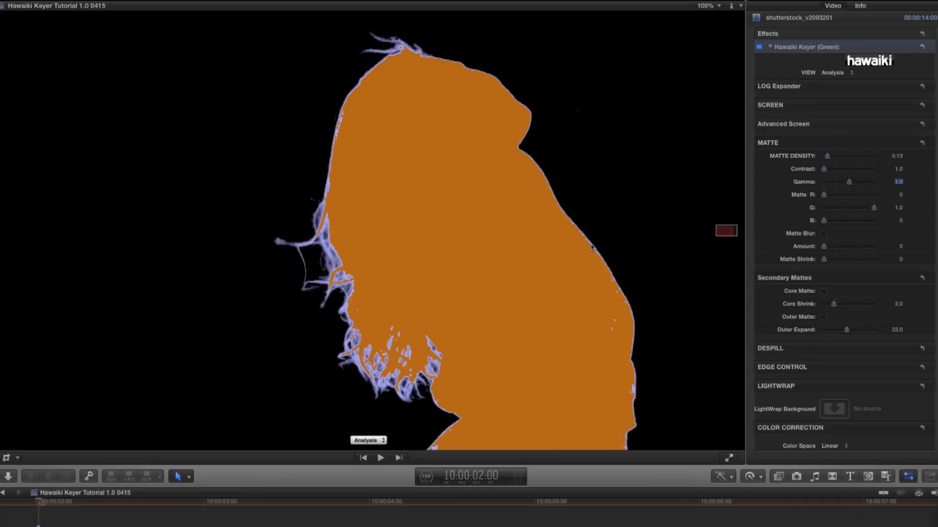
mouse_move(618, 287)
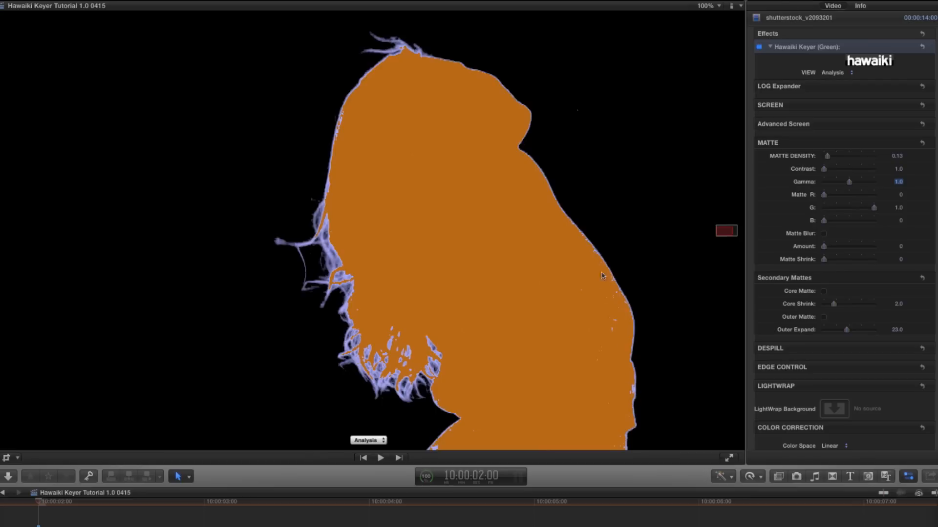
mouse_move(634, 398)
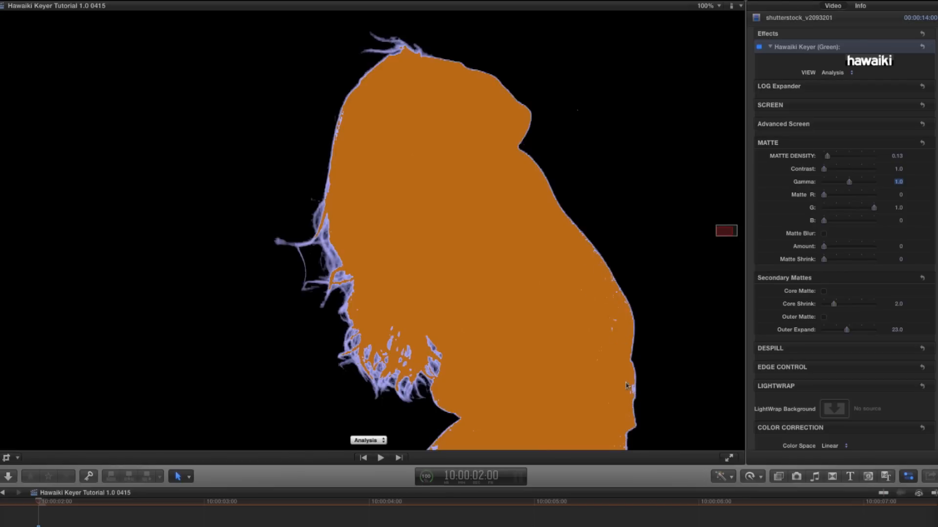
mouse_move(363, 447)
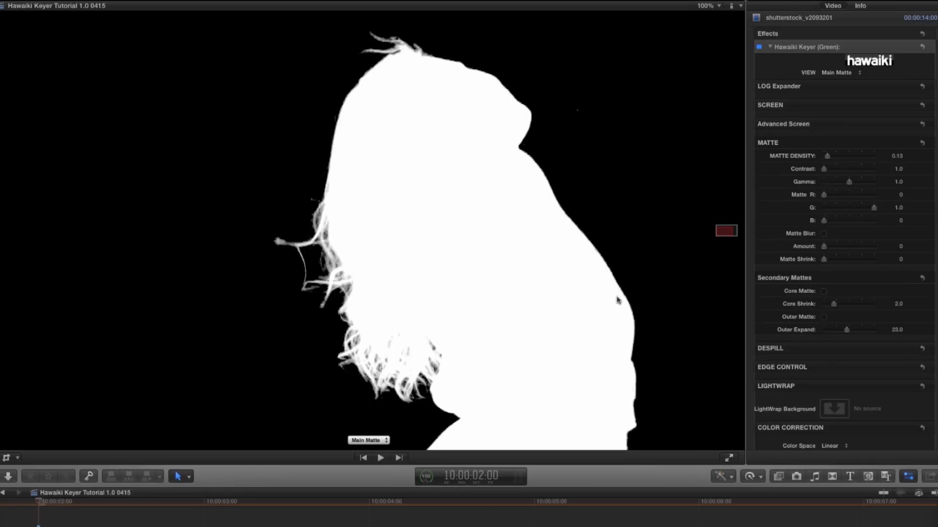
mouse_move(588, 357)
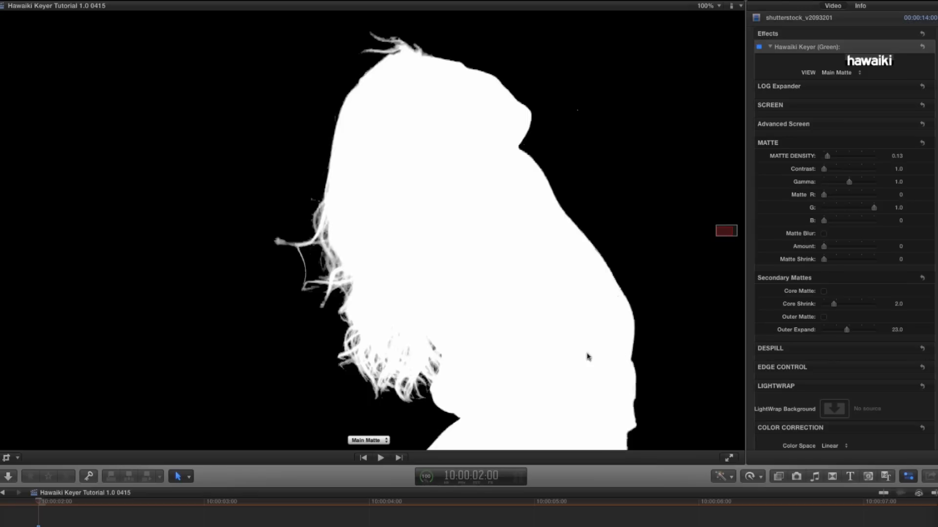
left_click(368, 440)
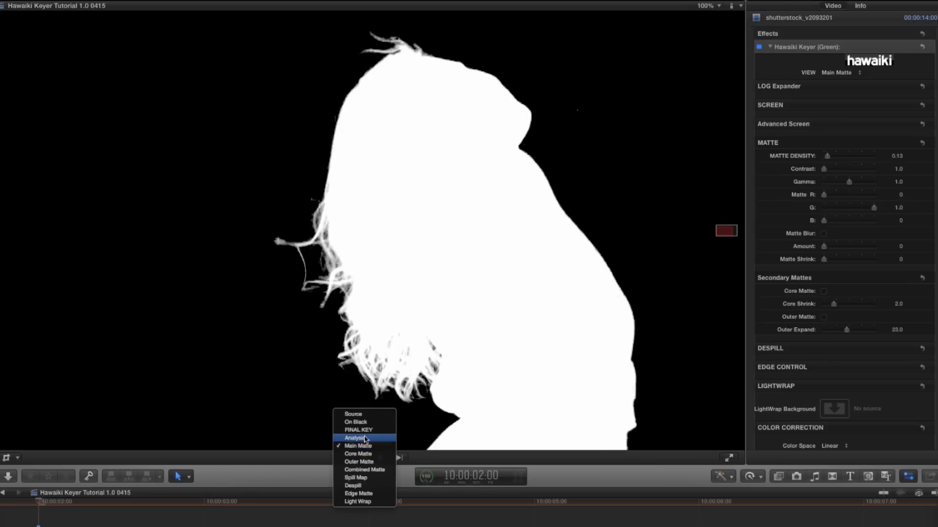
left_click(353, 438)
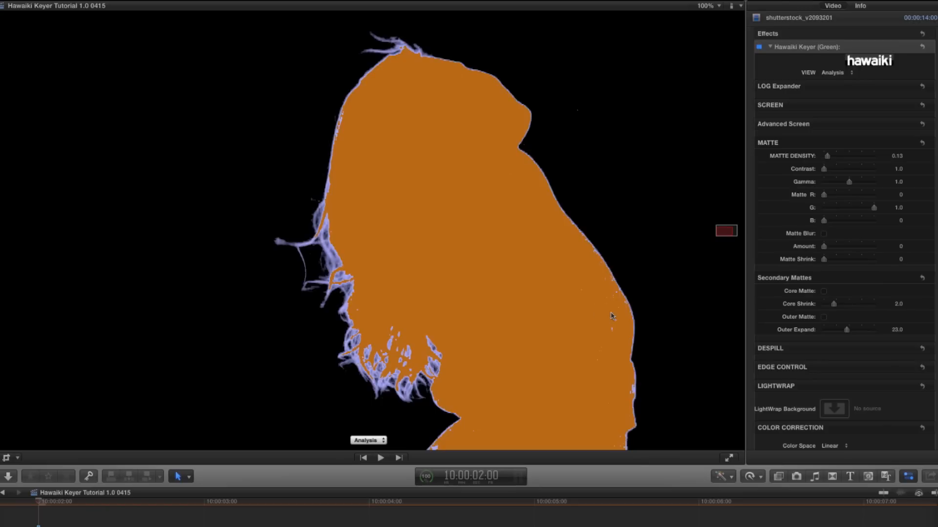
mouse_move(550, 225)
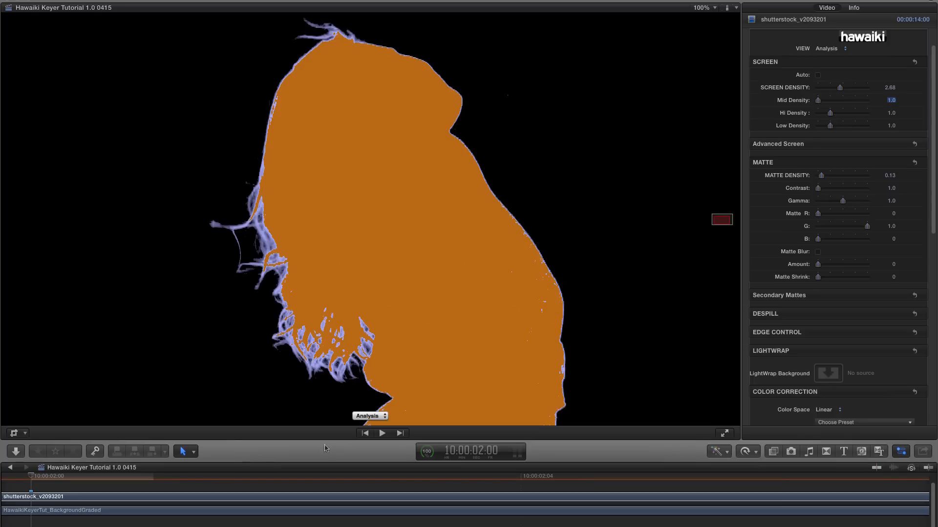
mouse_move(481, 340)
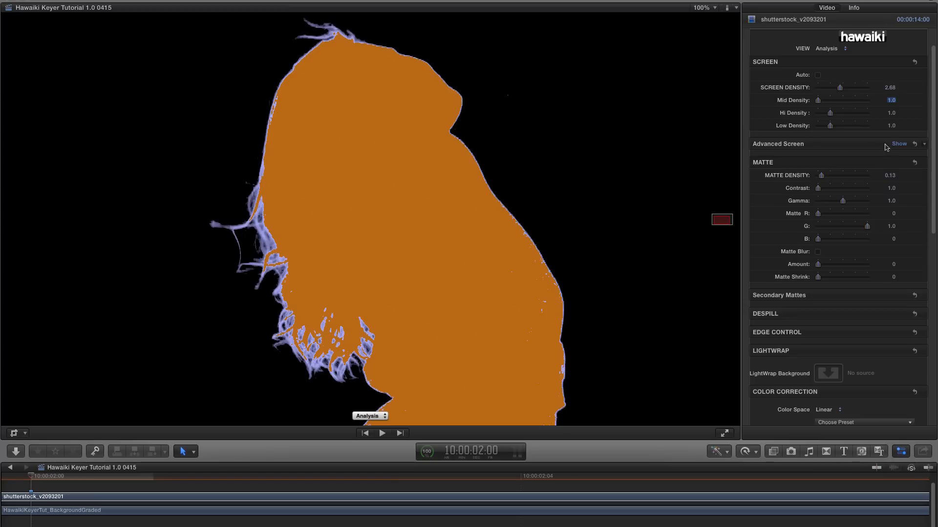
mouse_move(901, 145)
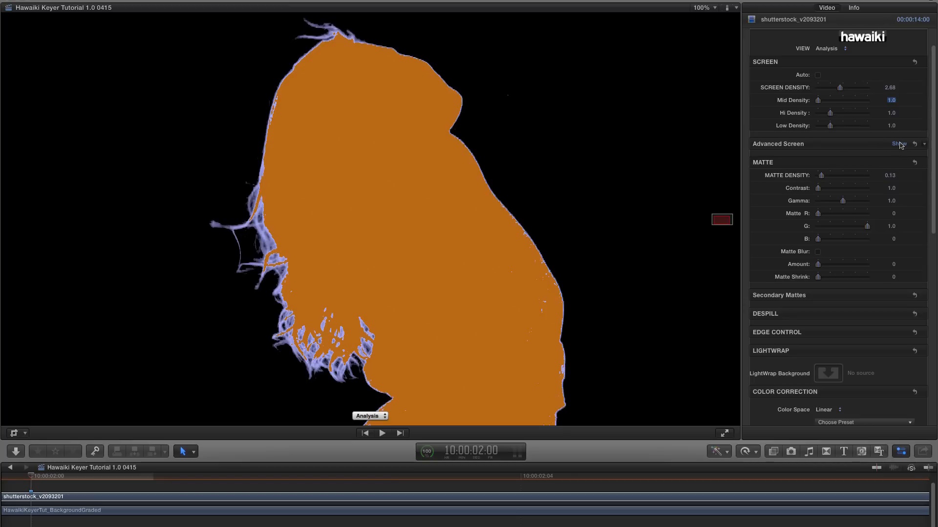
Step: Expand Advanced Screen and raise Clamp R to 0.25 to clean the hair edges
left_click(898, 145)
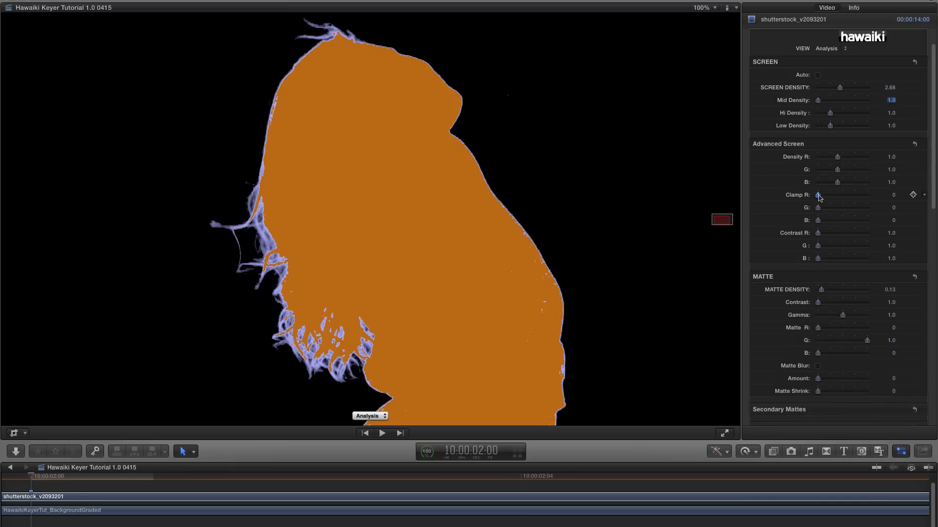
left_click_drag(819, 195, 835, 196)
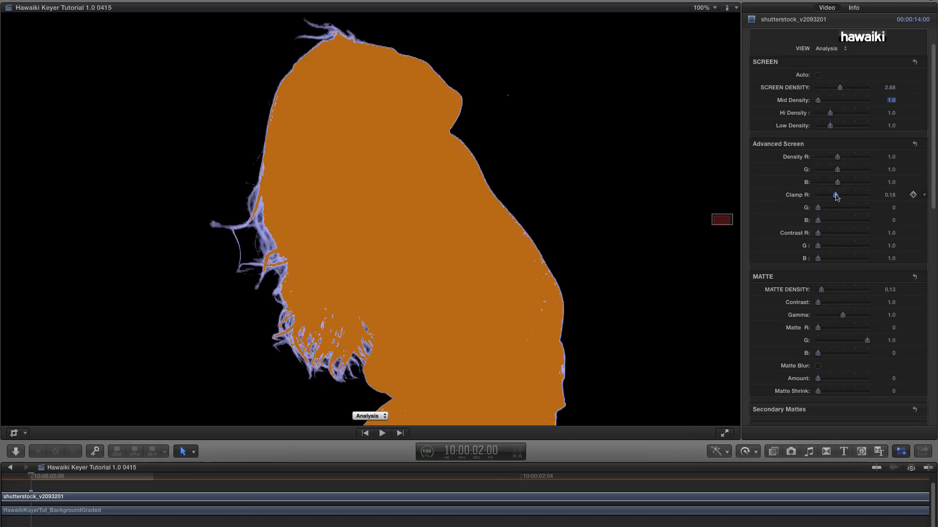
left_click_drag(836, 195, 840, 195)
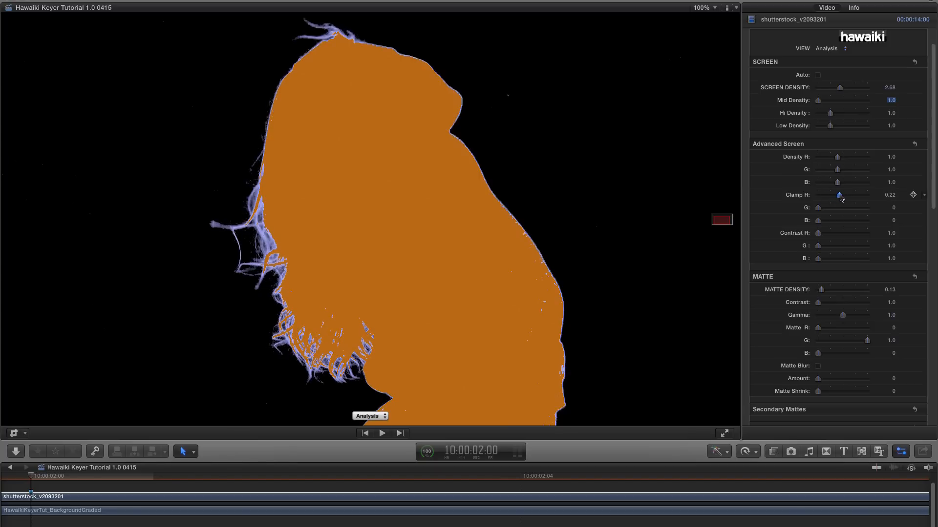
left_click_drag(840, 195, 841, 195)
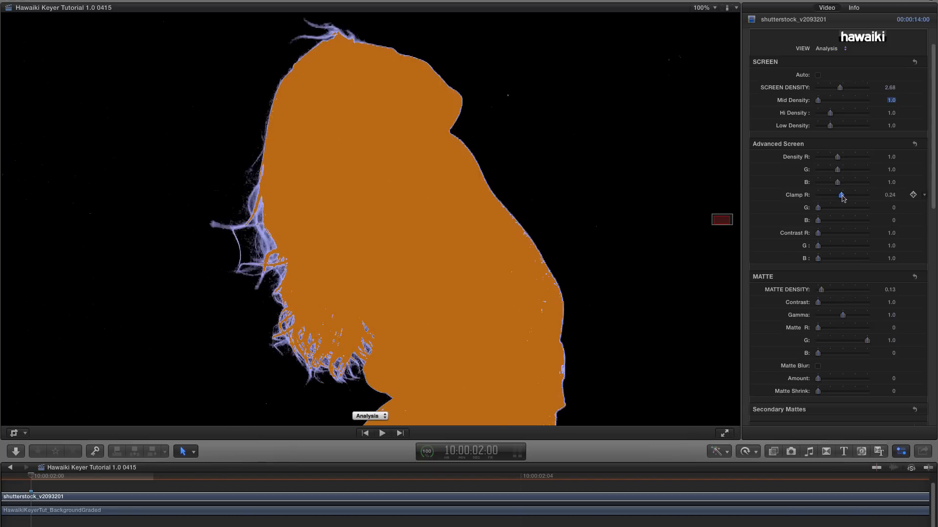
left_click_drag(841, 196, 842, 195)
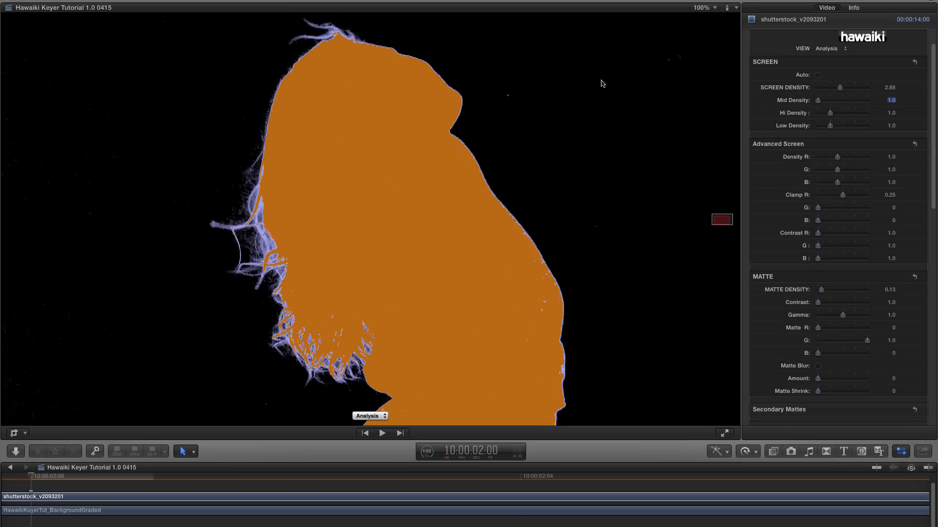
mouse_move(255, 72)
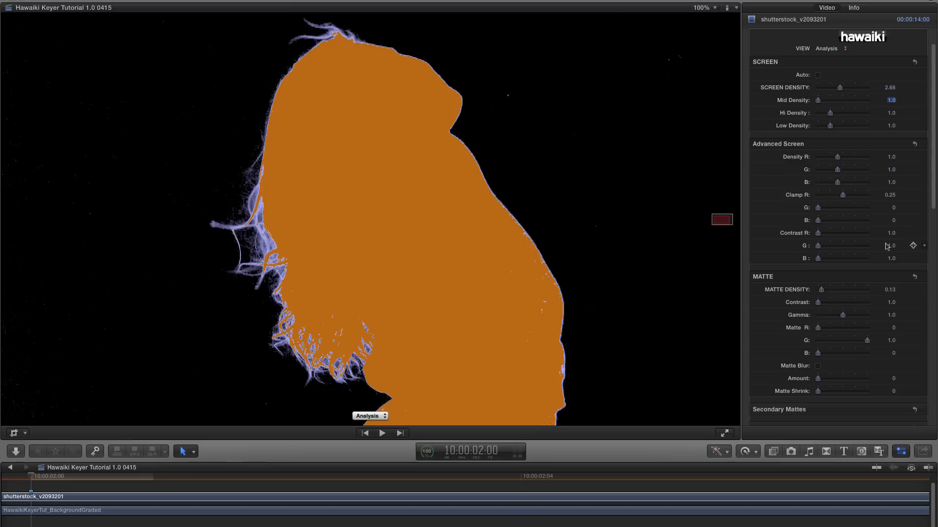
mouse_move(819, 305)
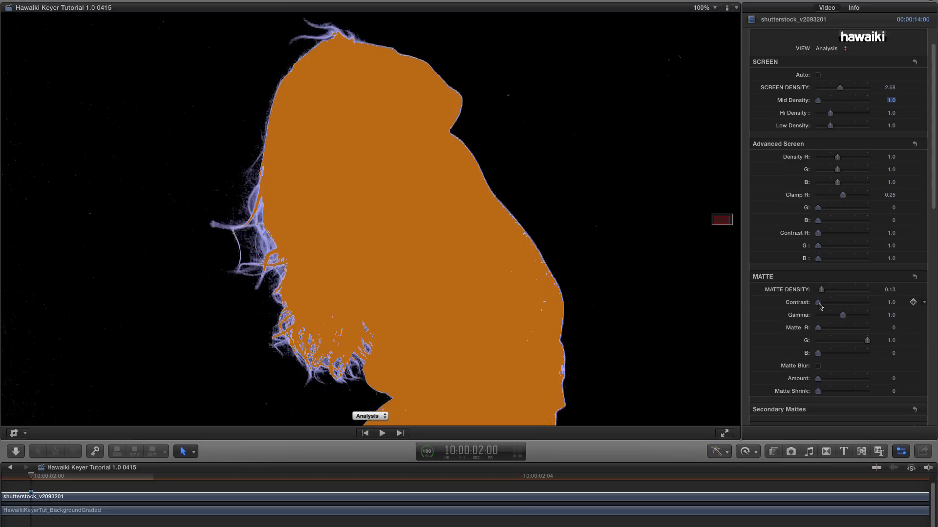
Step: Raise the matte Contrast to 1.41
left_click_drag(817, 302, 822, 302)
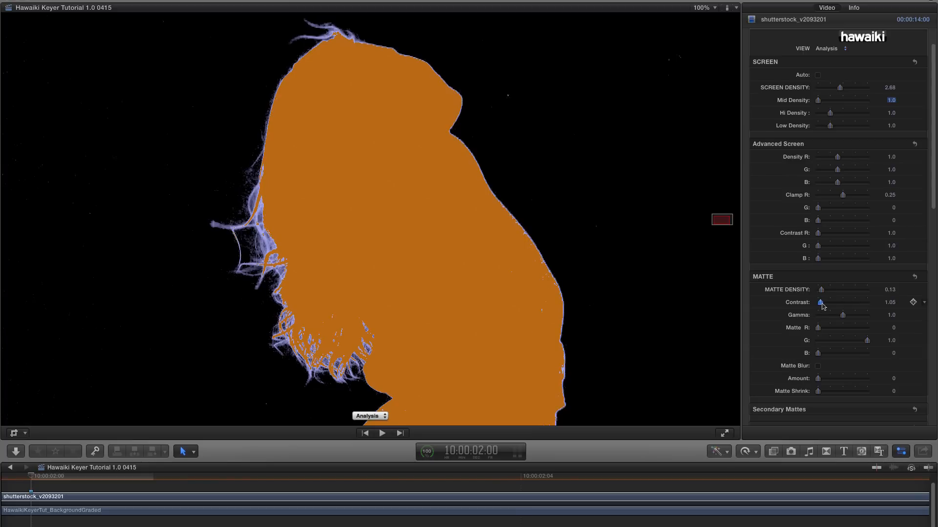
left_click_drag(820, 303, 831, 302)
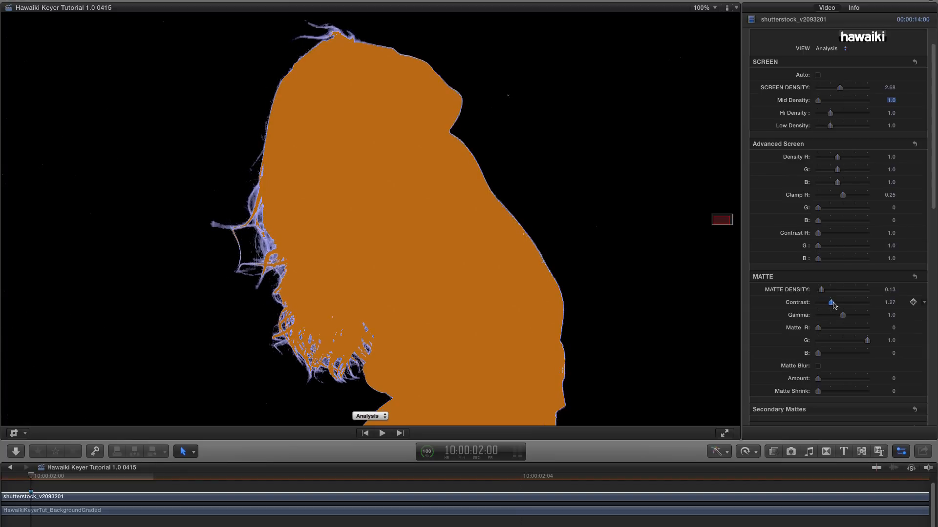
left_click_drag(830, 303, 836, 302)
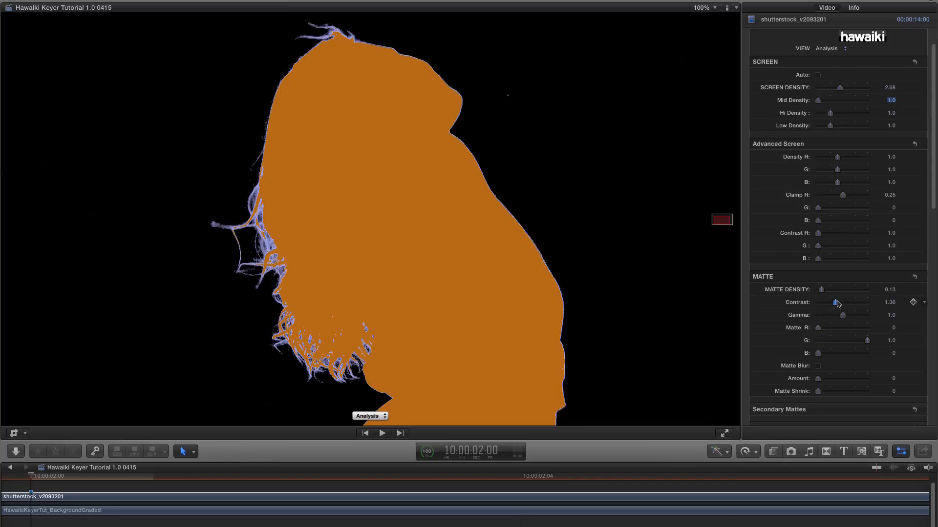
left_click_drag(836, 303, 838, 303)
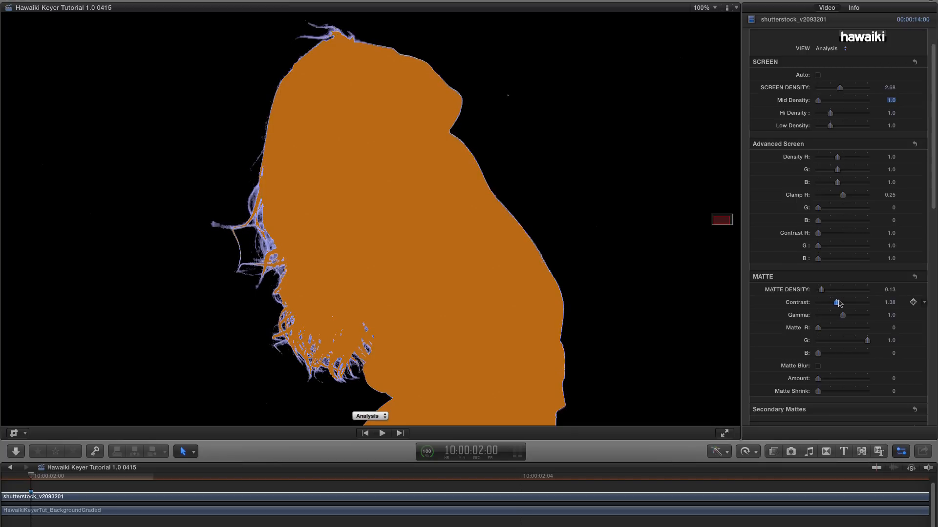
left_click_drag(836, 302, 838, 302)
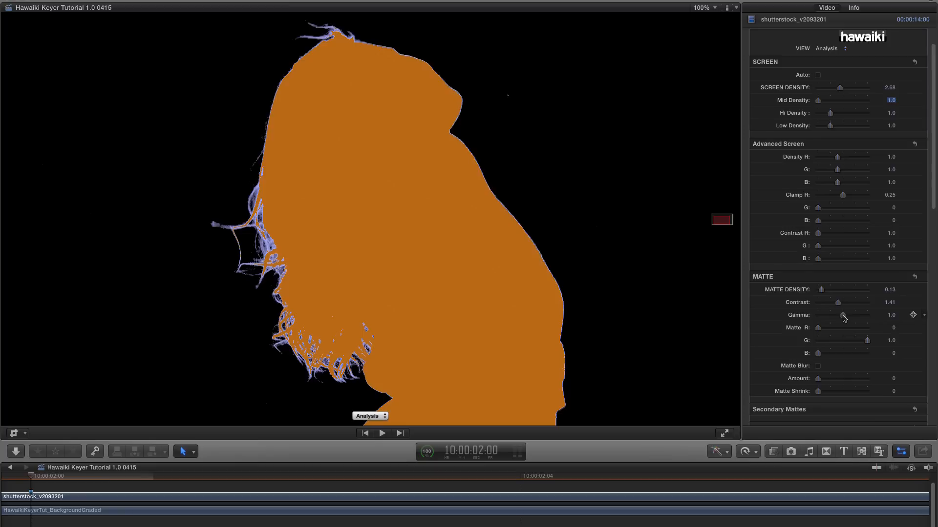
Step: Try matte Gamma up to 2.0 and well below 1, then reset it to 1.0
left_click_drag(843, 315, 844, 316)
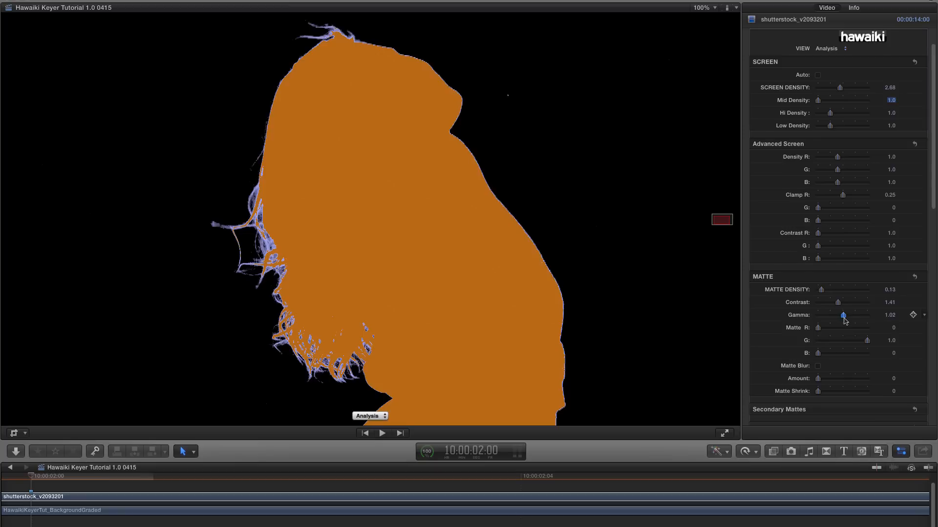
left_click_drag(843, 316, 859, 315)
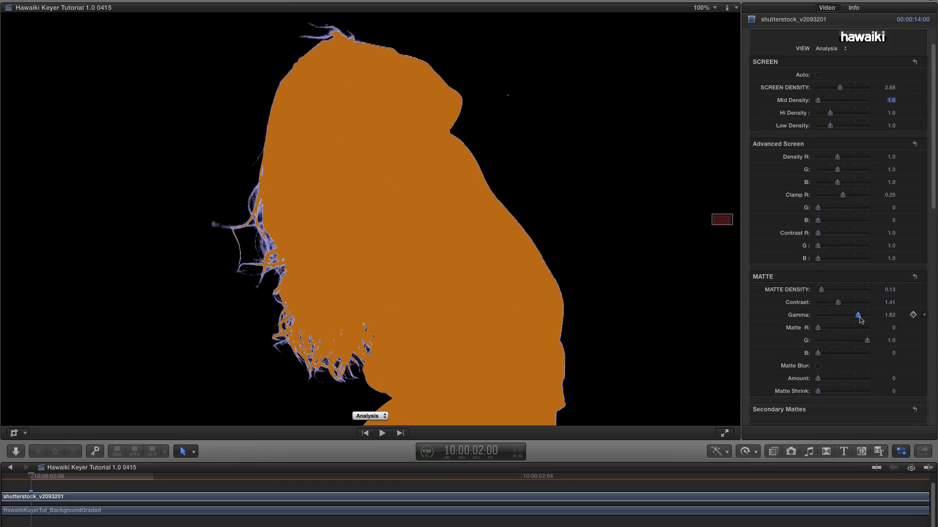
left_click_drag(858, 314, 867, 314)
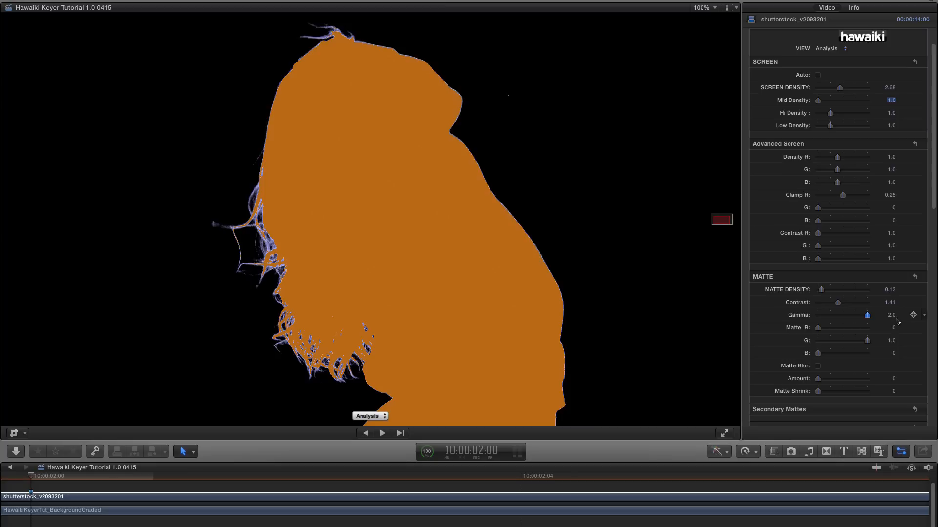
left_click_drag(867, 315, 830, 314)
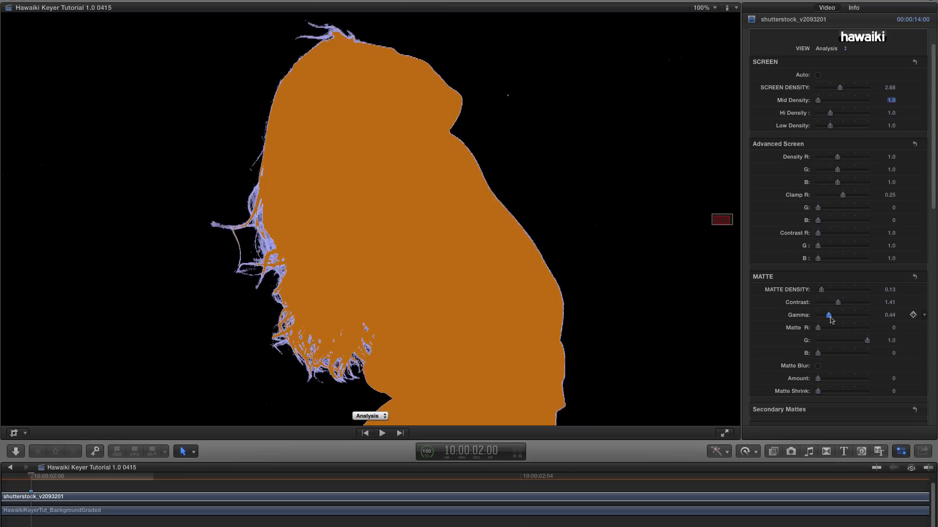
left_click_drag(828, 315, 831, 315)
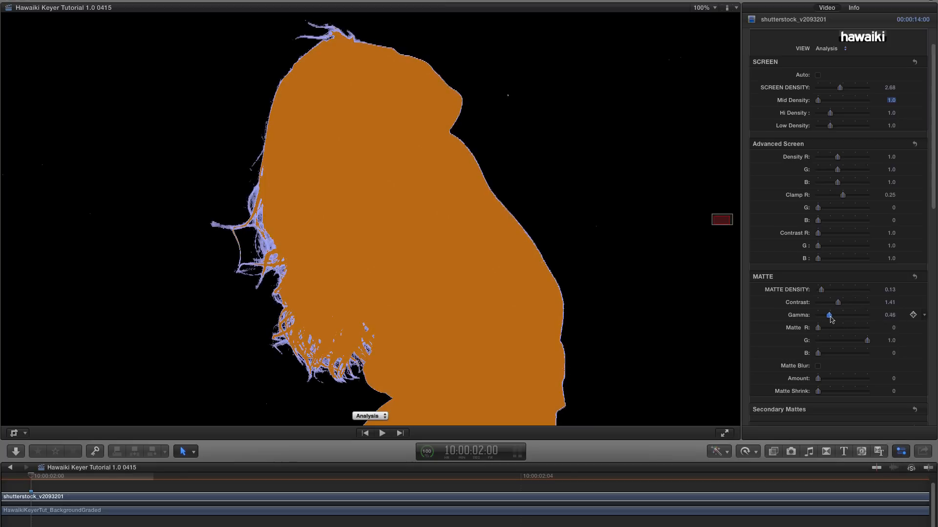
left_click_drag(829, 315, 842, 315)
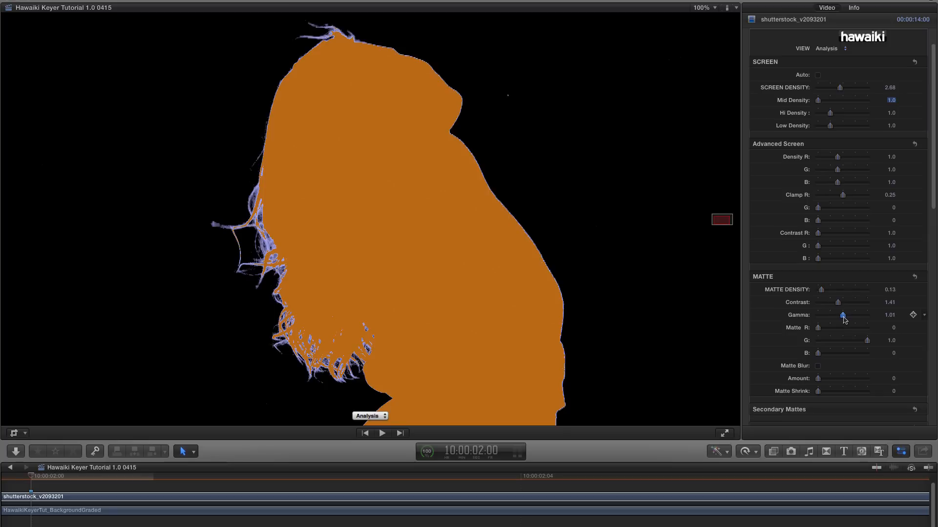
left_click(890, 315)
type("1")
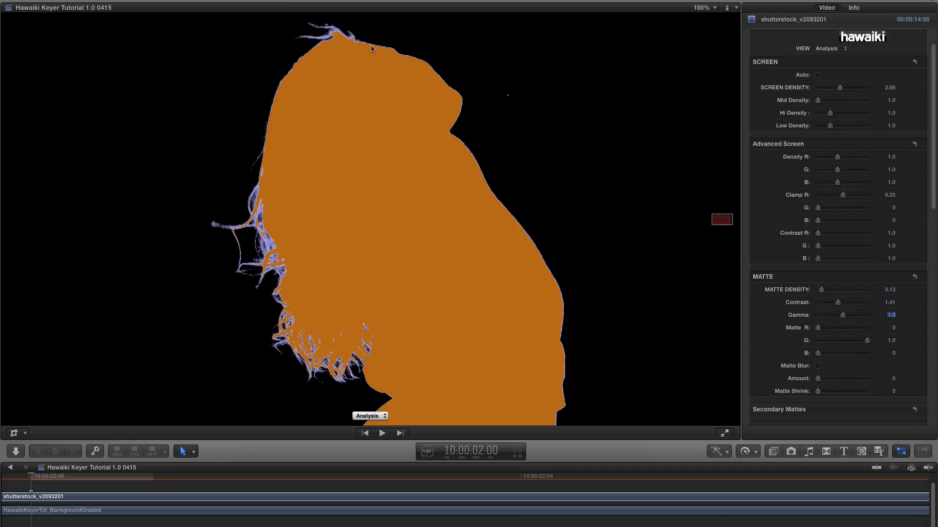
mouse_move(429, 65)
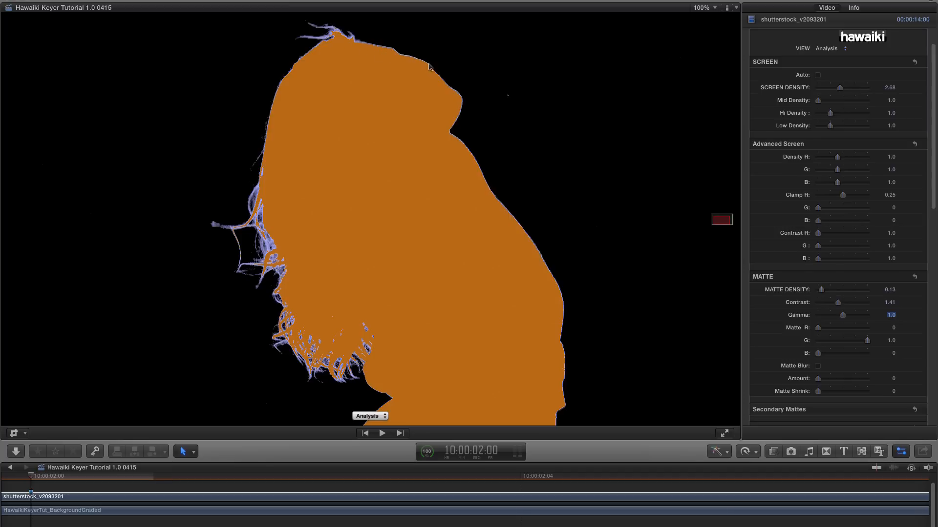
mouse_move(356, 44)
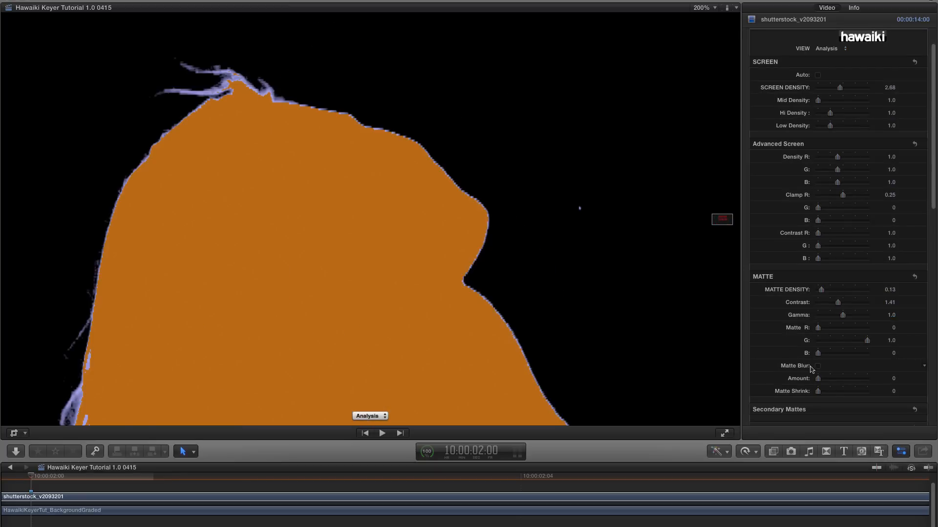
Step: Enable Matte Blur at Amount 0.77, toggling it off and on to compare the edges
left_click(816, 365)
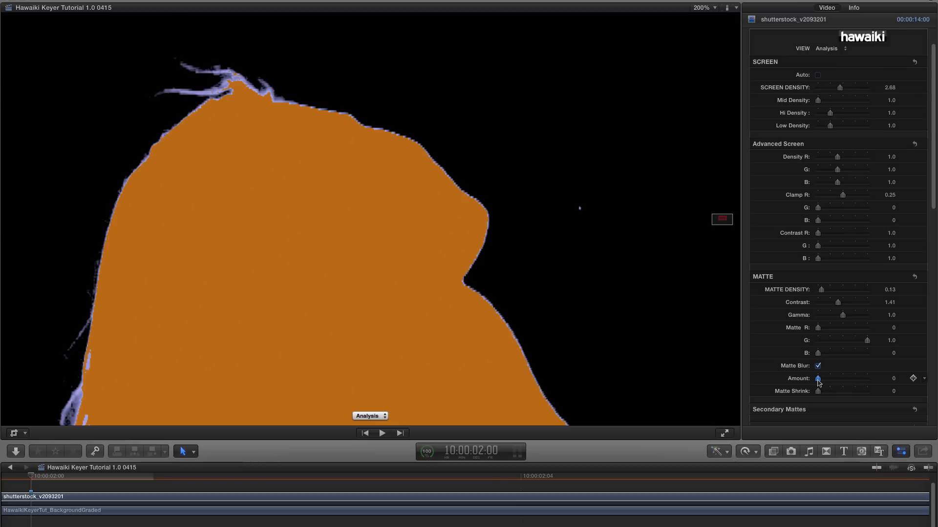
left_click_drag(818, 379, 825, 379)
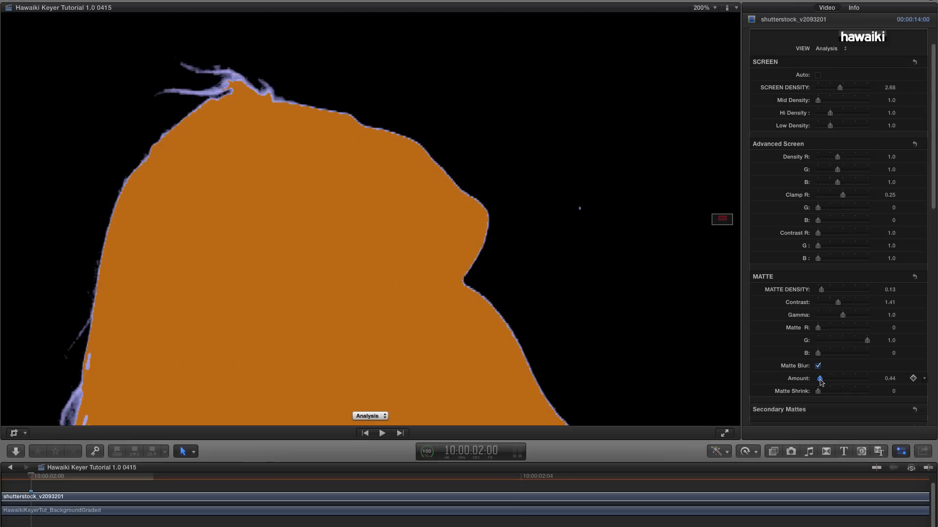
left_click_drag(820, 379, 824, 379)
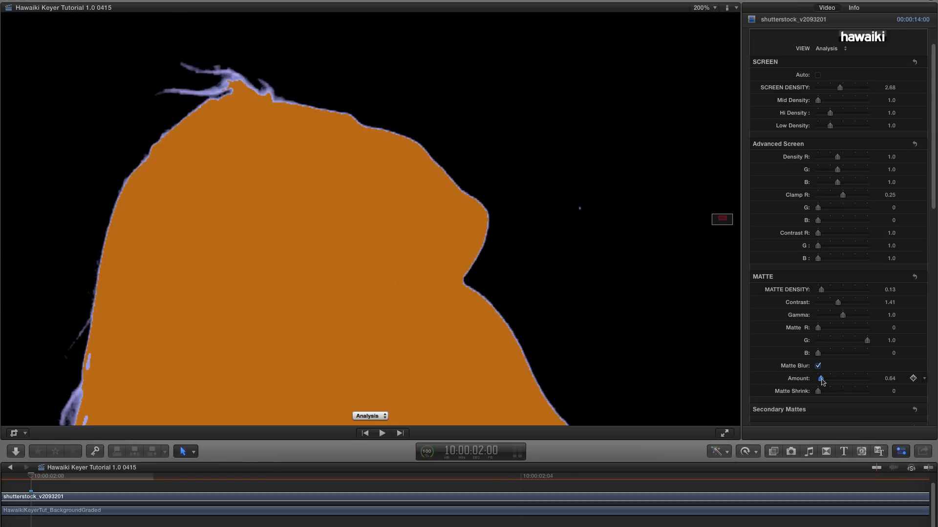
left_click_drag(821, 378, 824, 378)
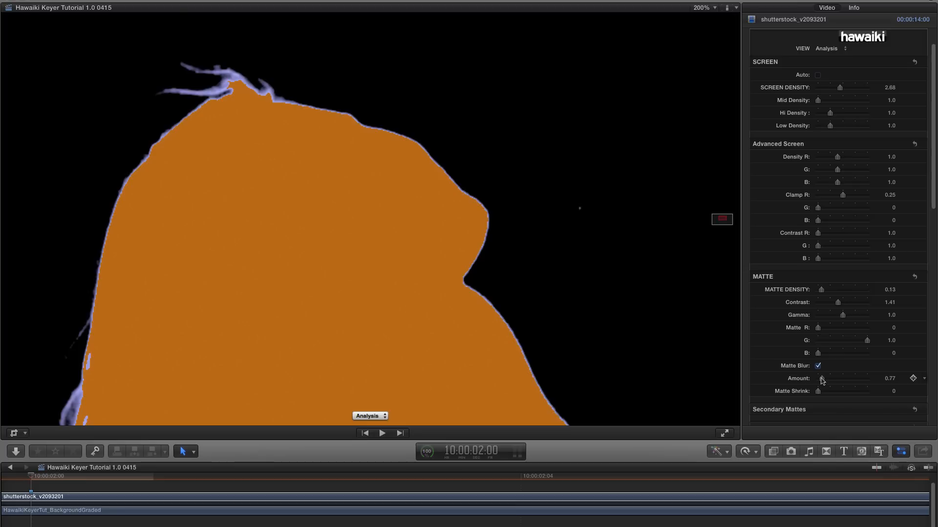
left_click(819, 366)
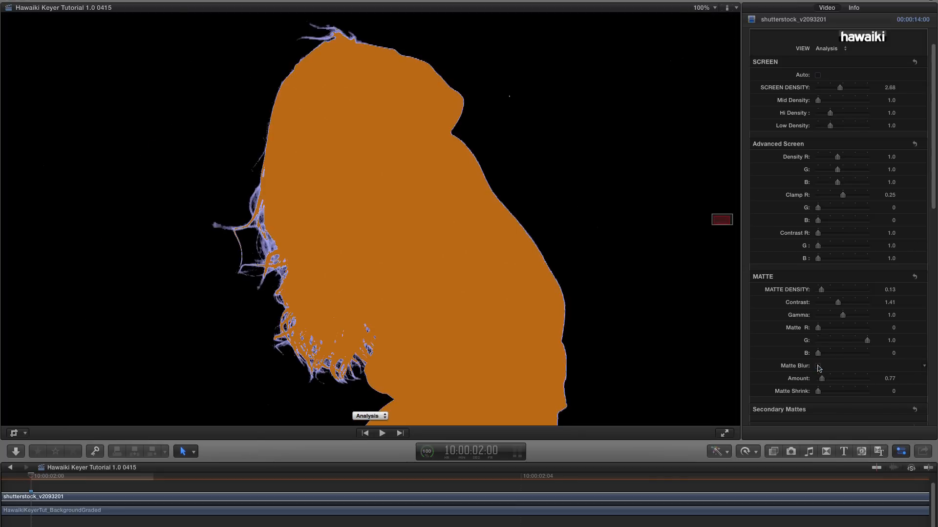
left_click(818, 366)
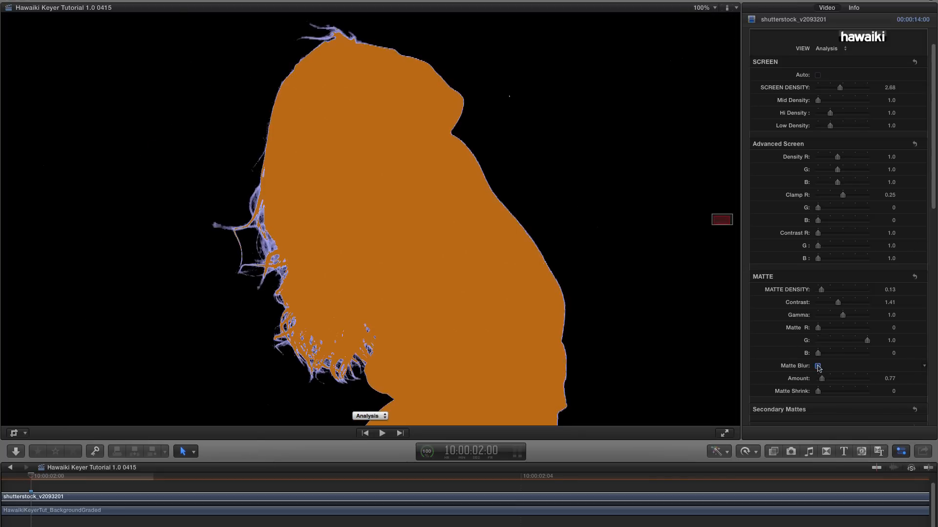
left_click(817, 365)
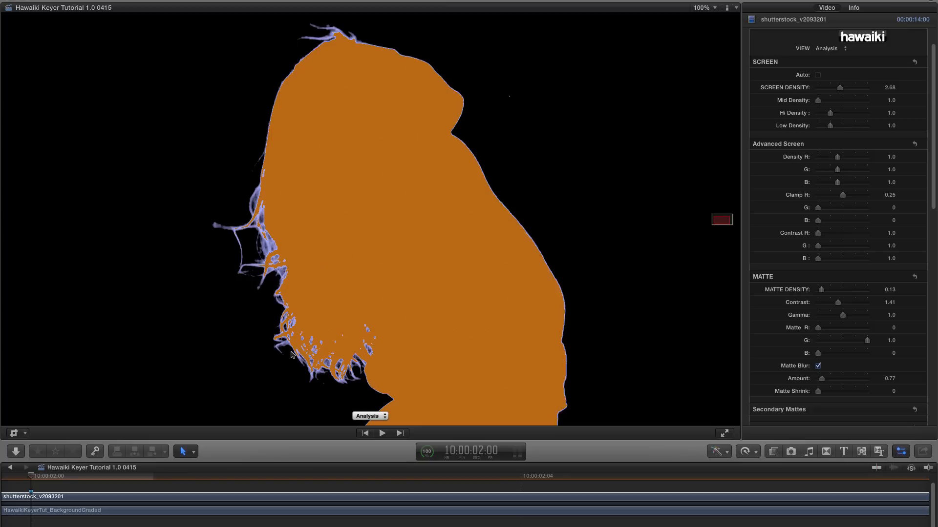
mouse_move(237, 260)
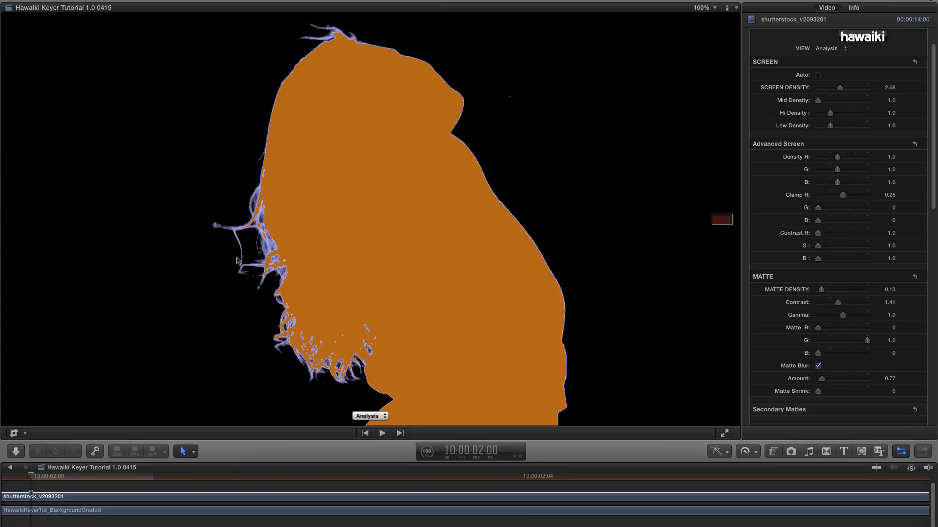
mouse_move(268, 316)
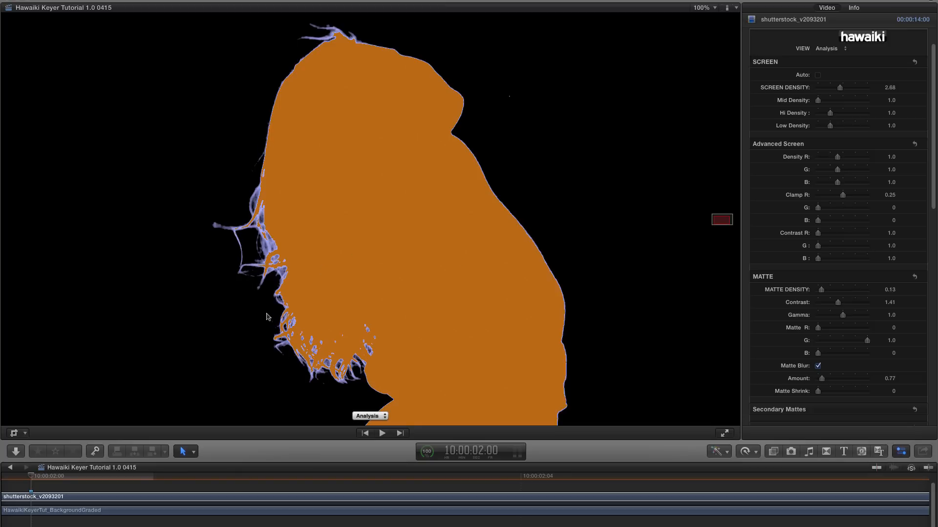
mouse_move(249, 224)
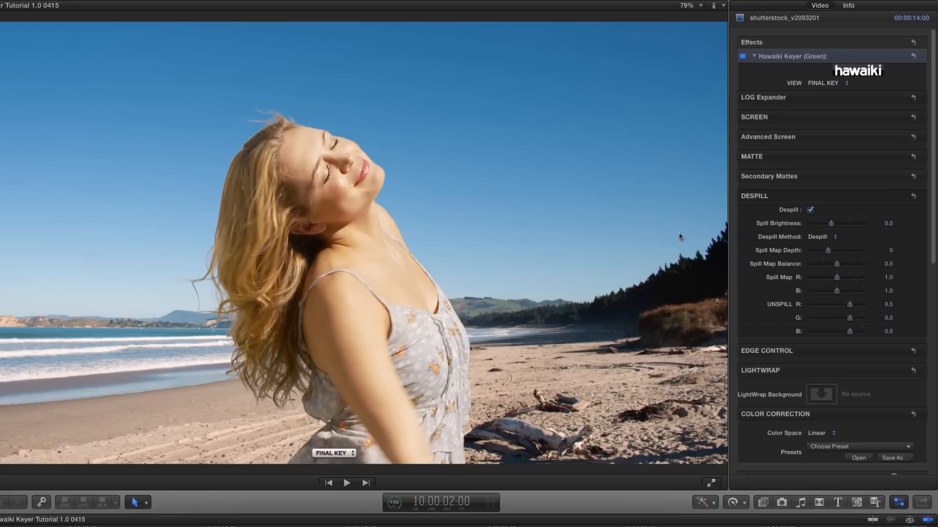
Step: Show the Despill view, compare briefly with the original green-screen source, and return to Despill
left_click(334, 454)
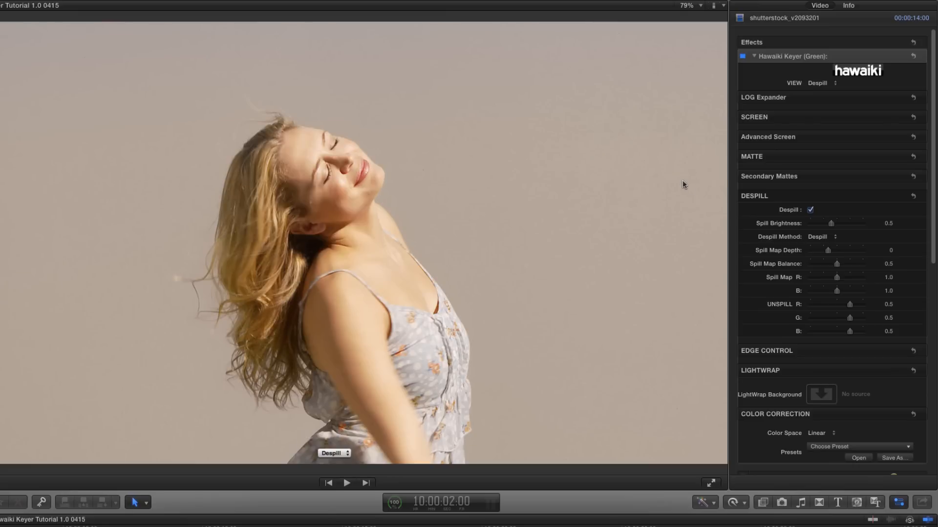
left_click(334, 452)
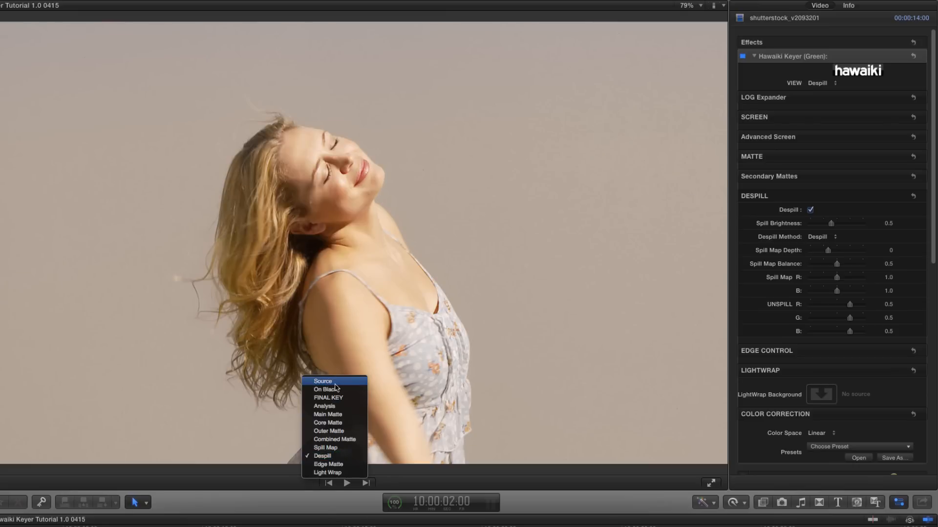
left_click(322, 382)
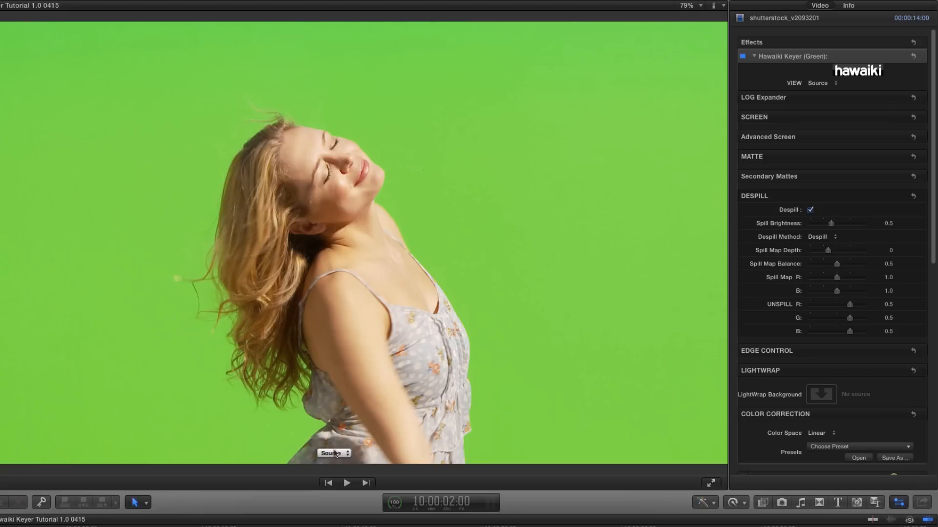
left_click(332, 453)
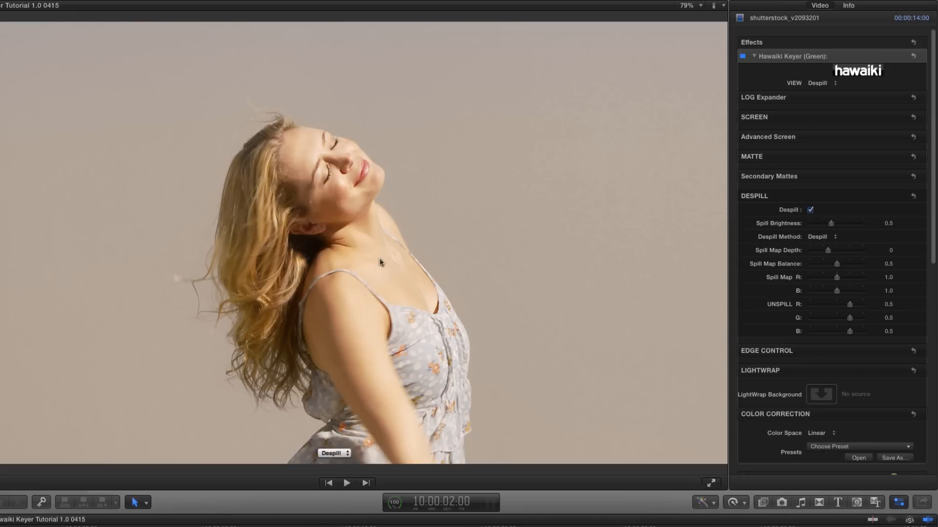
mouse_move(245, 381)
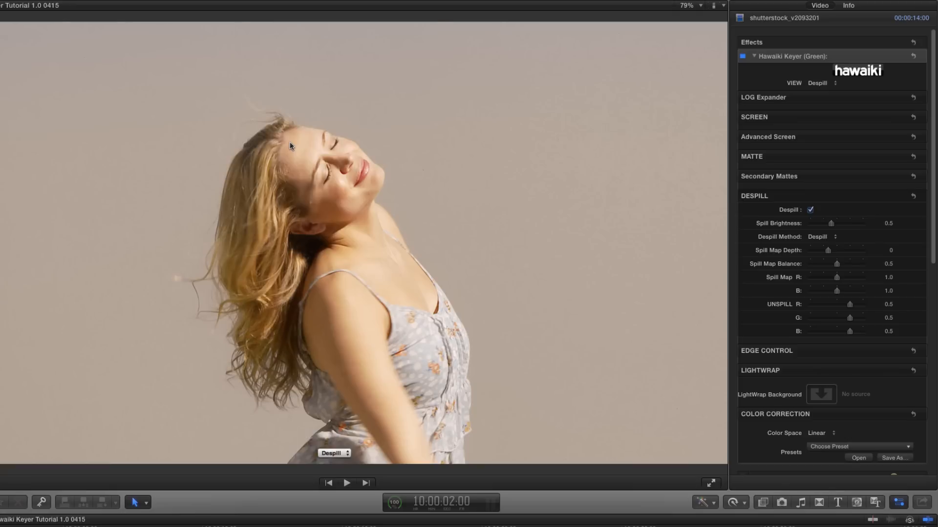
mouse_move(309, 447)
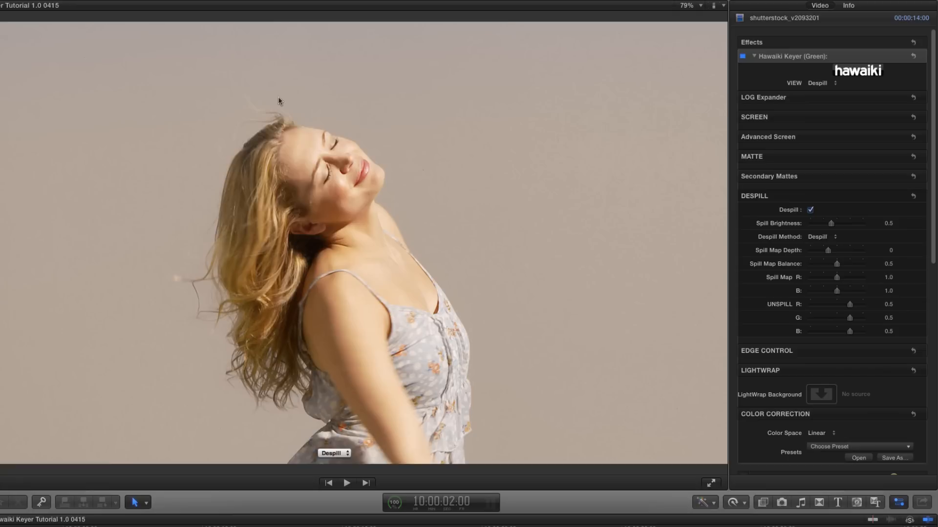
mouse_move(534, 82)
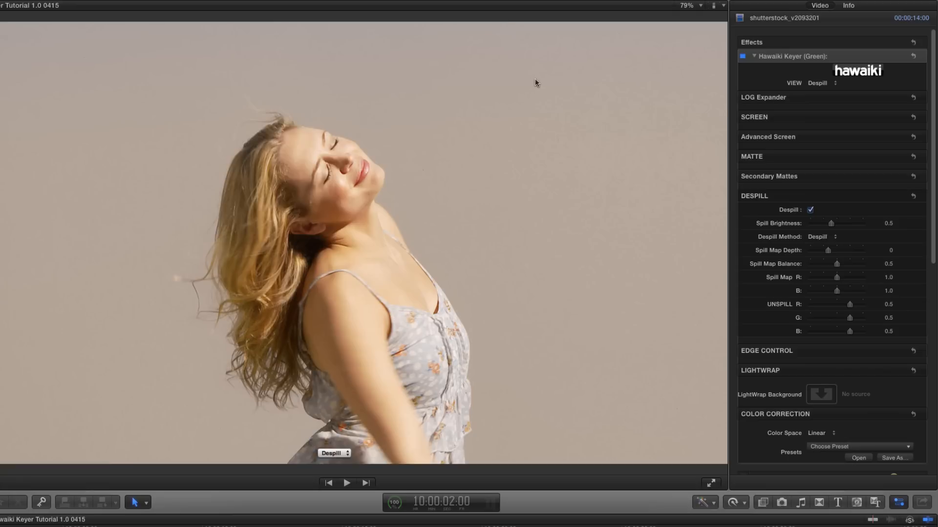
mouse_move(558, 334)
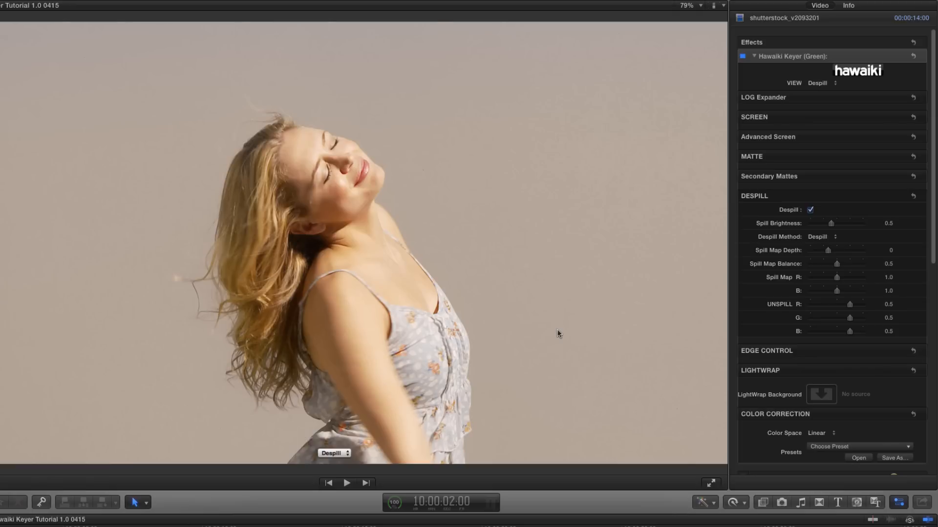
mouse_move(455, 413)
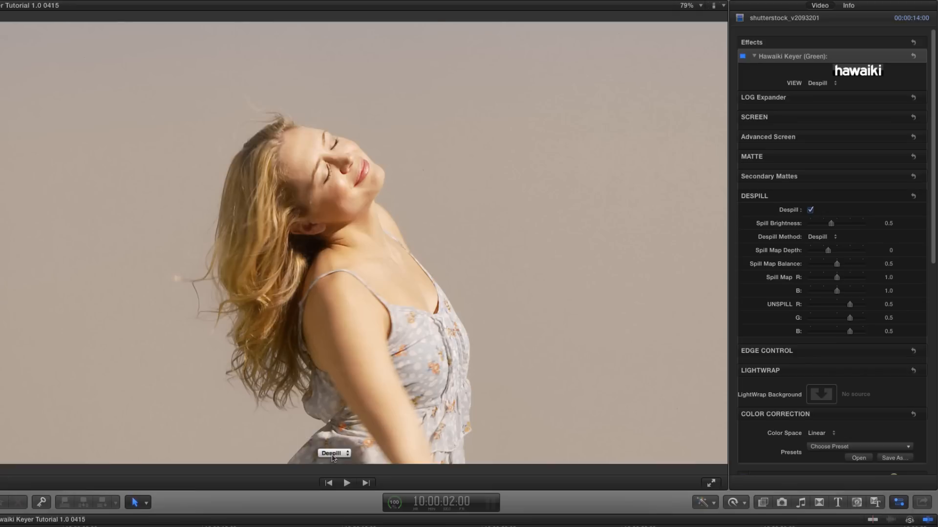
Step: Switch the view to Spill Map and raise Spill Map Depth to 0.17
left_click(334, 453)
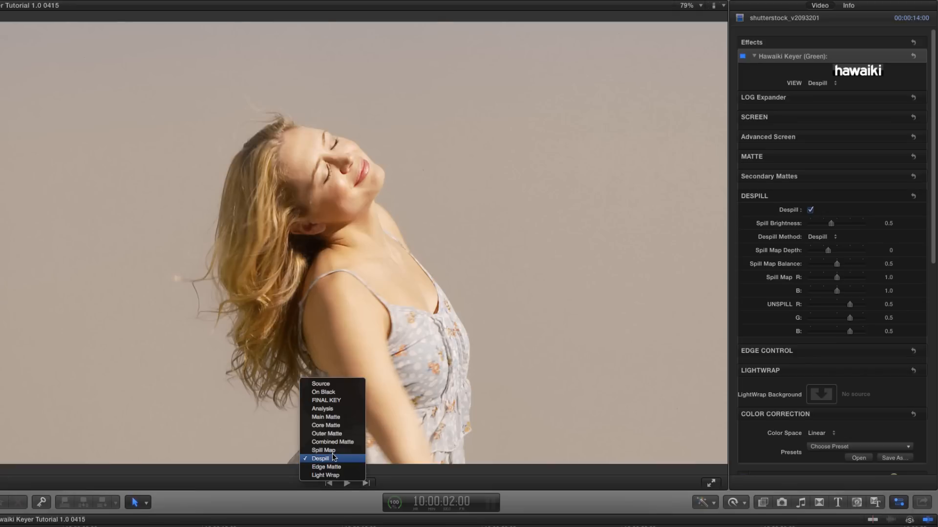
mouse_move(324, 450)
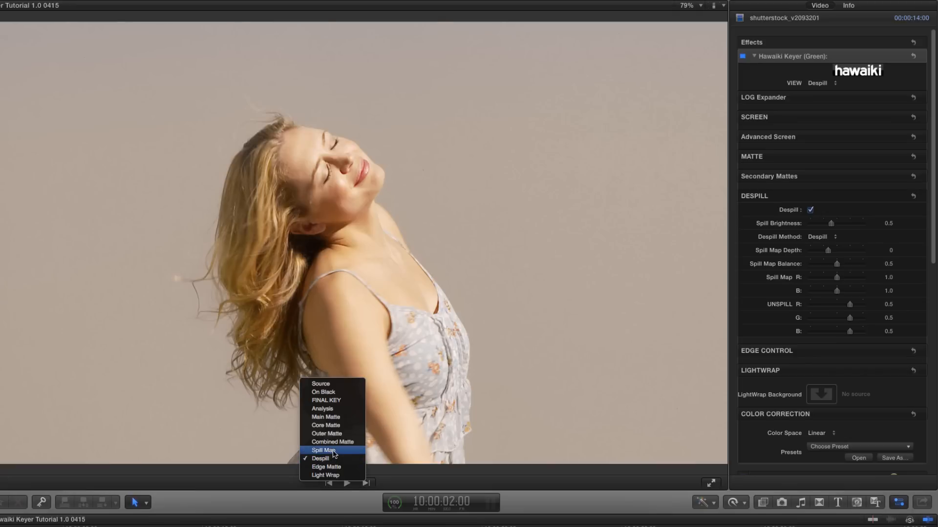
left_click(323, 450)
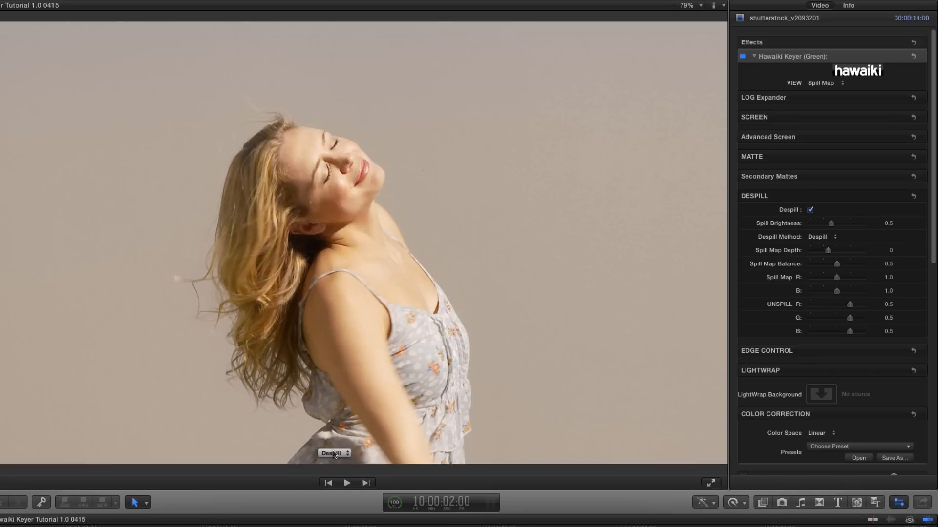
left_click(334, 454)
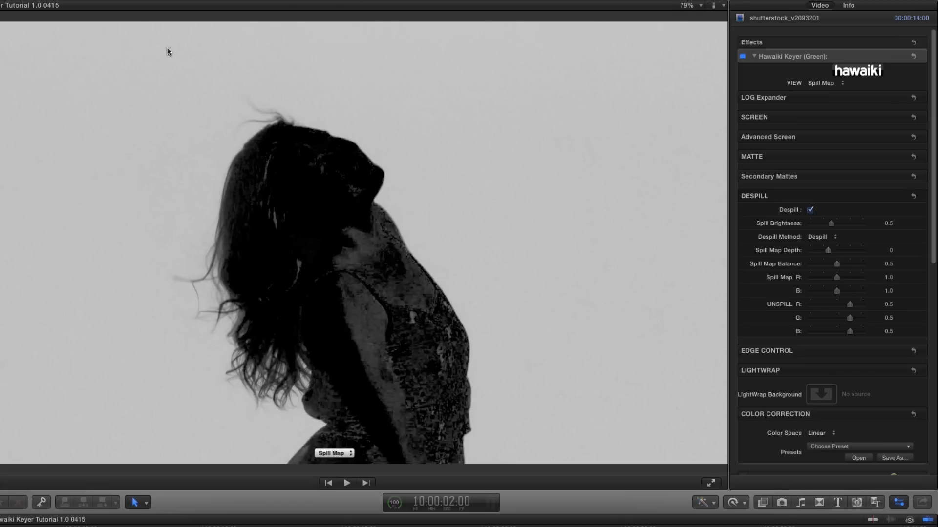
mouse_move(615, 82)
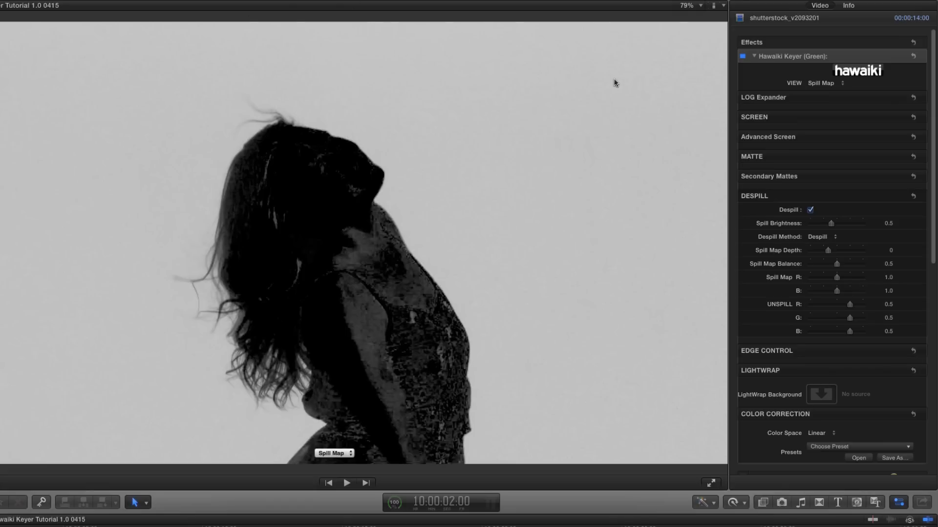
mouse_move(631, 134)
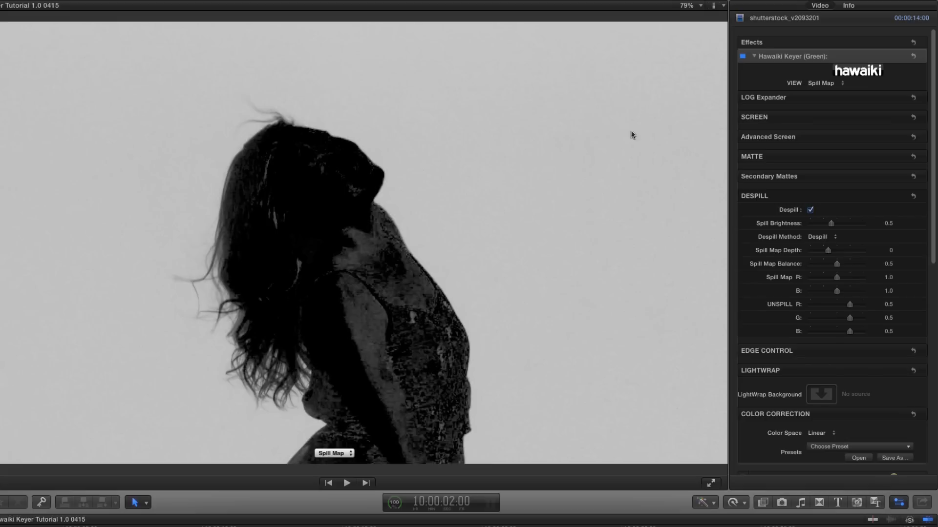
mouse_move(357, 321)
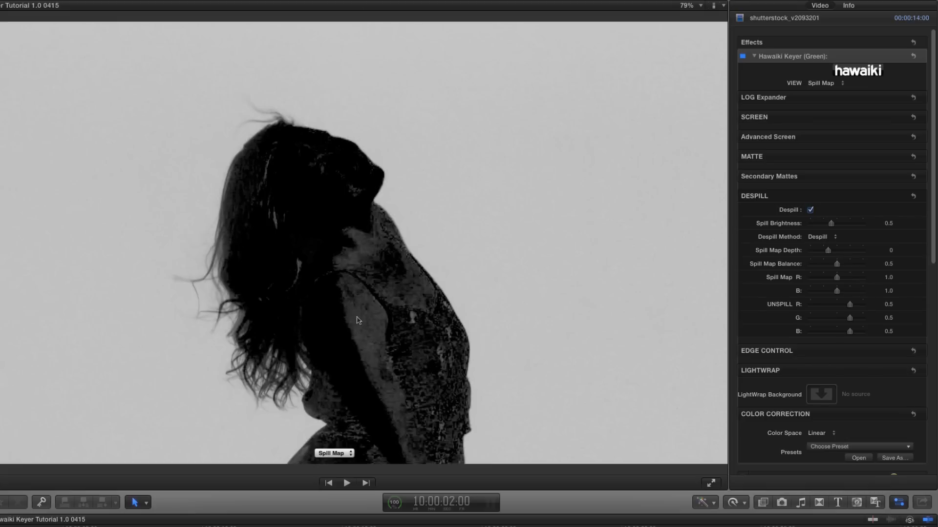
mouse_move(347, 411)
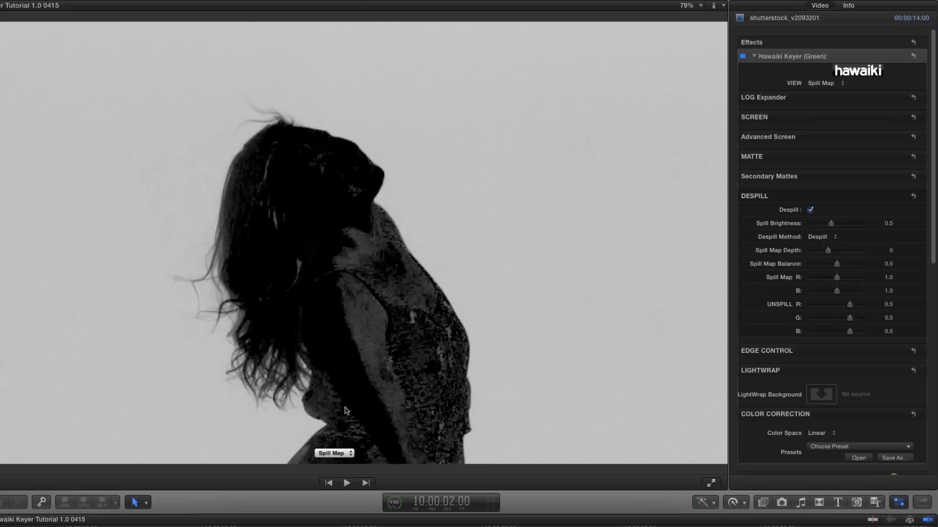
mouse_move(366, 313)
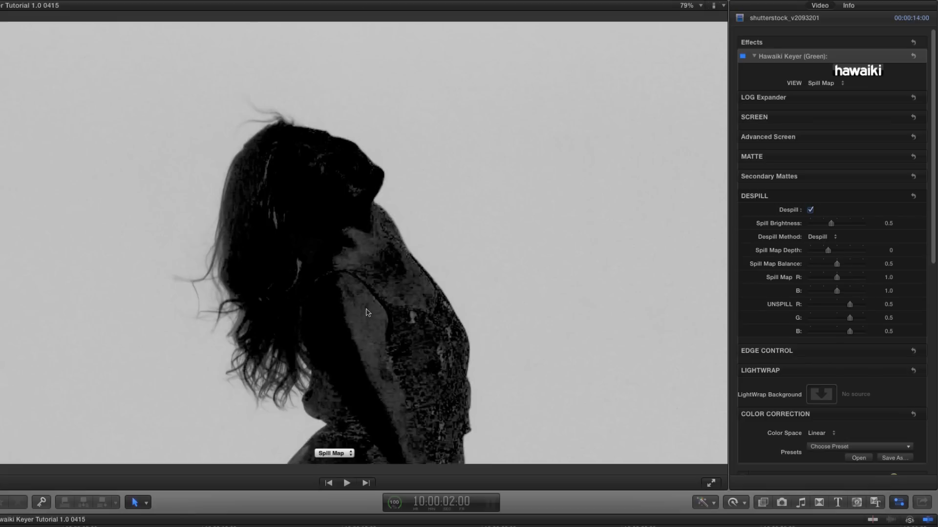
mouse_move(395, 271)
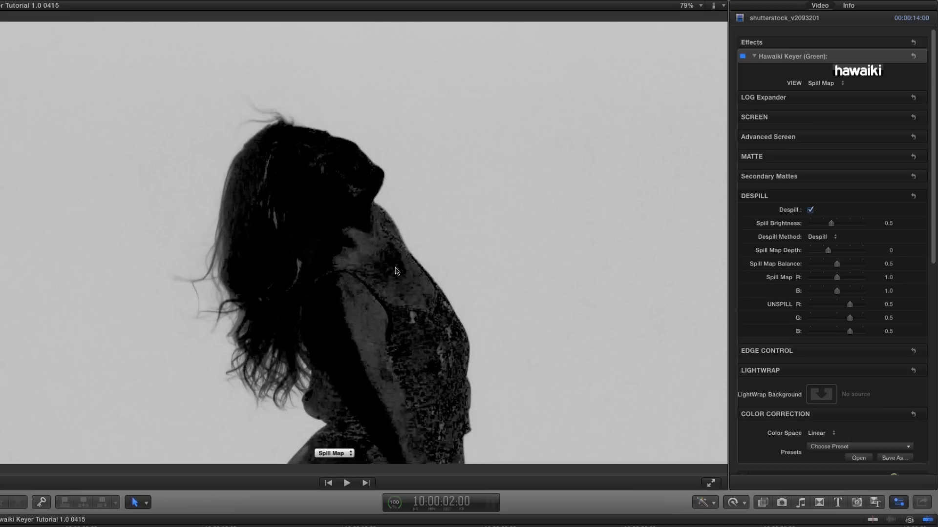
left_click(828, 250)
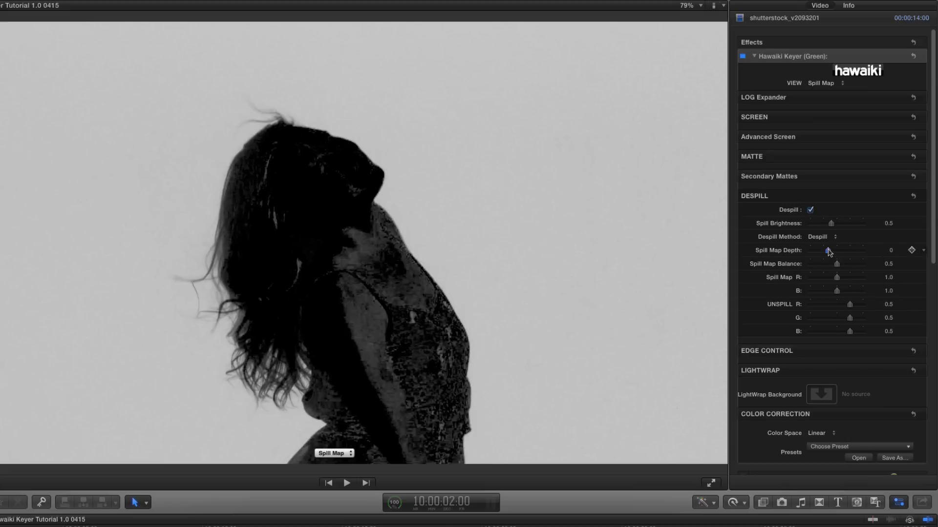
left_click_drag(829, 250, 837, 250)
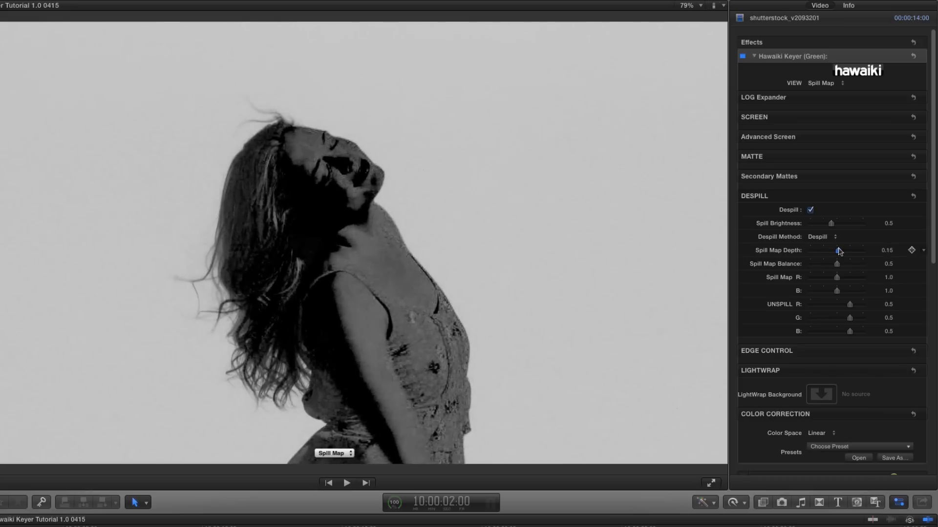
left_click_drag(837, 250, 840, 250)
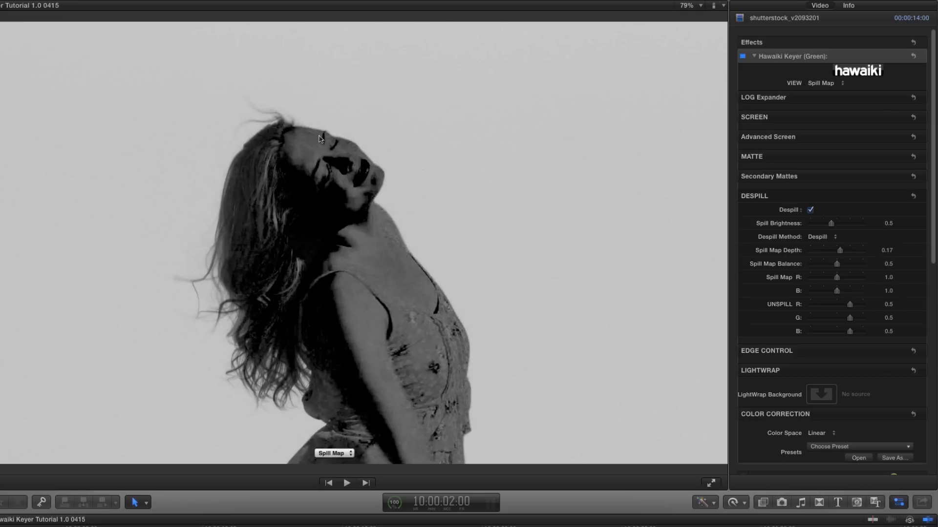
mouse_move(375, 230)
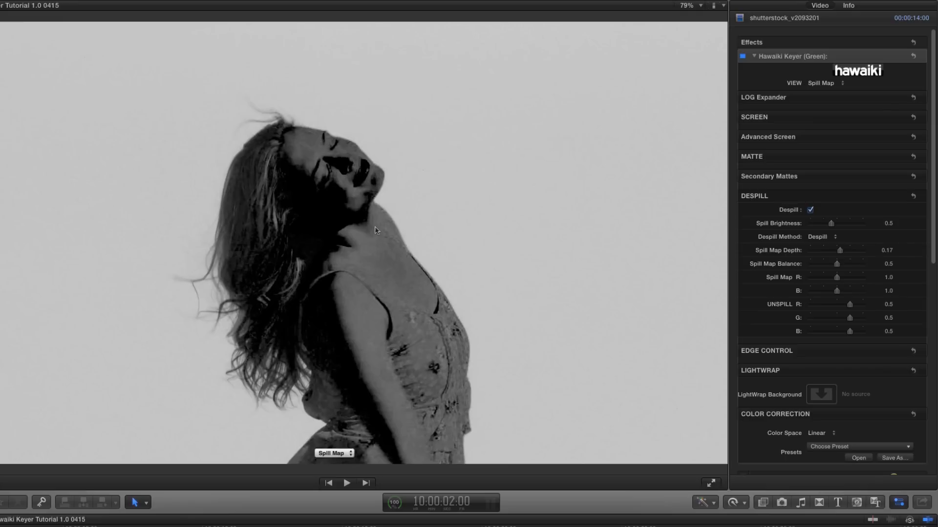
mouse_move(412, 274)
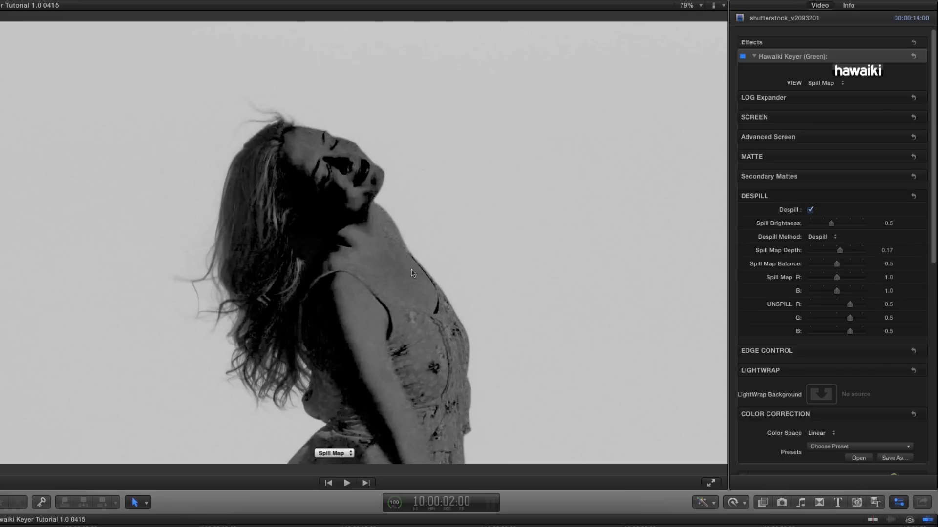
mouse_move(435, 325)
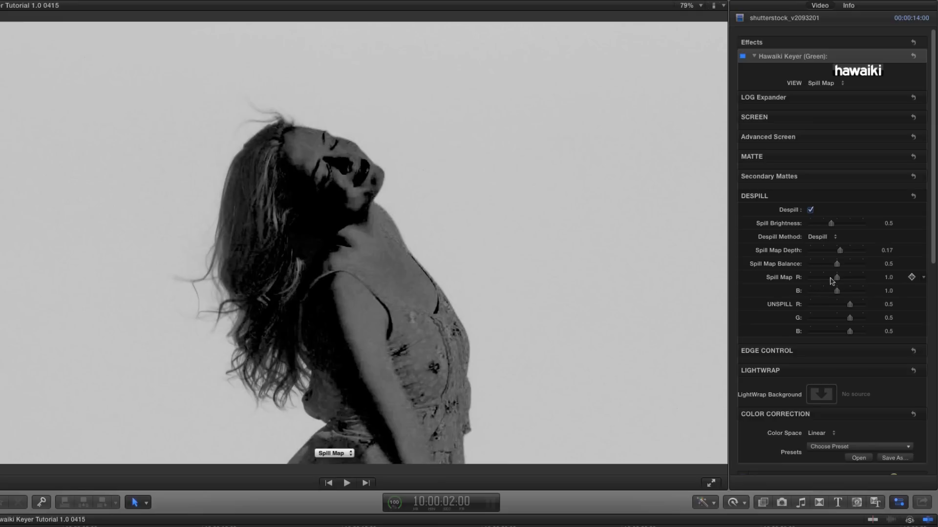
mouse_move(840, 281)
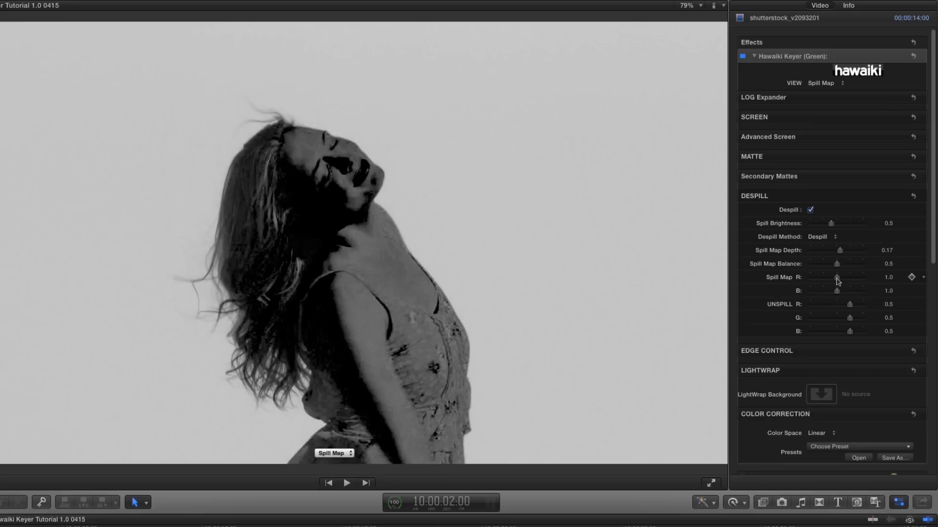
Step: Set Spill Map R to 1.24 and lower Spill Map B to 0.13
left_click_drag(837, 277, 843, 277)
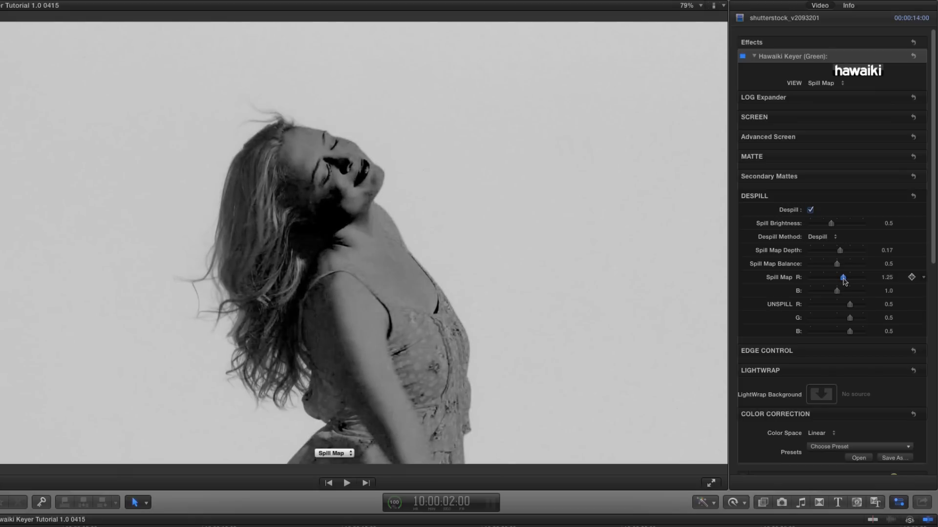
left_click_drag(843, 276, 840, 291)
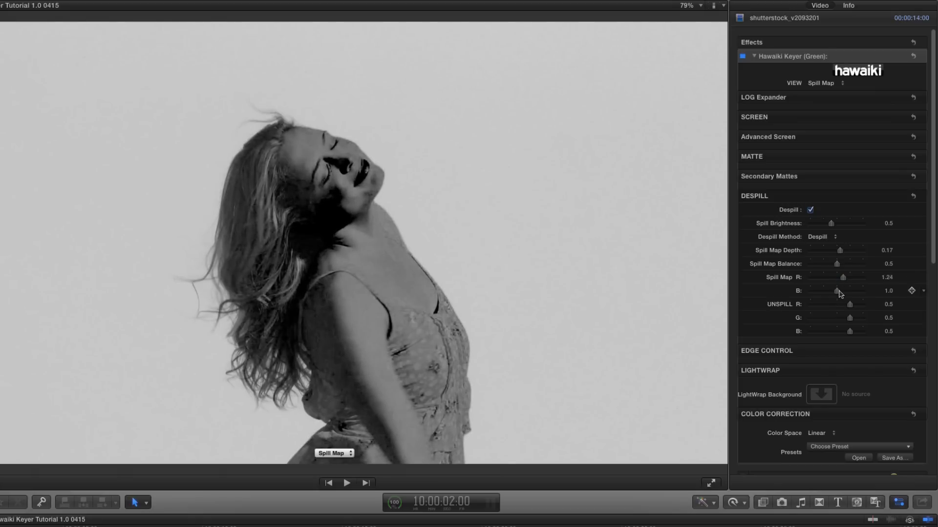
left_click_drag(839, 291, 814, 292)
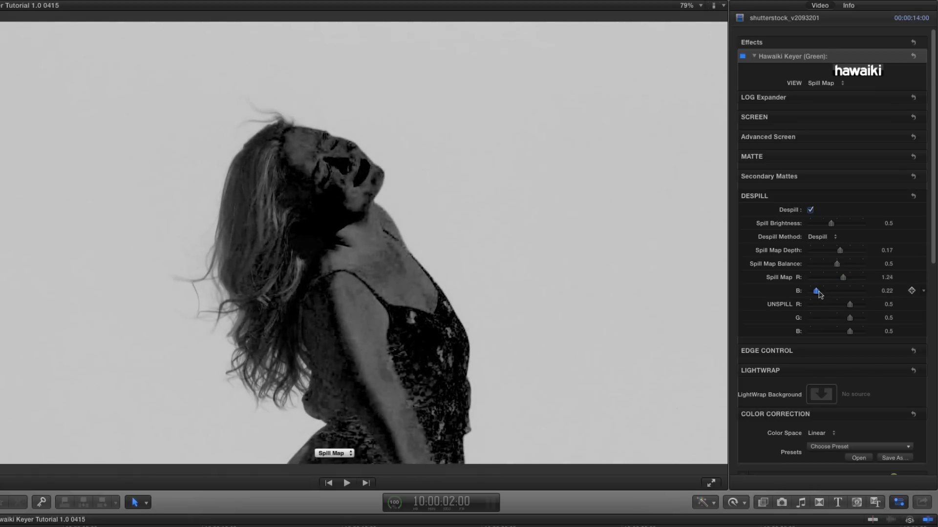
left_click_drag(817, 291, 815, 291)
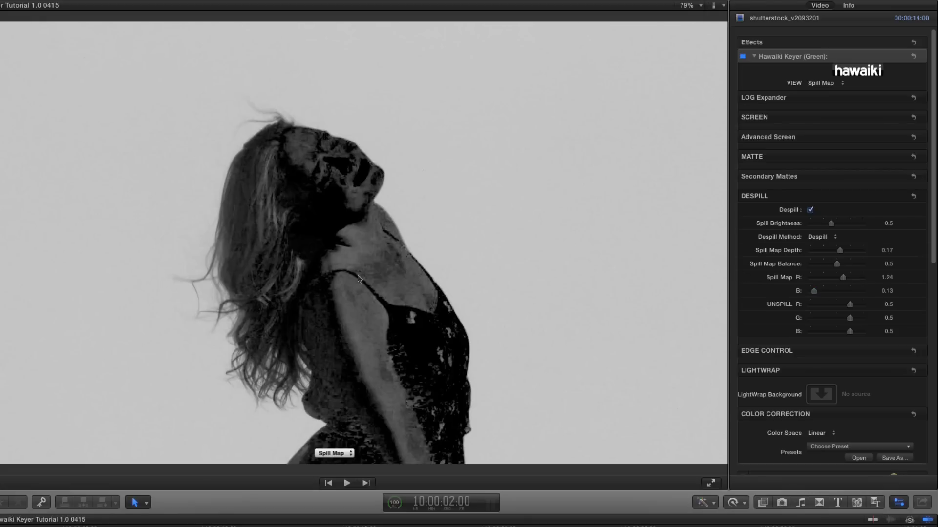
mouse_move(327, 141)
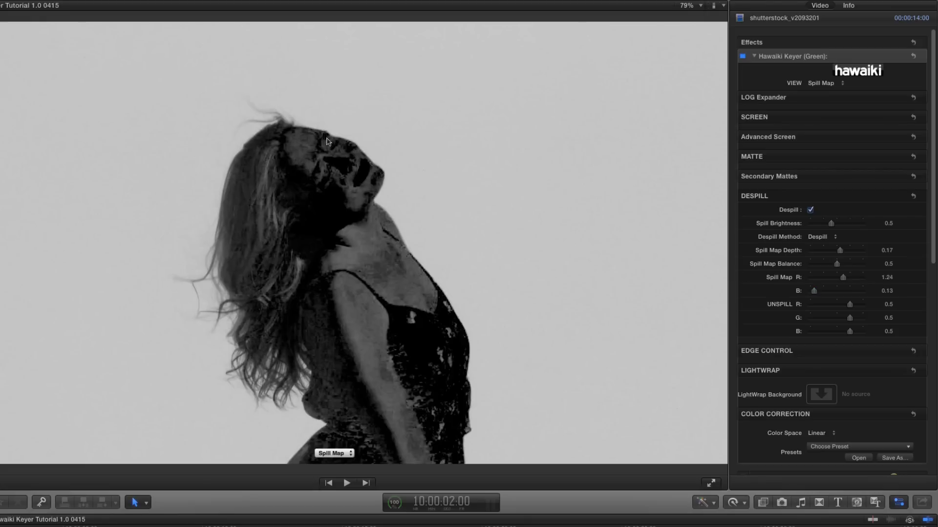
mouse_move(294, 342)
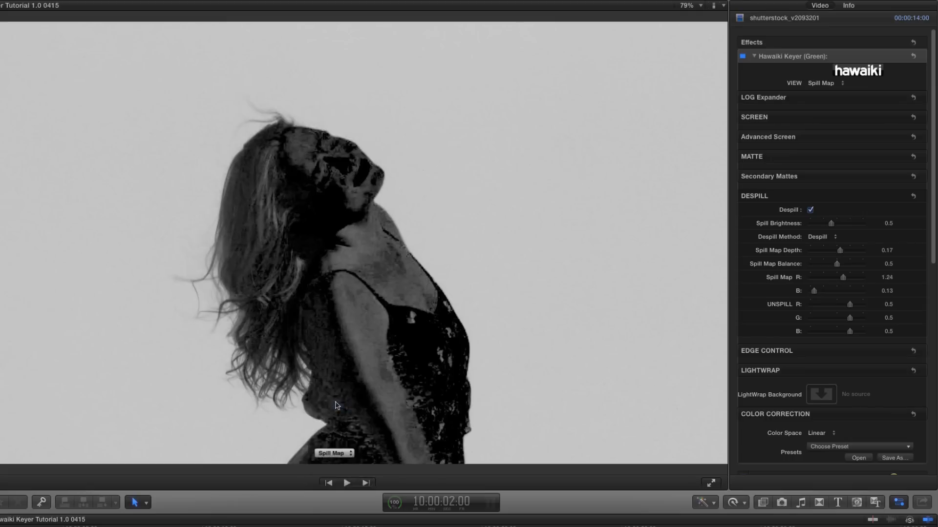
Step: Switch to Final Key view and toggle Despill off then on to reveal green hair fringing
left_click(826, 82)
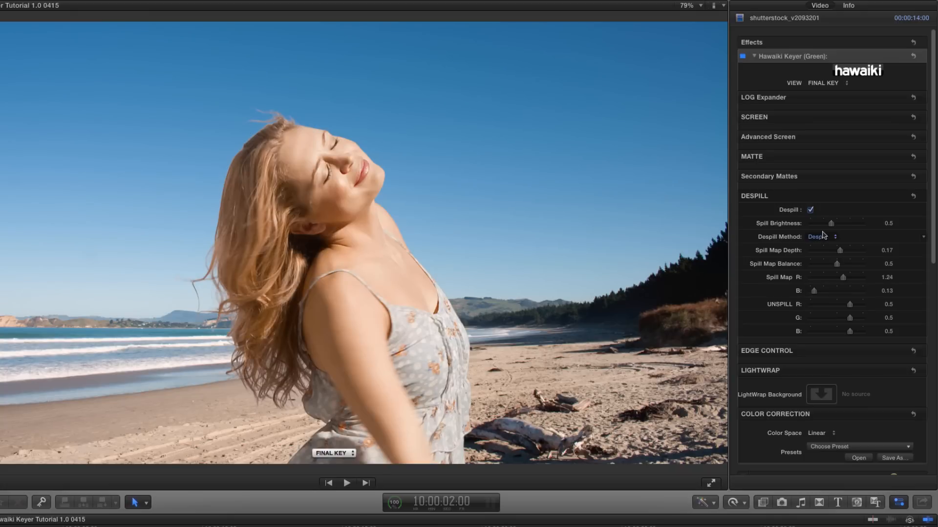
left_click(810, 209)
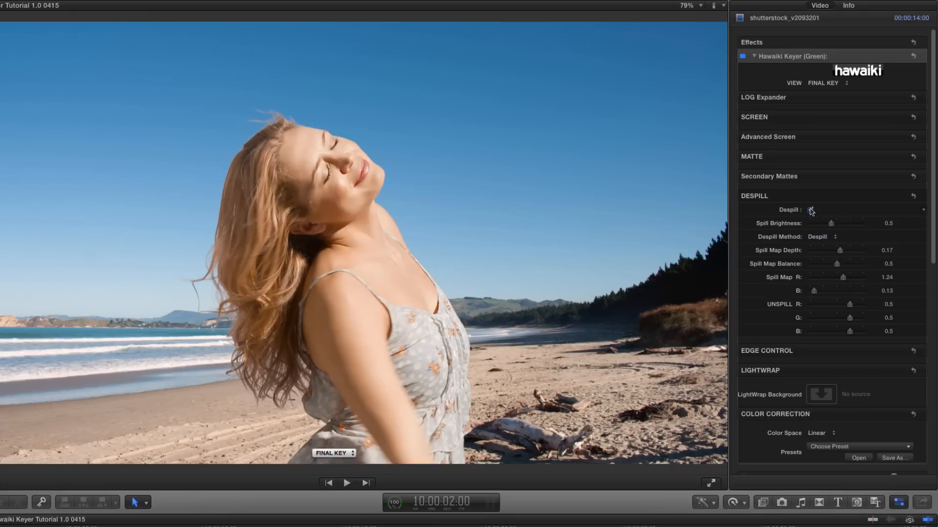
left_click(811, 209)
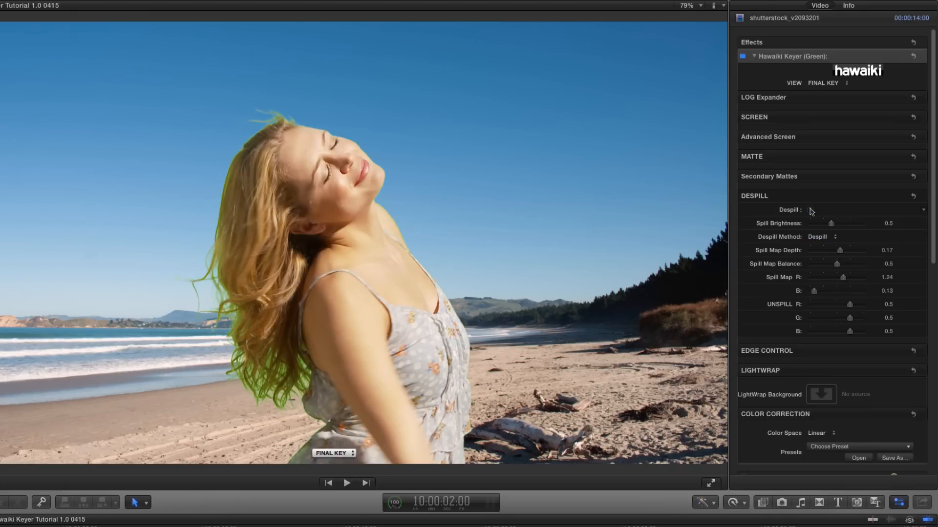
left_click(810, 210)
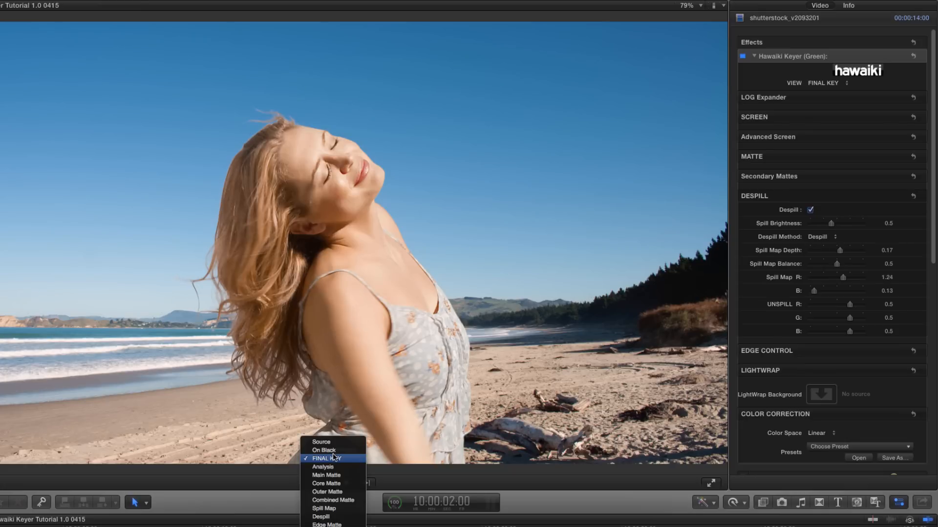
Step: In Despill view, try the Unspill method and rebalance its red, green and blue values
left_click(320, 517)
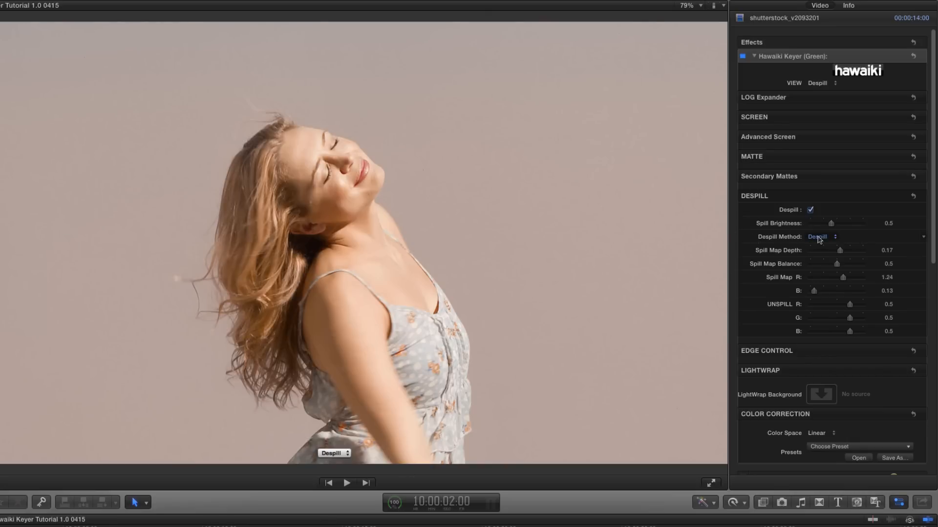
left_click(821, 236)
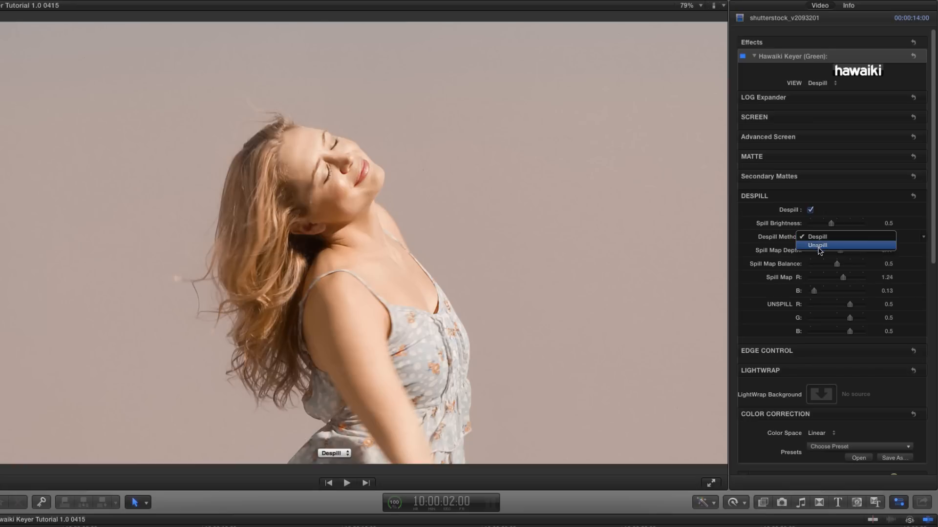
left_click(817, 245)
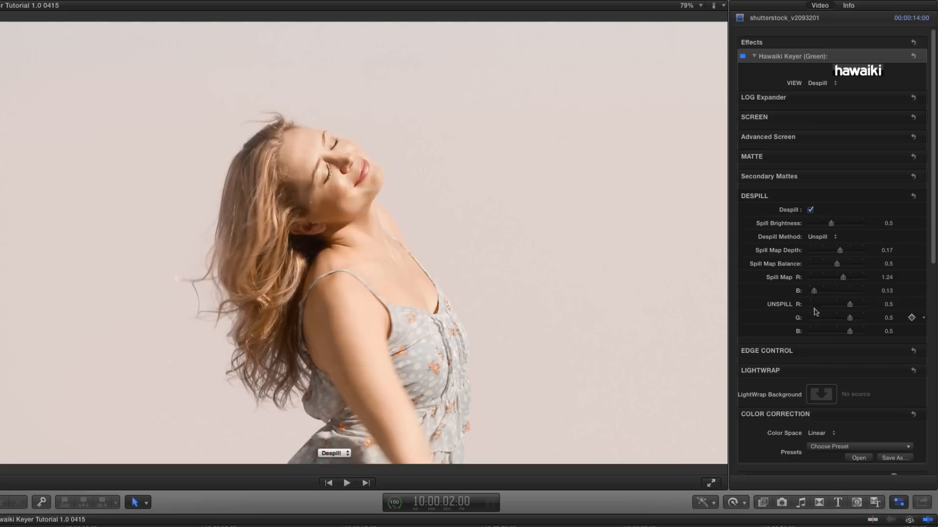
mouse_move(841, 313)
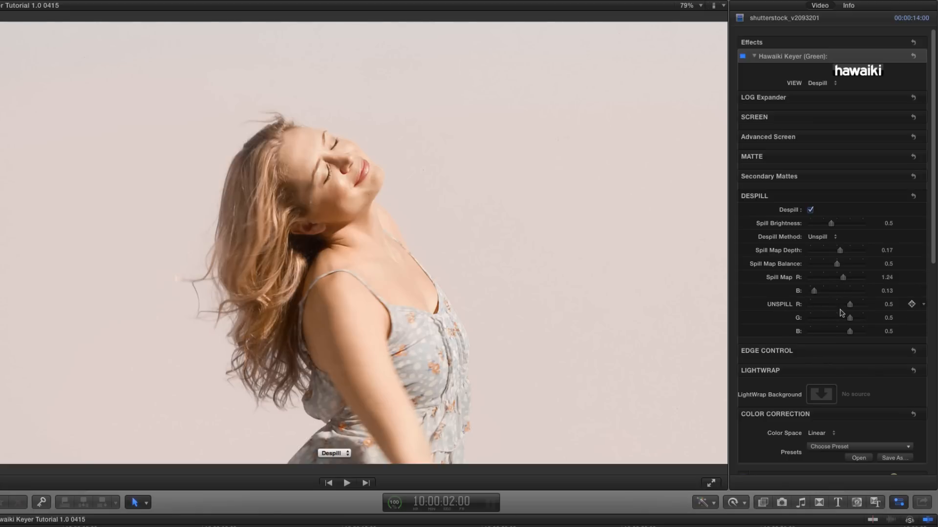
left_click_drag(849, 304, 862, 303)
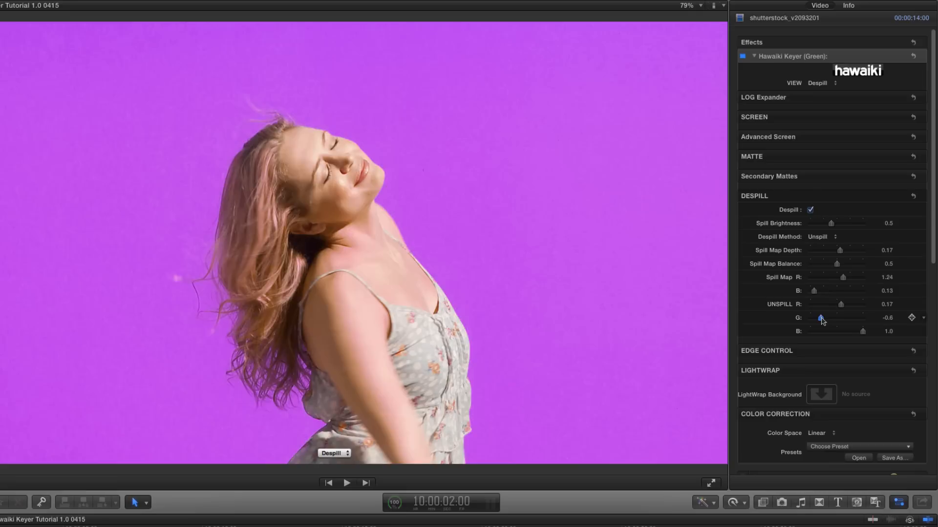
left_click_drag(840, 303, 833, 304)
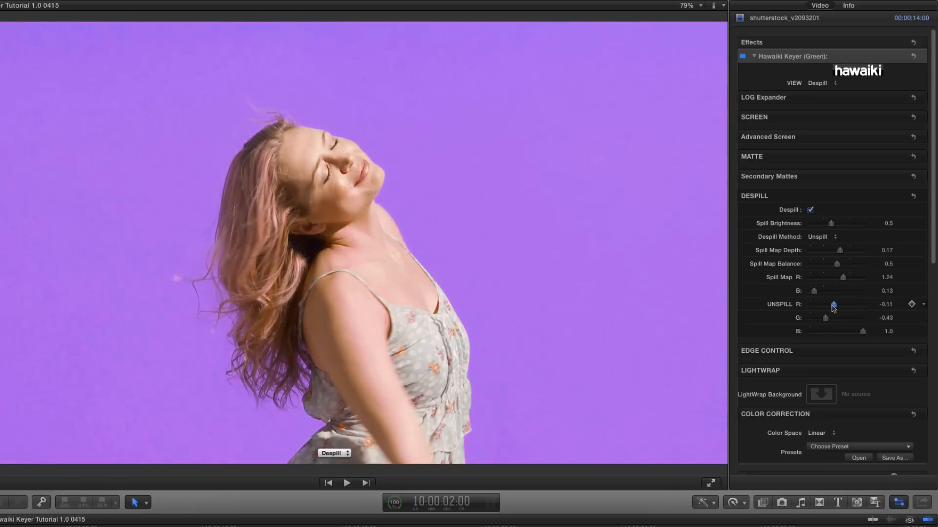
left_click_drag(833, 304, 838, 304)
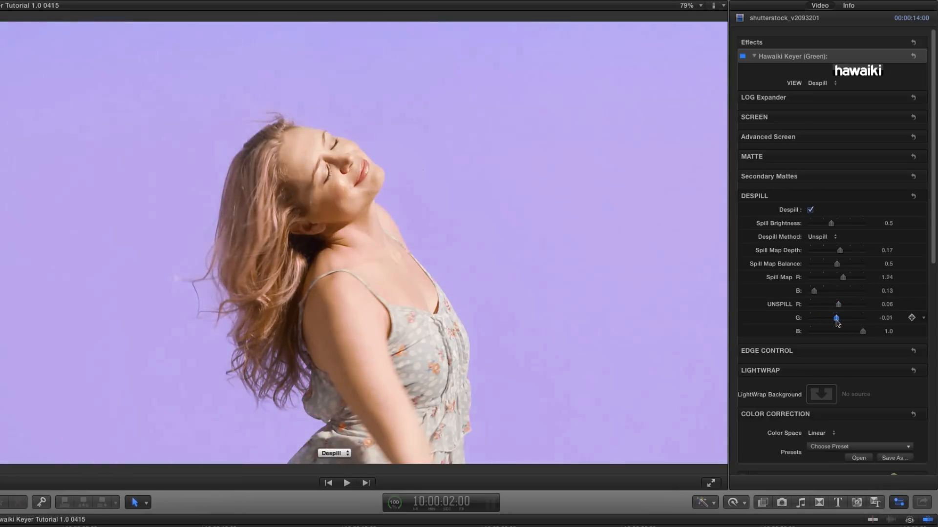
left_click_drag(836, 317, 849, 318)
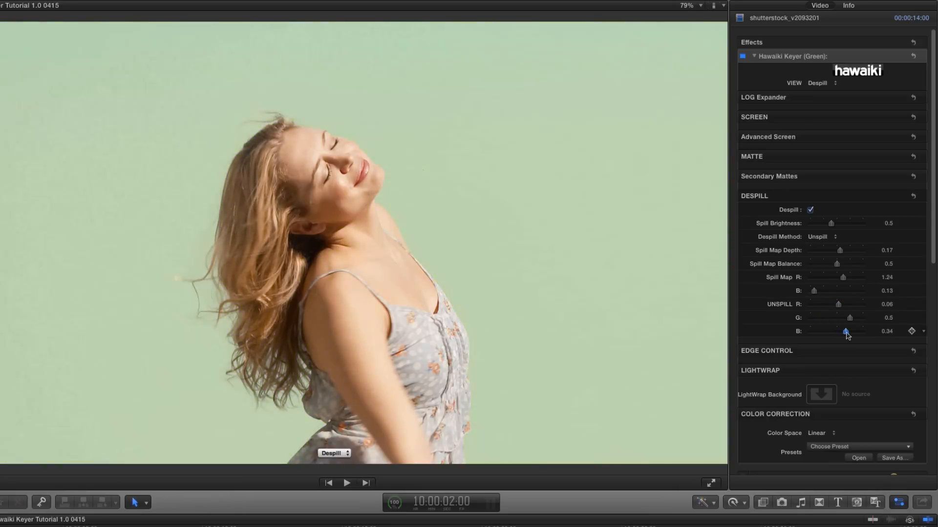
Step: Set the despill method back to Despill
left_click(826, 236)
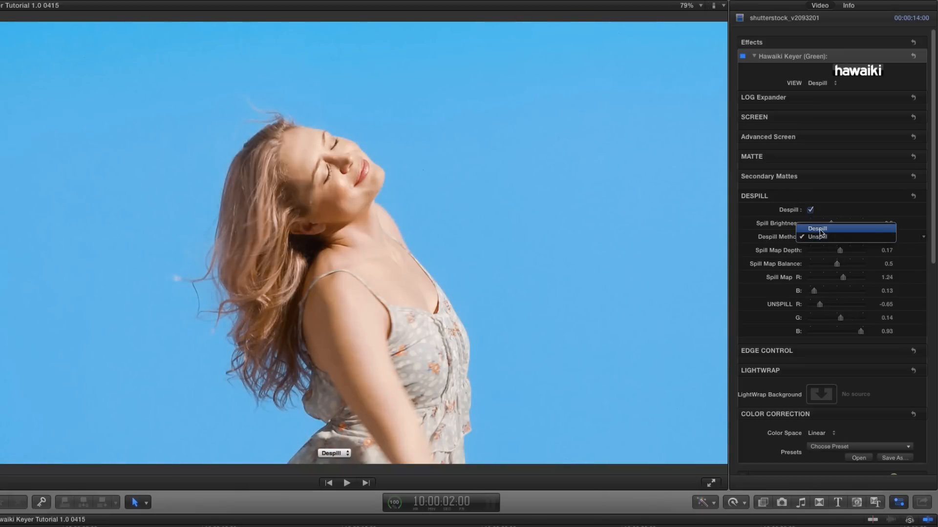
left_click(817, 228)
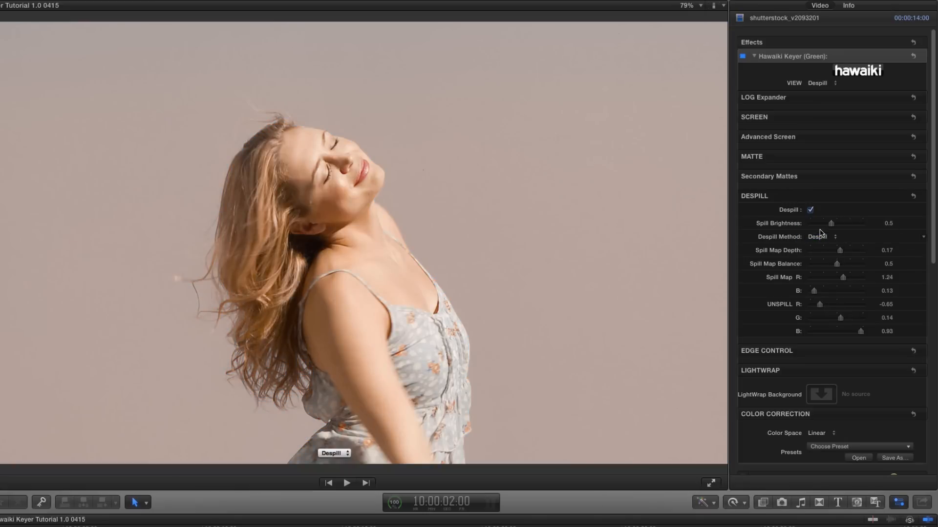
left_click(334, 454)
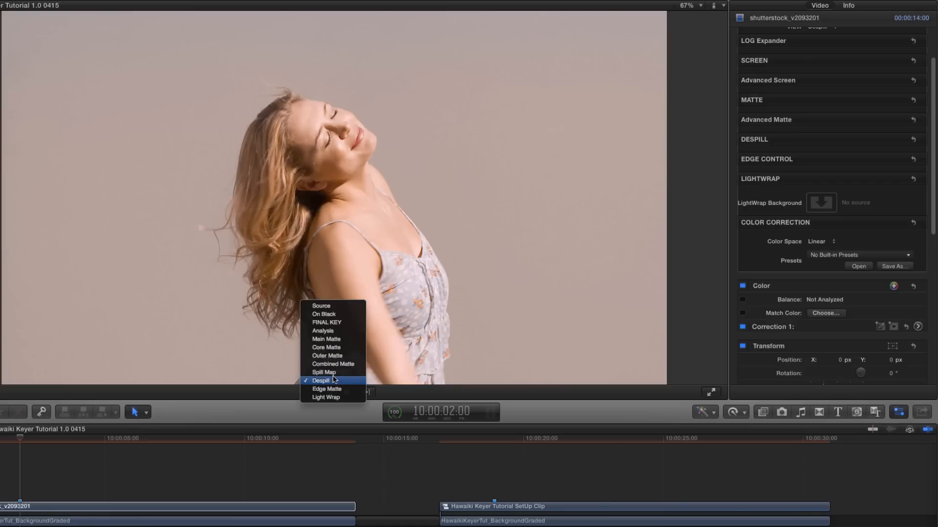
Step: Enable Edge Control and switch the keyer view to Edge Matte around the woman
left_click(327, 322)
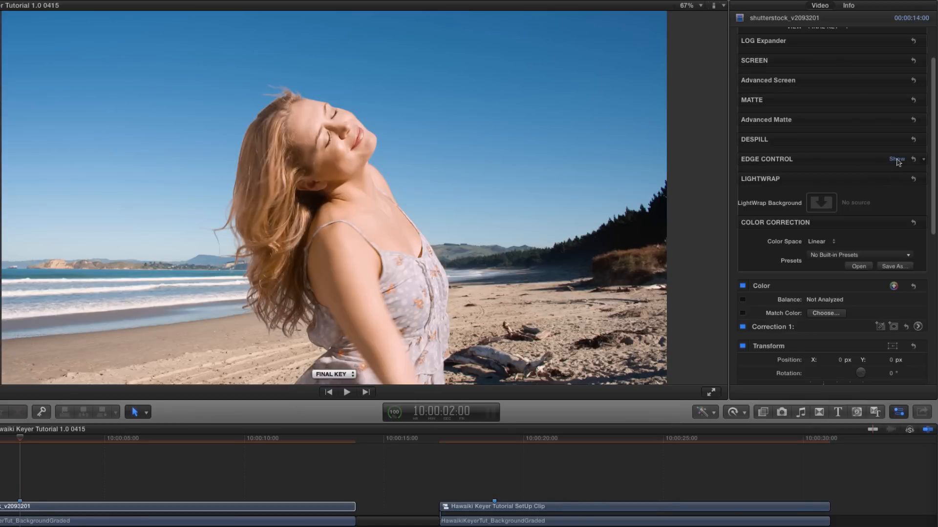
left_click(897, 159)
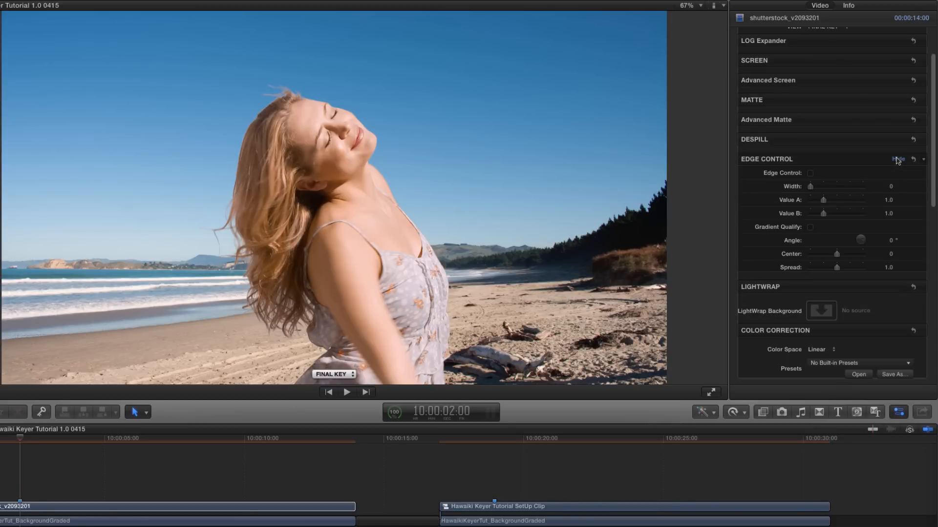
left_click(810, 173)
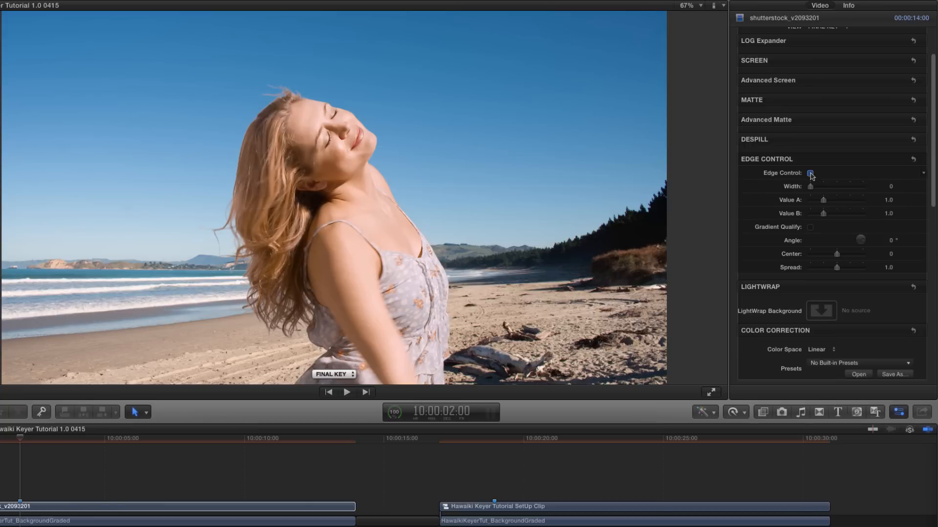
left_click(810, 172)
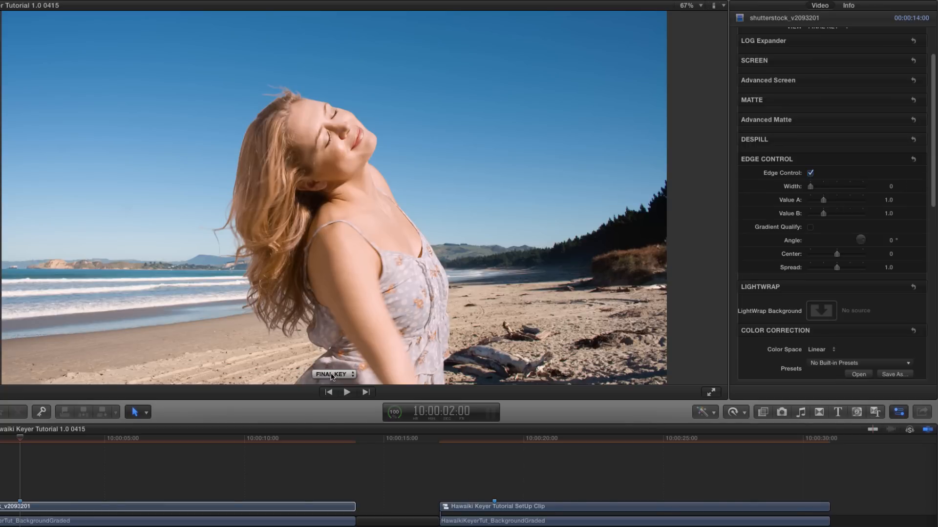
left_click(334, 374)
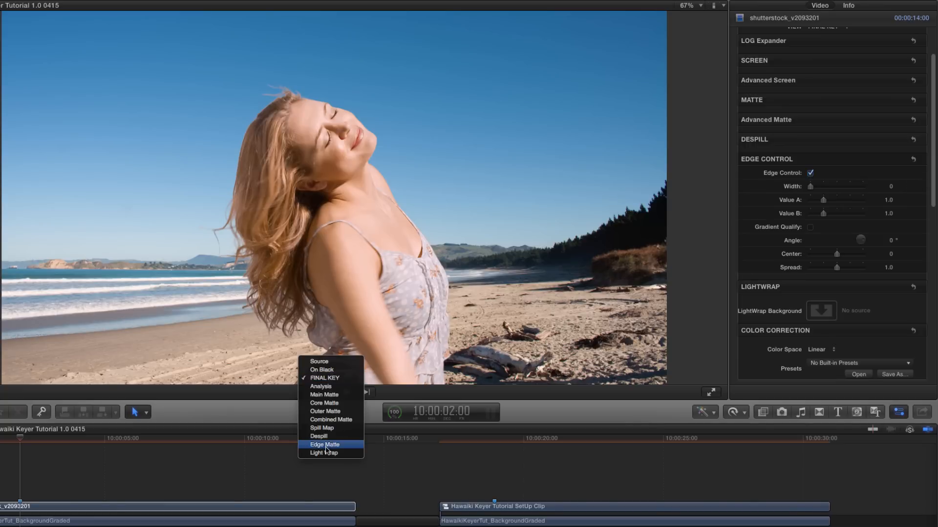
left_click(324, 445)
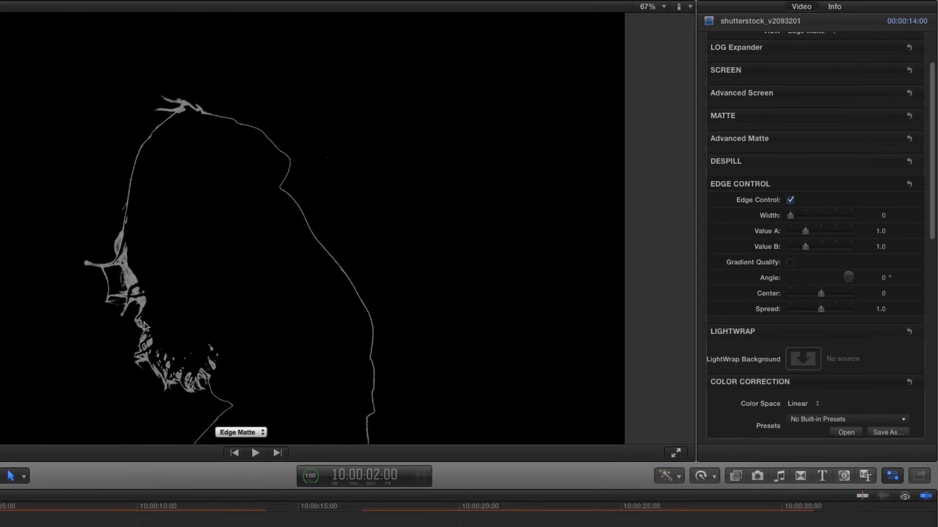
mouse_move(132, 284)
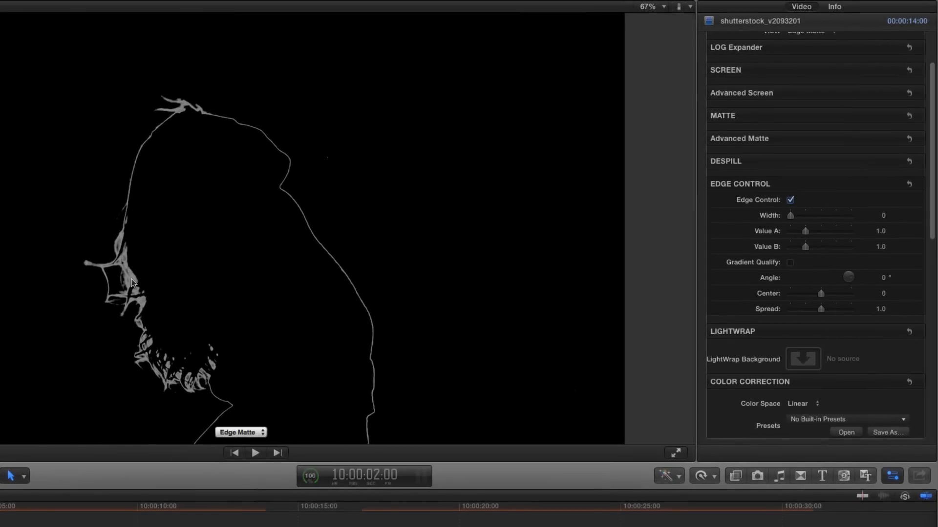
mouse_move(344, 221)
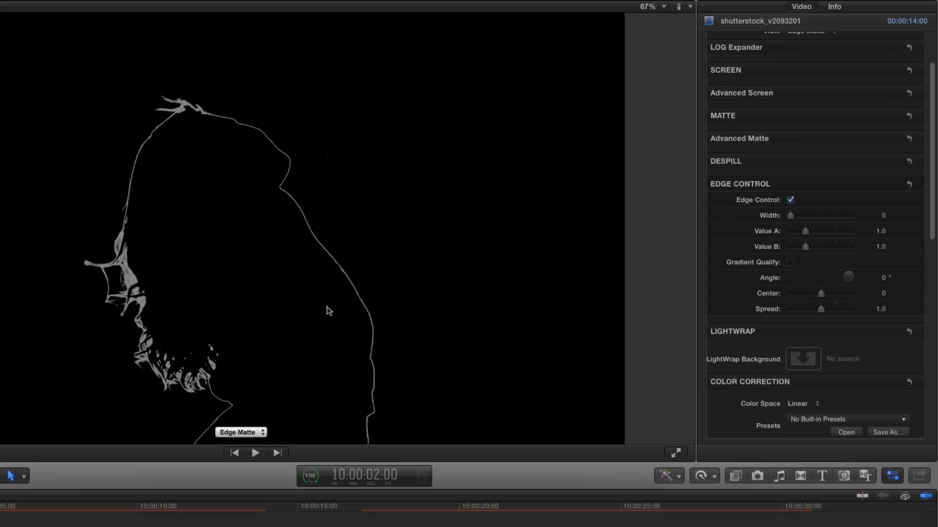
mouse_move(127, 209)
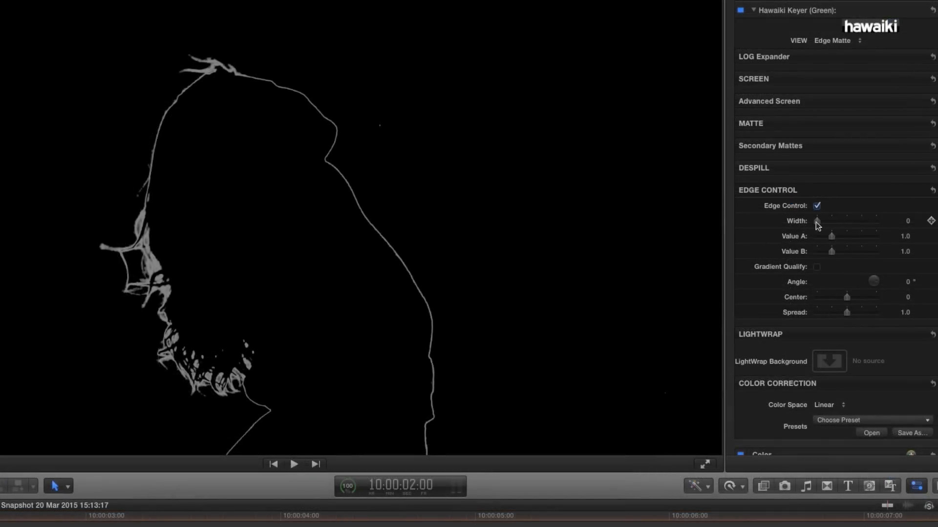
left_click_drag(818, 220, 841, 220)
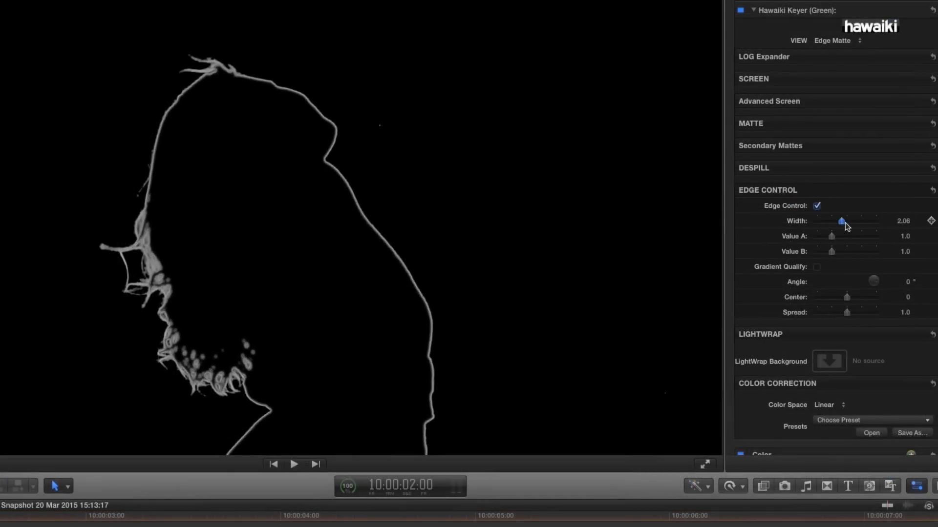
left_click_drag(841, 221, 877, 220)
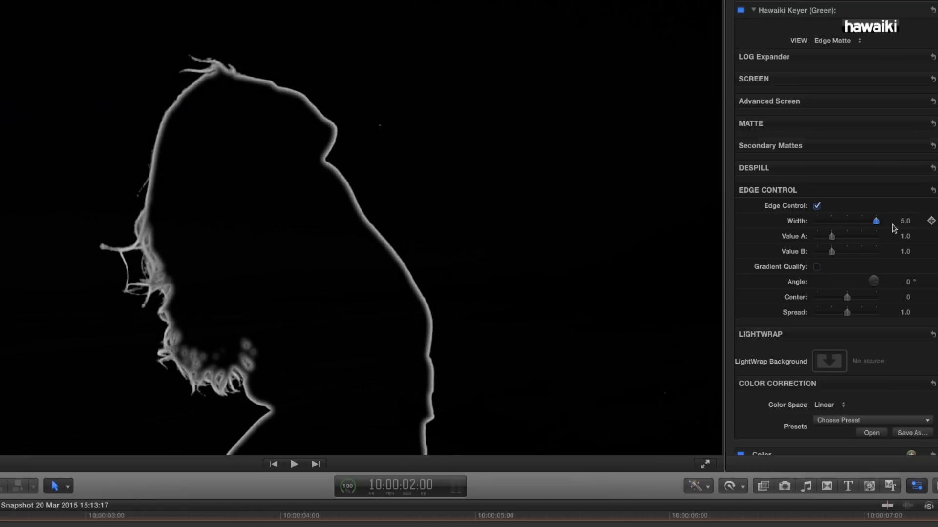
left_click_drag(876, 221, 849, 221)
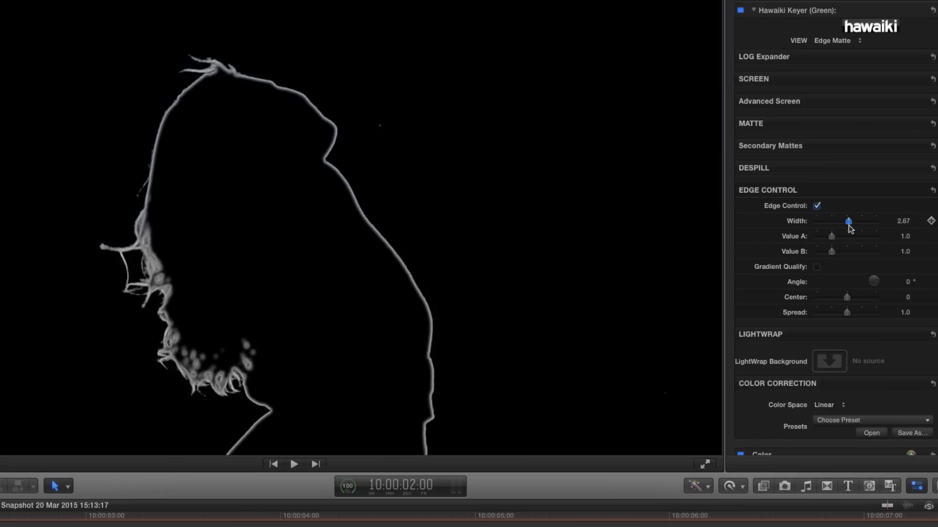
left_click_drag(849, 221, 830, 220)
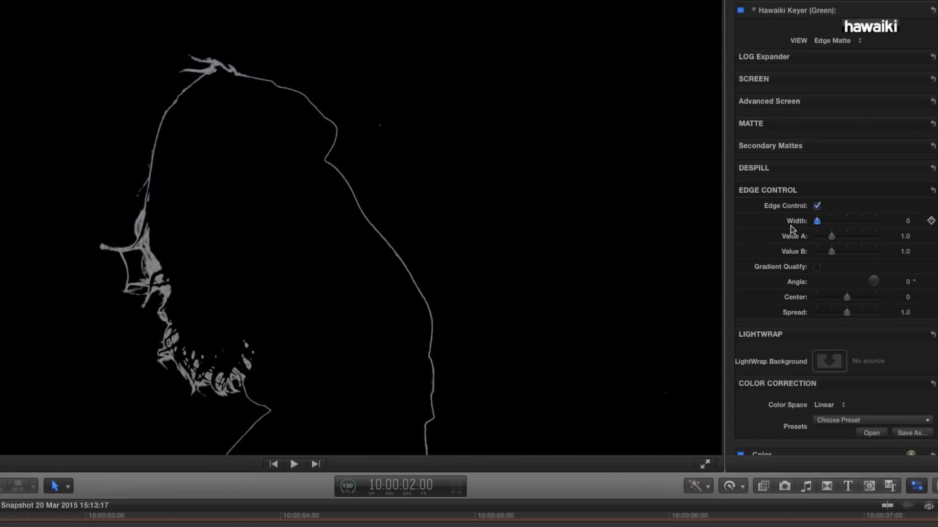
mouse_move(774, 228)
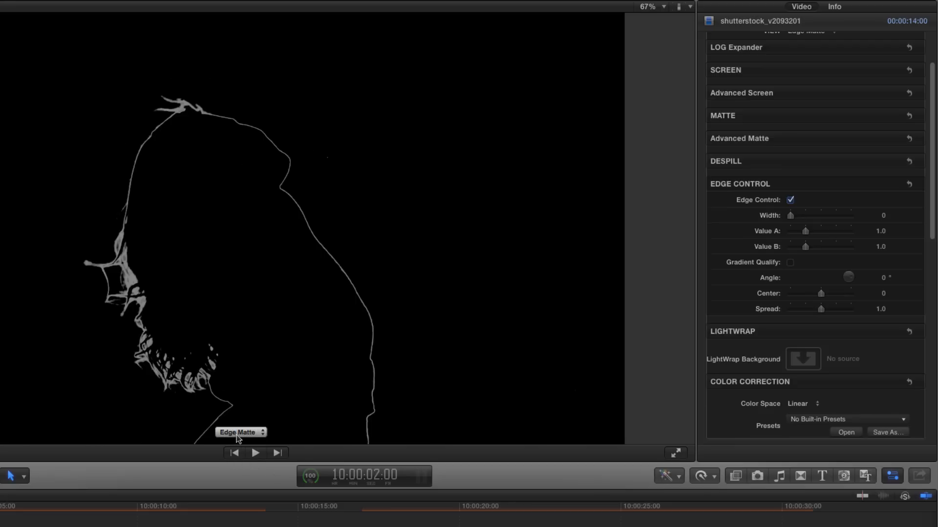
Step: Return to Final Key view to inspect the woman's hair edges close up
left_click(240, 432)
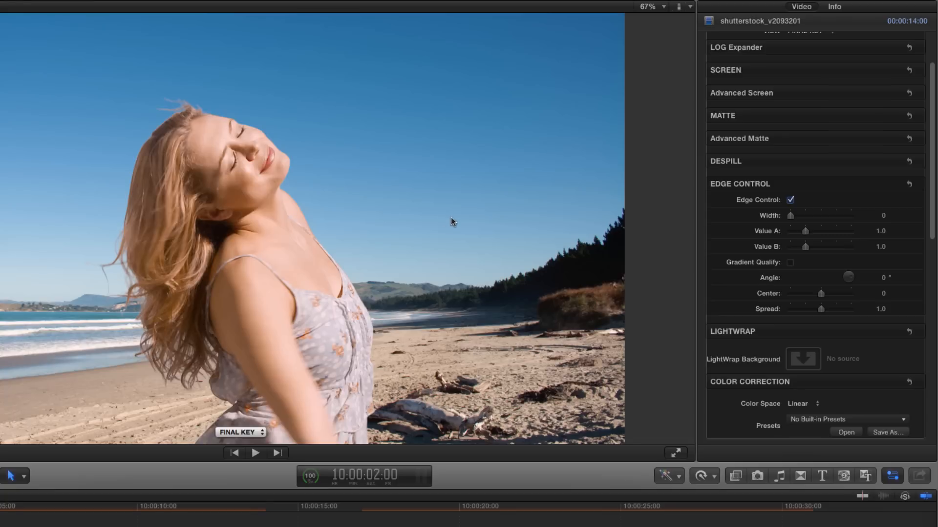
mouse_move(456, 167)
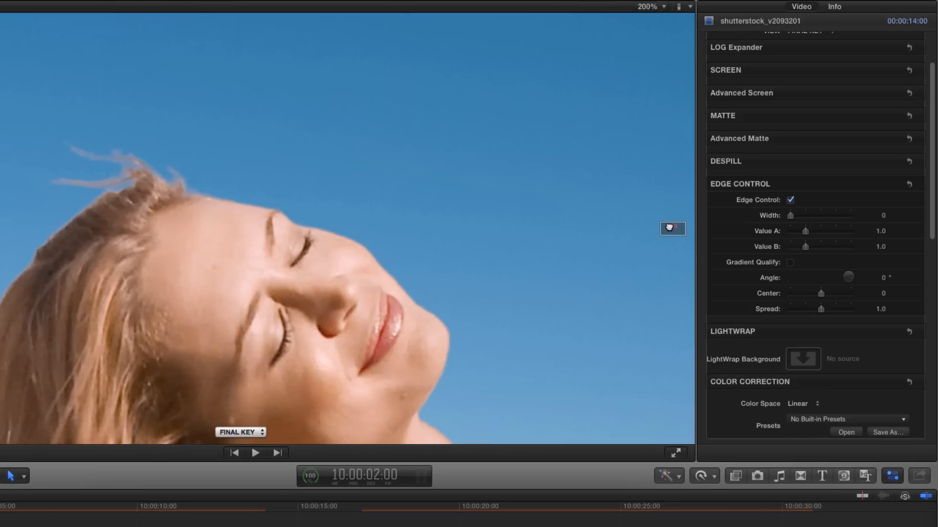
mouse_move(71, 155)
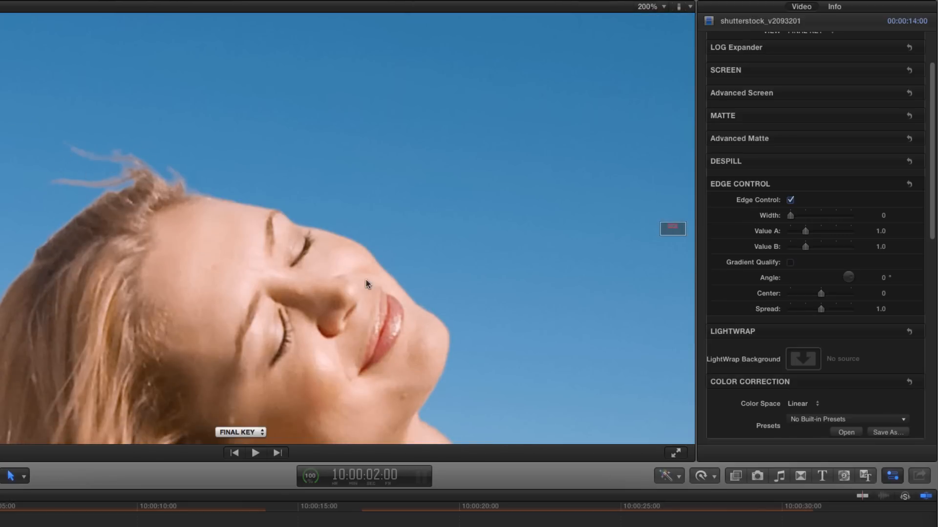
mouse_move(650, 36)
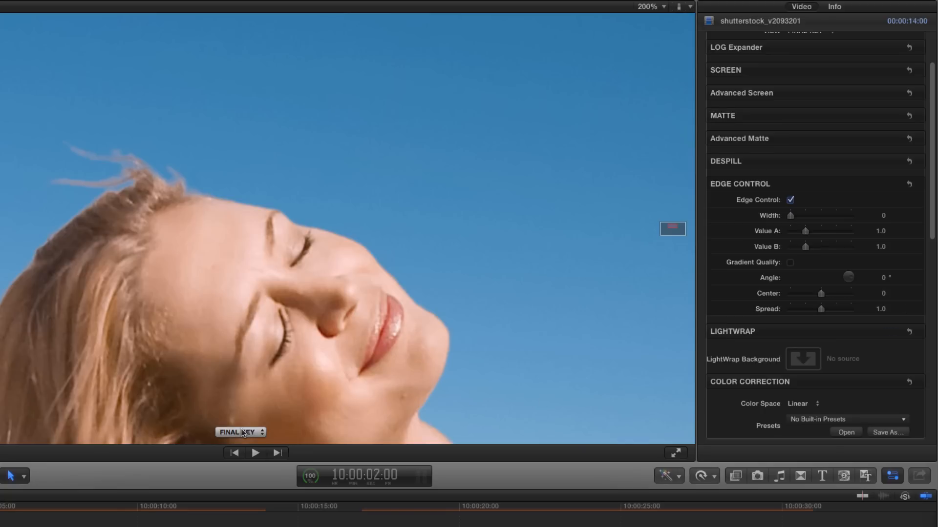
left_click(240, 432)
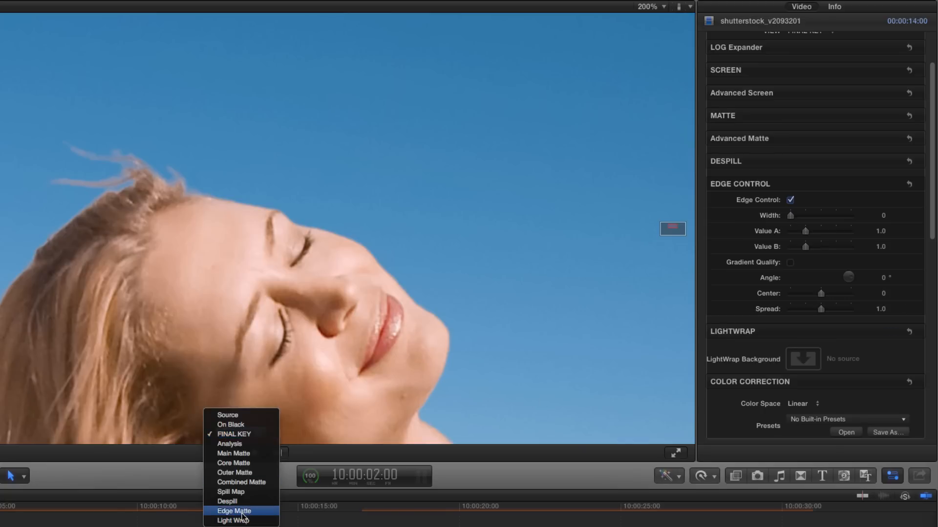
Step: In Edge Matte view, enable Gradient Qualify with Angle about -82.4° and Center 0.11, then show Final Key
left_click(234, 511)
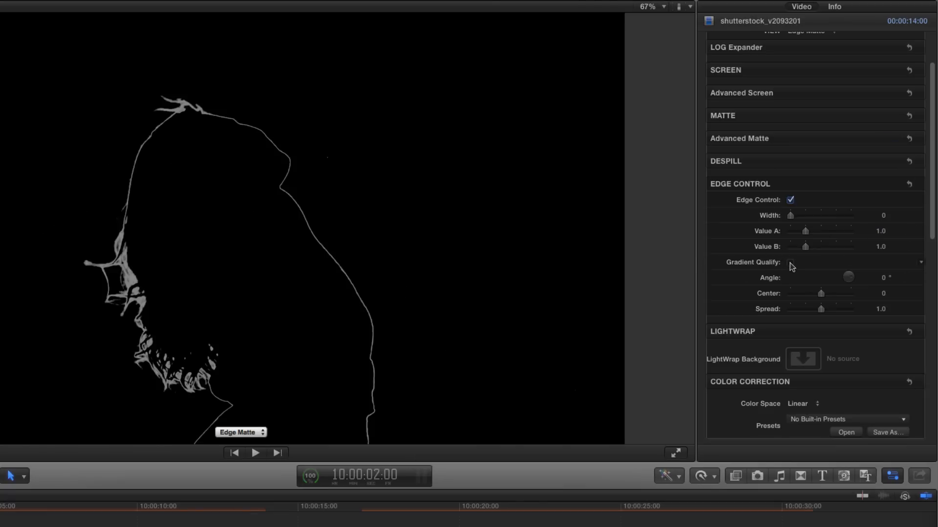
left_click(791, 263)
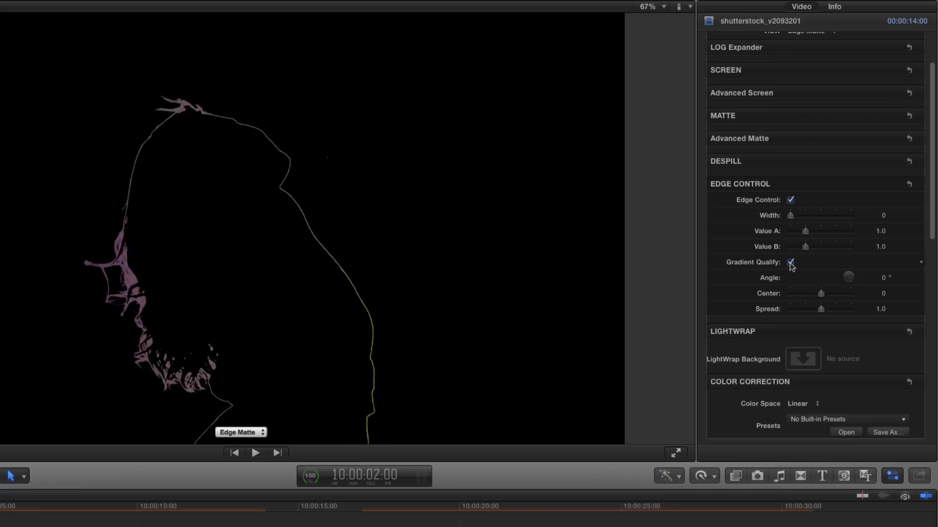
left_click(790, 262)
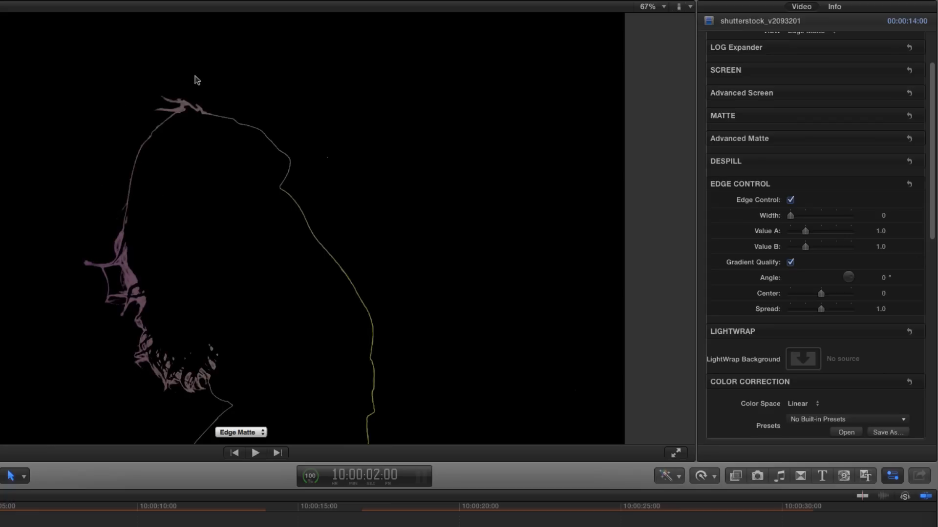
mouse_move(147, 256)
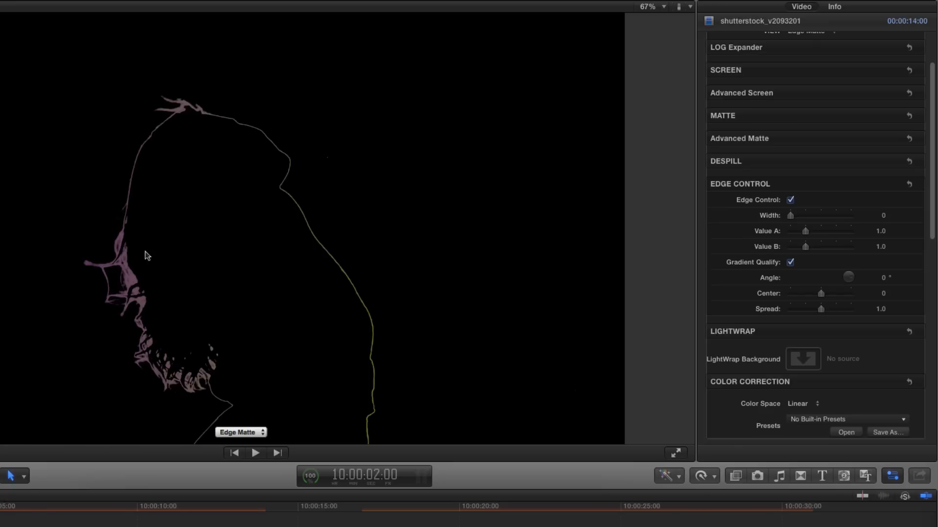
mouse_move(360, 298)
type("-90")
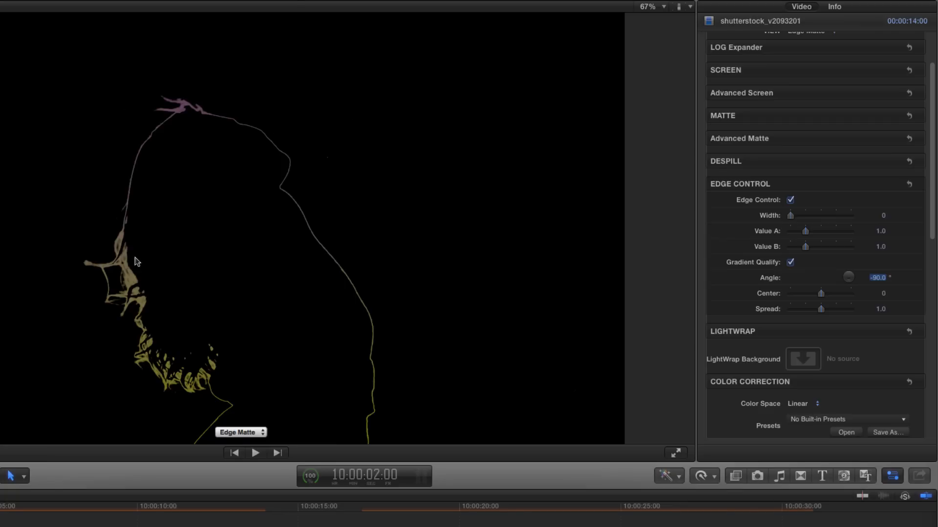
mouse_move(363, 116)
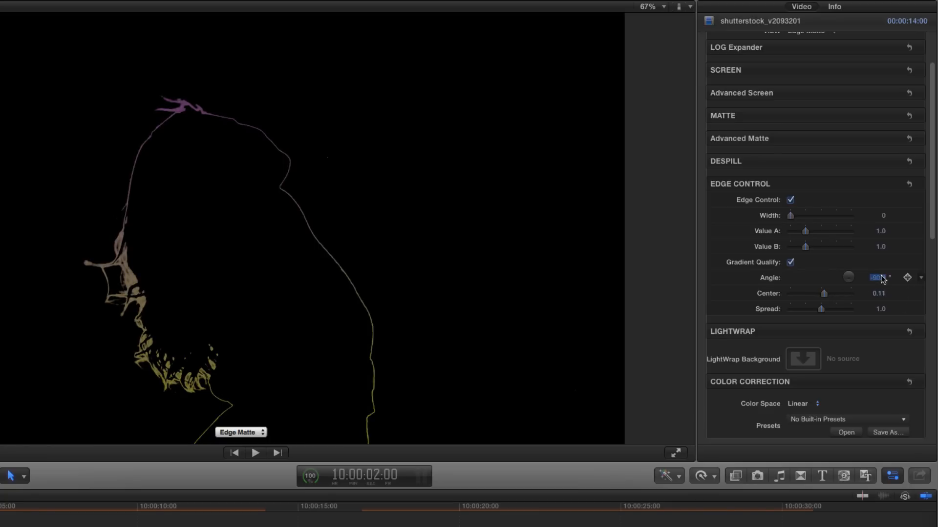
left_click_drag(875, 278, 875, 284)
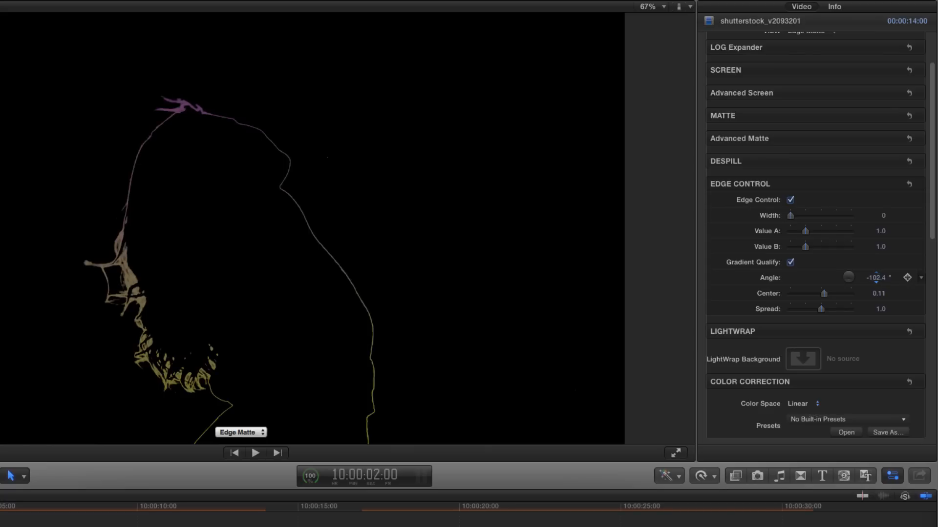
left_click_drag(849, 278, 876, 285)
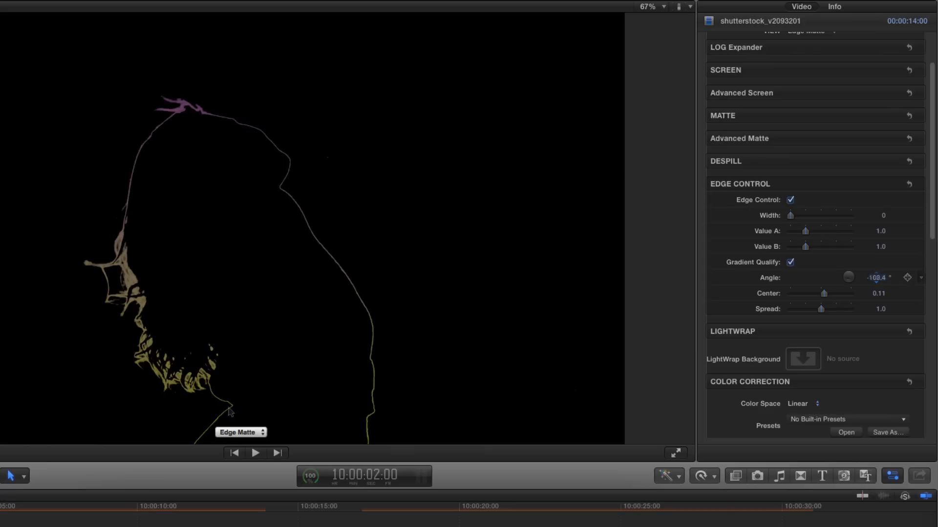
left_click(241, 432)
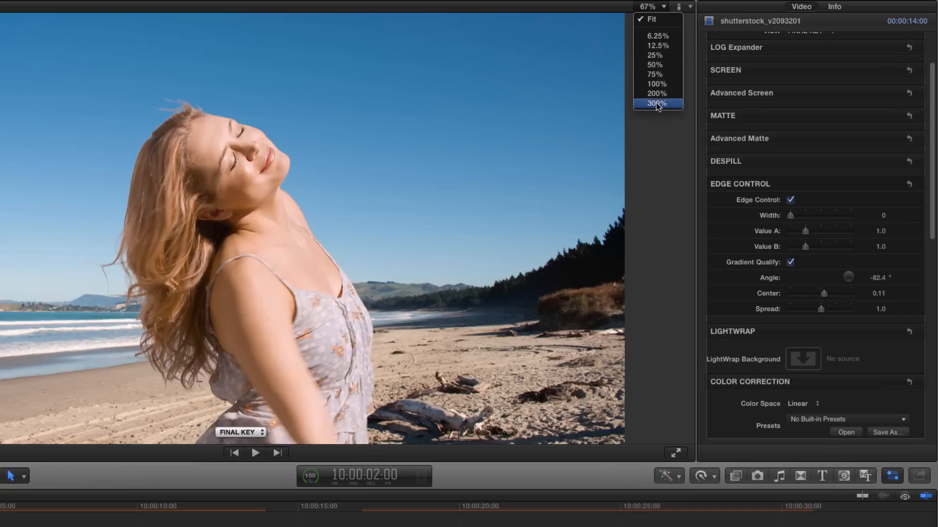
Step: Zoom the viewer to 200% and settle edge-control Value A at 0.58 on the hair edge
left_click(657, 94)
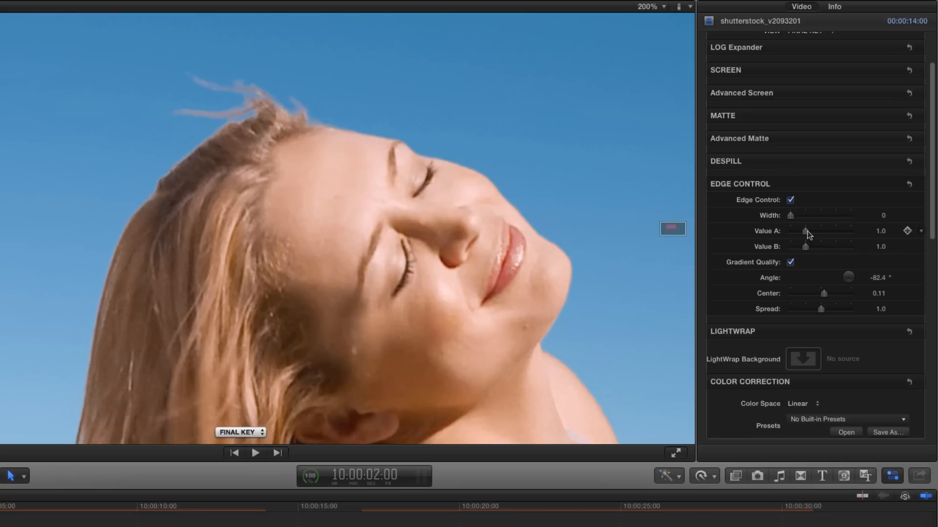
left_click_drag(806, 231, 797, 231)
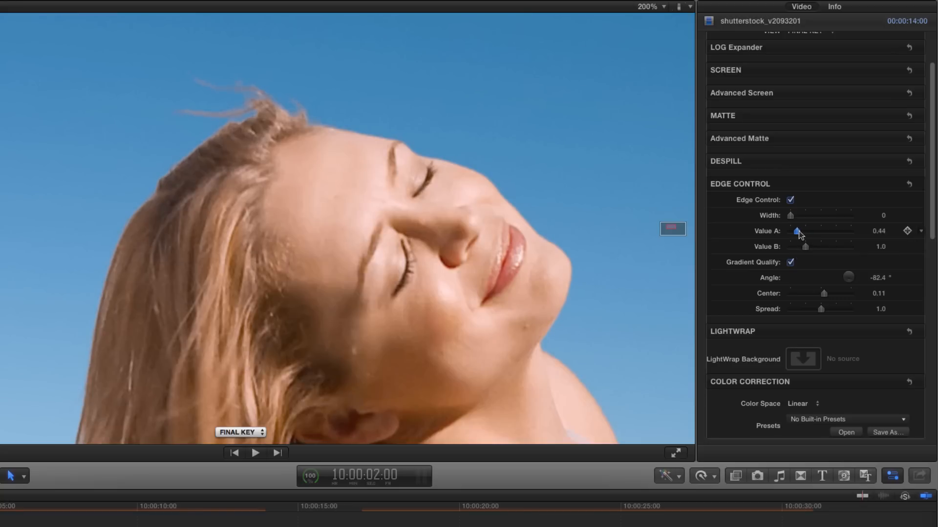
left_click_drag(798, 231, 796, 231)
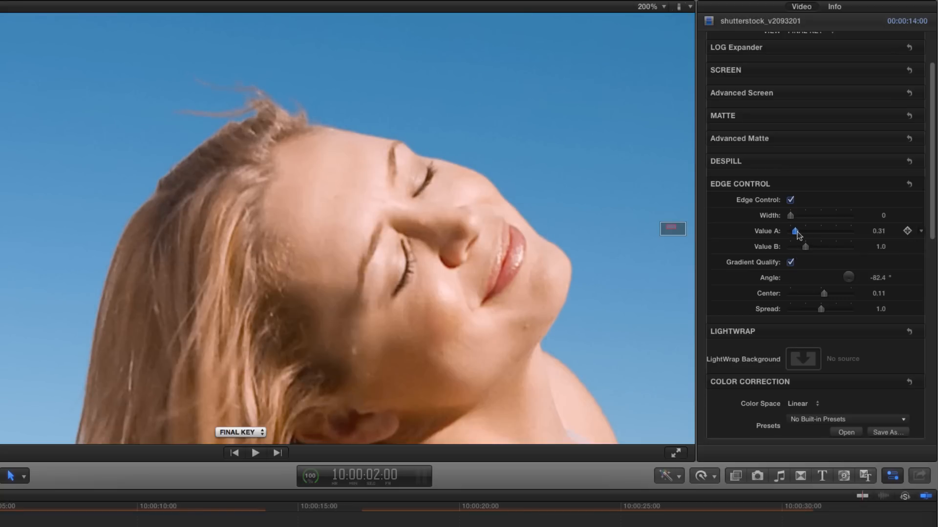
left_click_drag(796, 232, 804, 231)
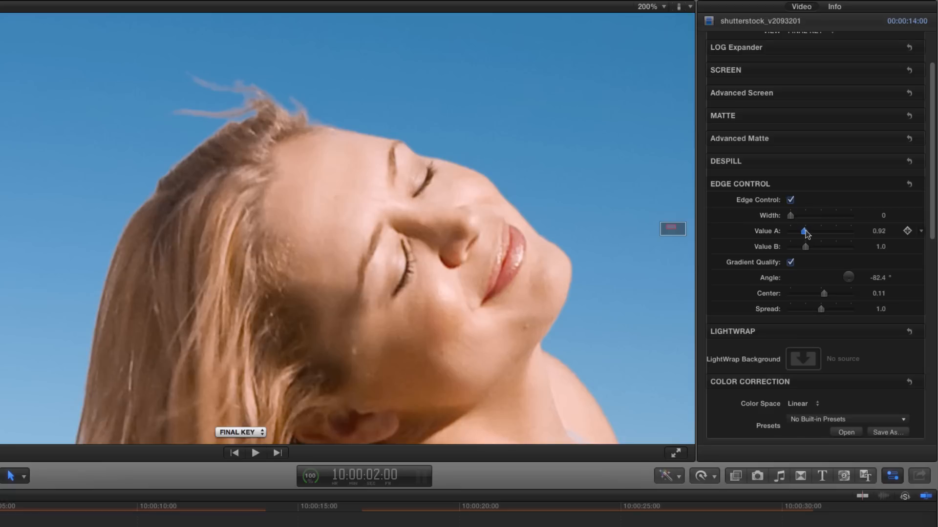
left_click_drag(804, 231, 799, 232)
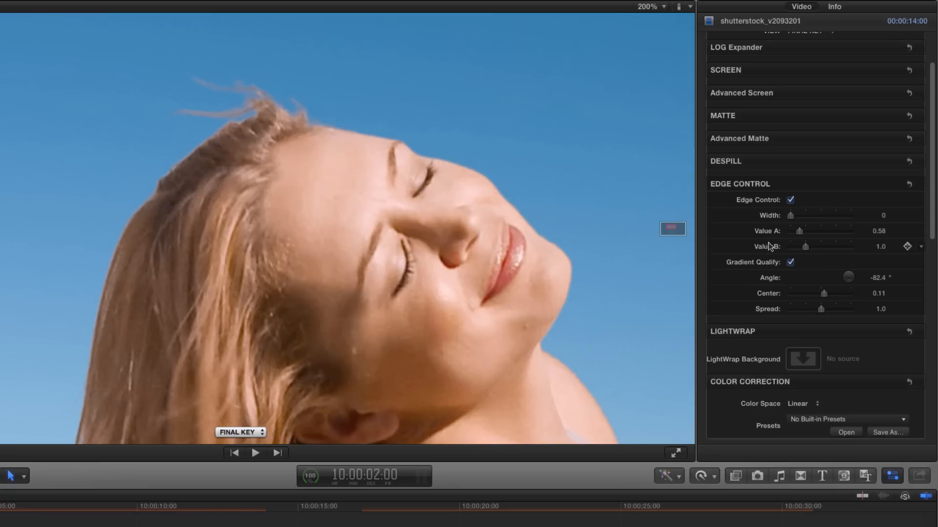
Step: Test Value B on the shoulder edge and settle it at 1.88
left_click_drag(804, 246, 809, 247)
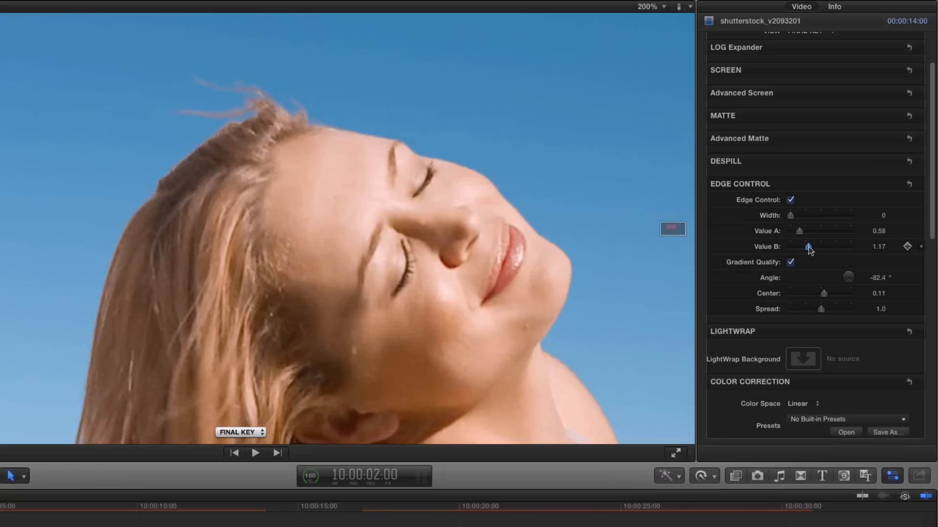
left_click_drag(808, 247, 815, 246)
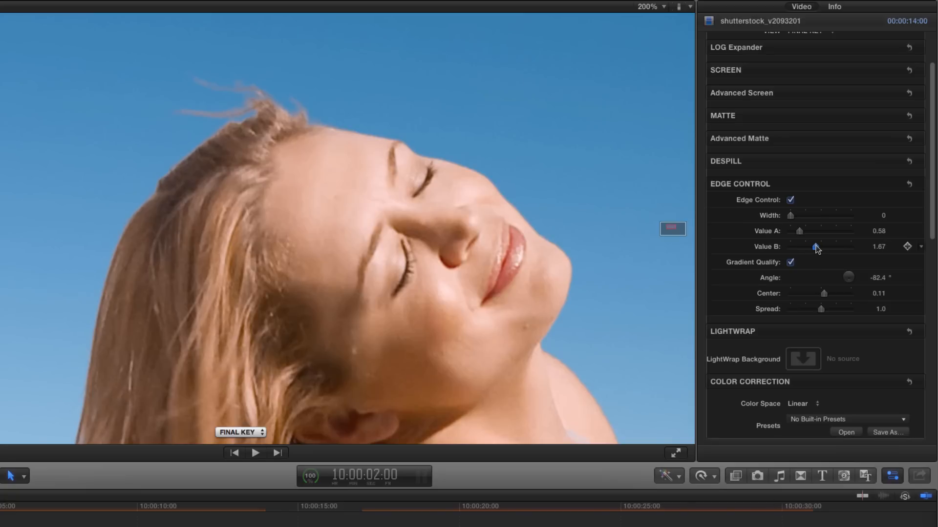
left_click_drag(815, 246, 798, 246)
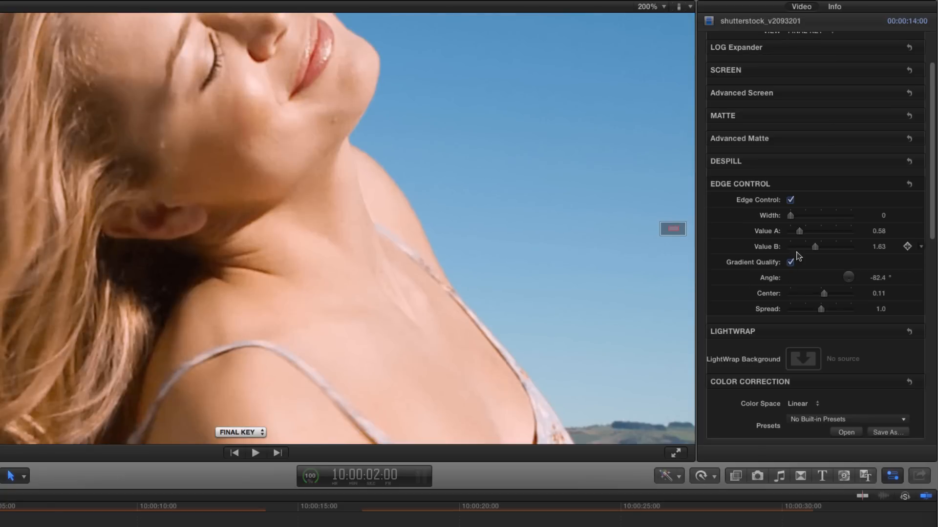
left_click_drag(815, 246, 828, 246)
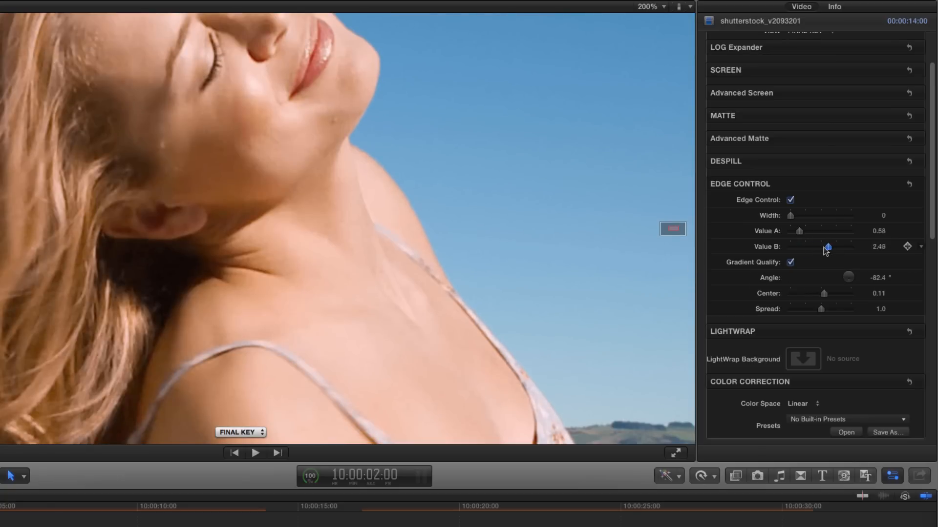
left_click_drag(827, 248, 808, 247)
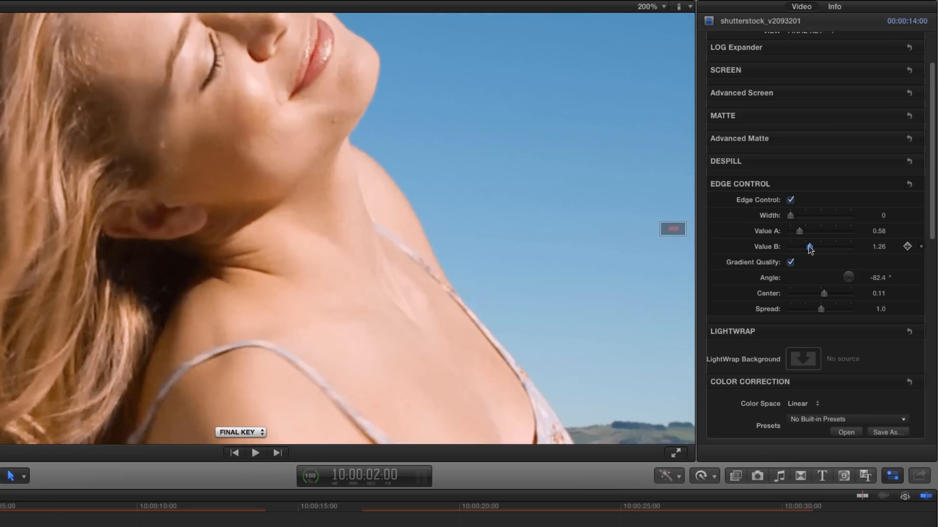
left_click_drag(809, 247, 820, 247)
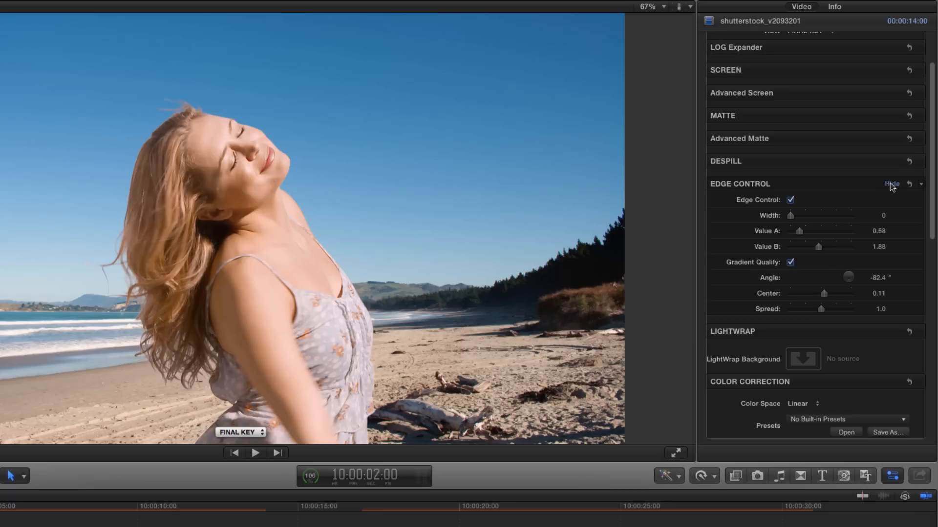
Step: Enable Lightwrap and apply the beach background clip as its LightWrap Background
left_click(891, 183)
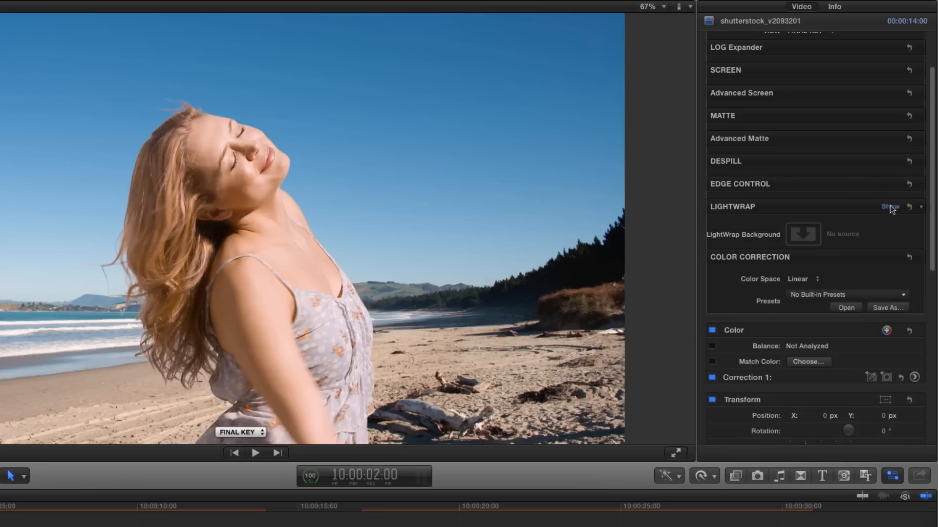
left_click(891, 206)
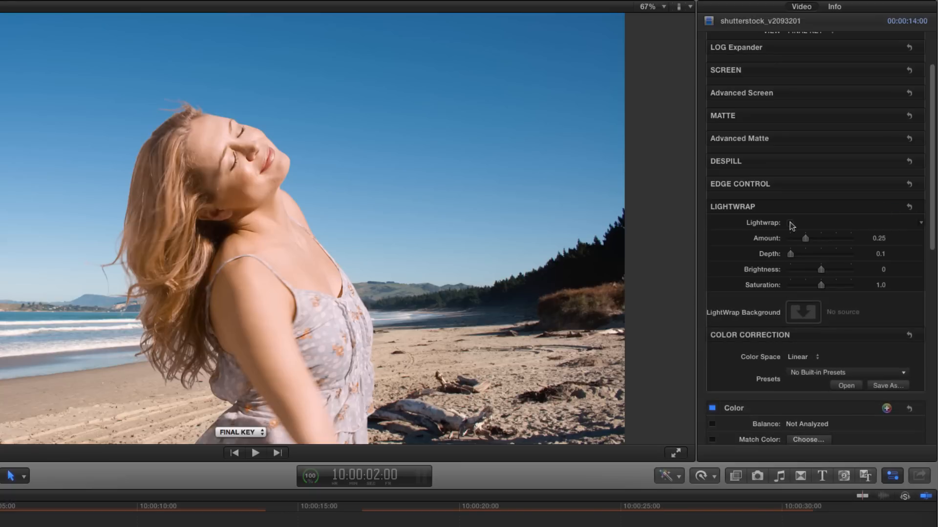
left_click(790, 222)
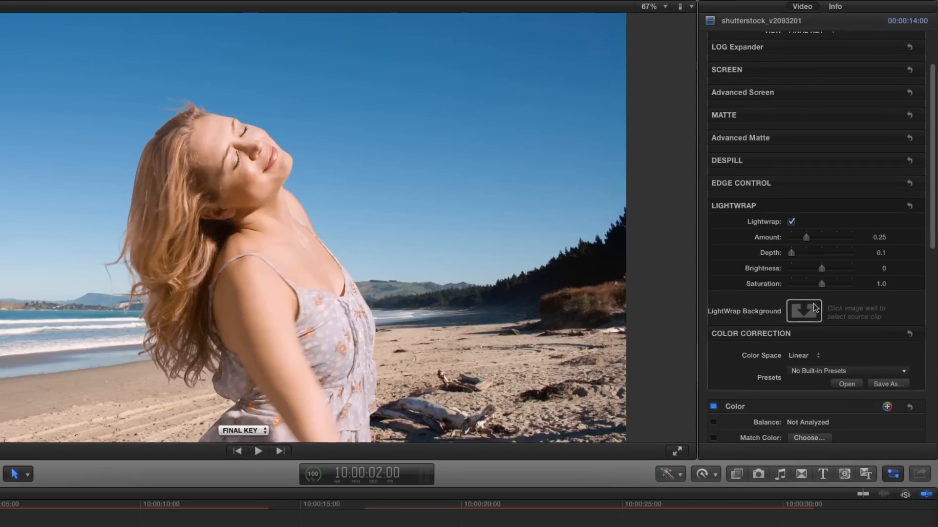
left_click(804, 311)
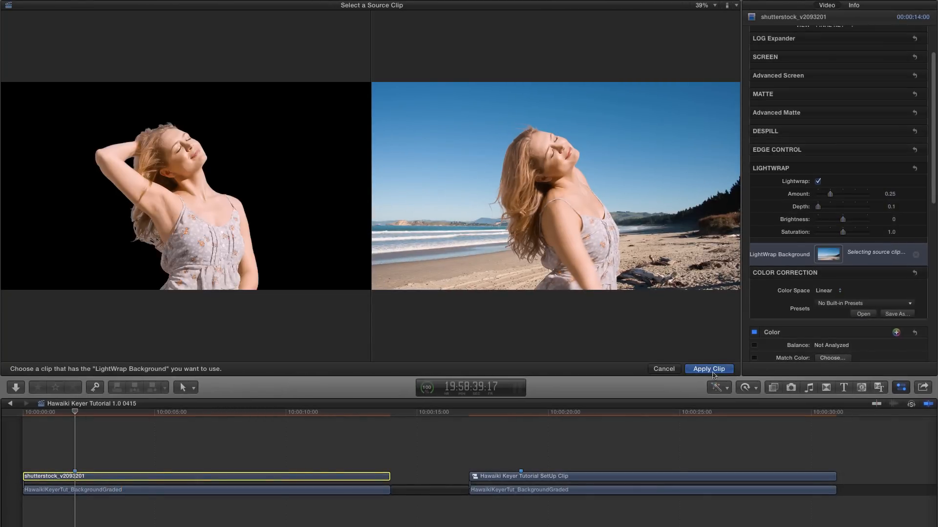
left_click(709, 370)
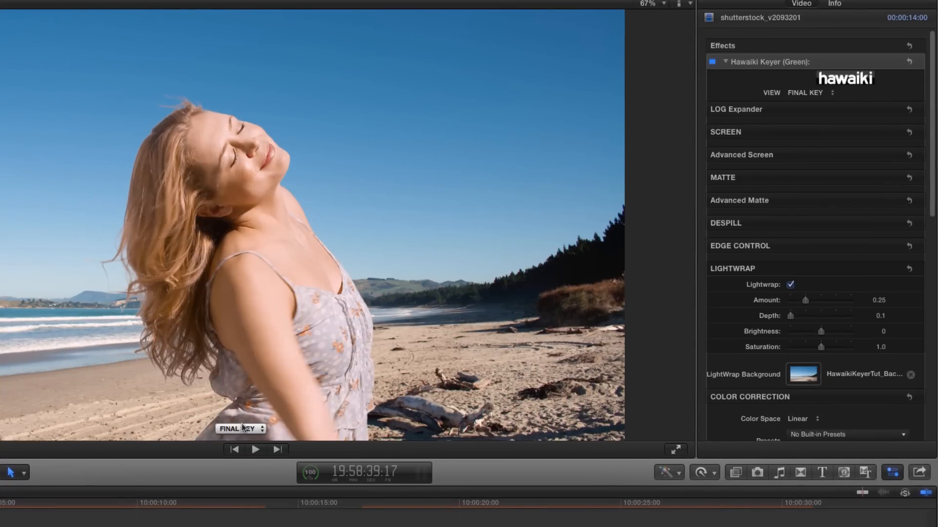
Step: Switch to Light Wrap view and trial the lightwrap depth into the subject
left_click(239, 429)
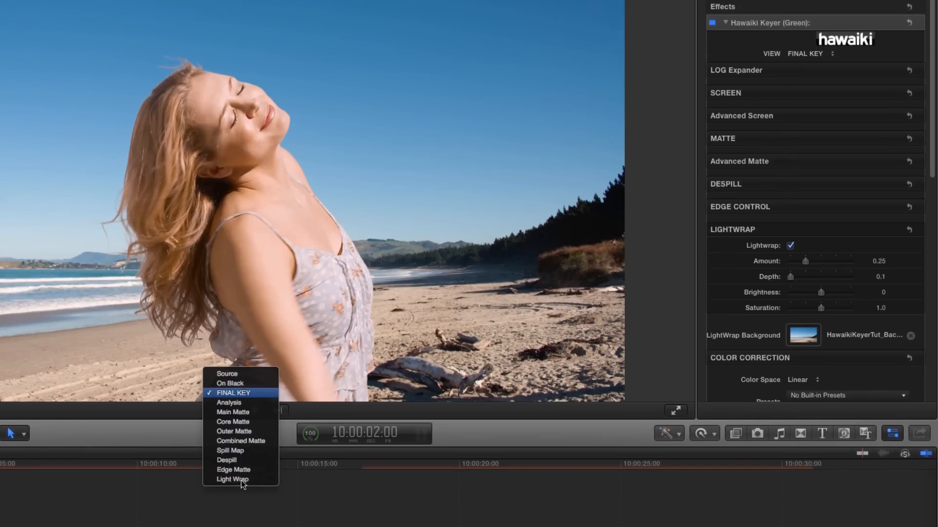
left_click(232, 478)
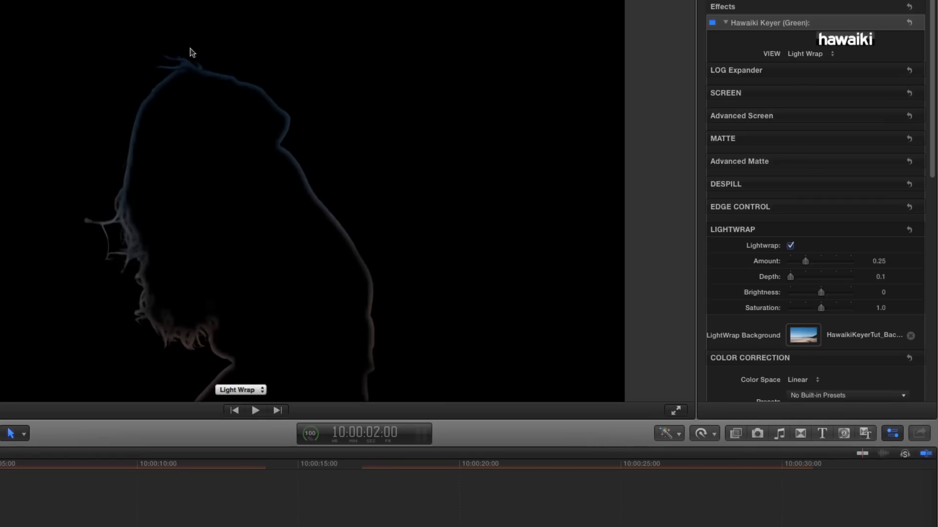
scroll("down", 3)
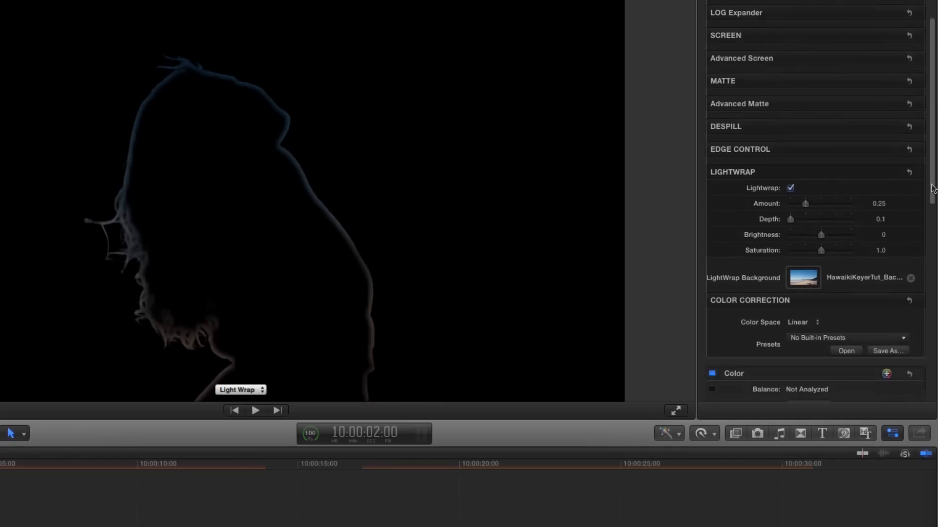
scroll("down", 3)
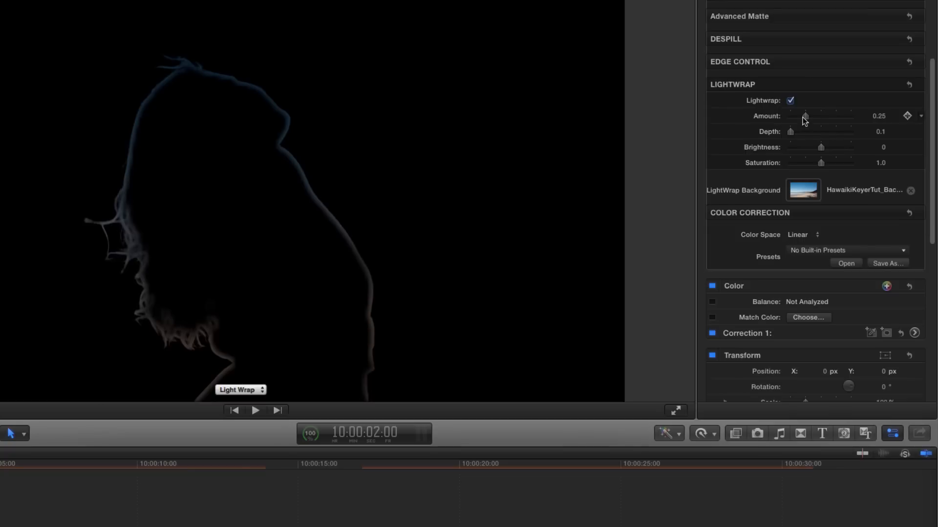
left_click_drag(790, 132, 806, 132)
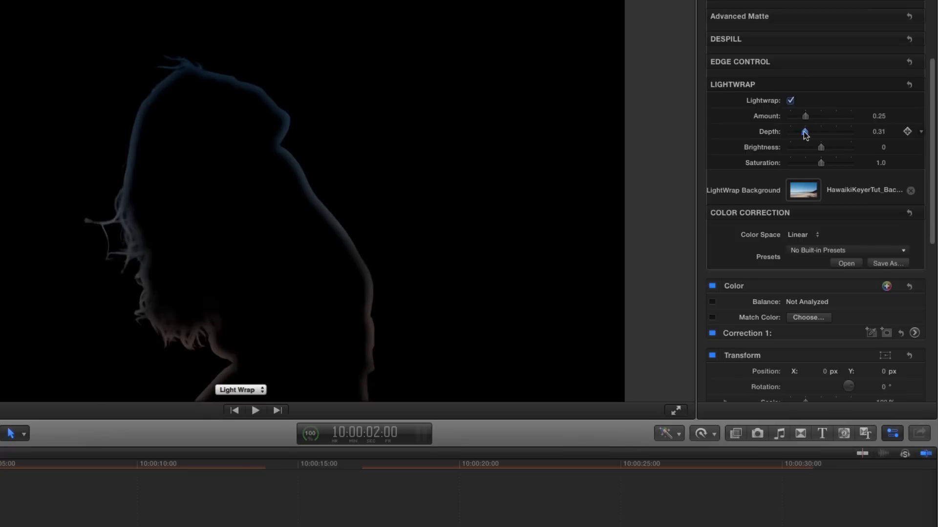
left_click_drag(803, 132, 811, 132)
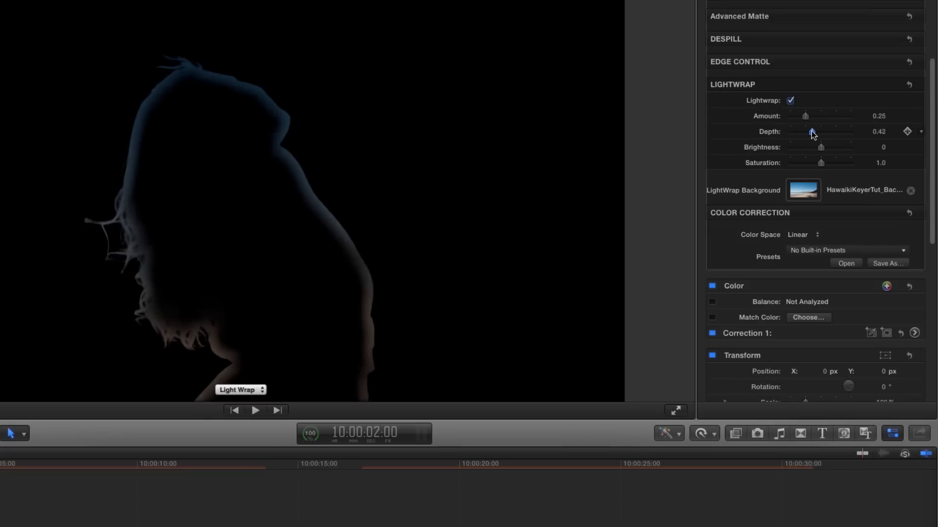
left_click_drag(812, 131, 806, 131)
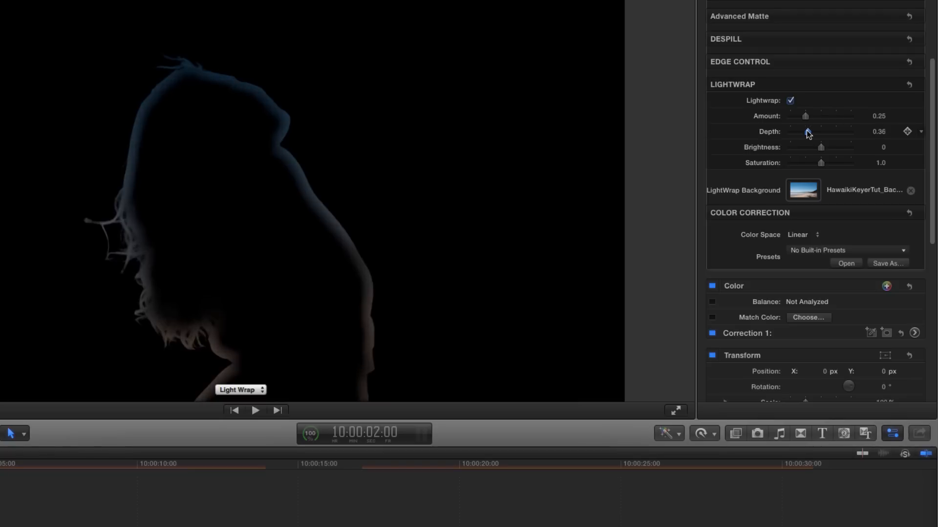
left_click_drag(806, 132, 803, 132)
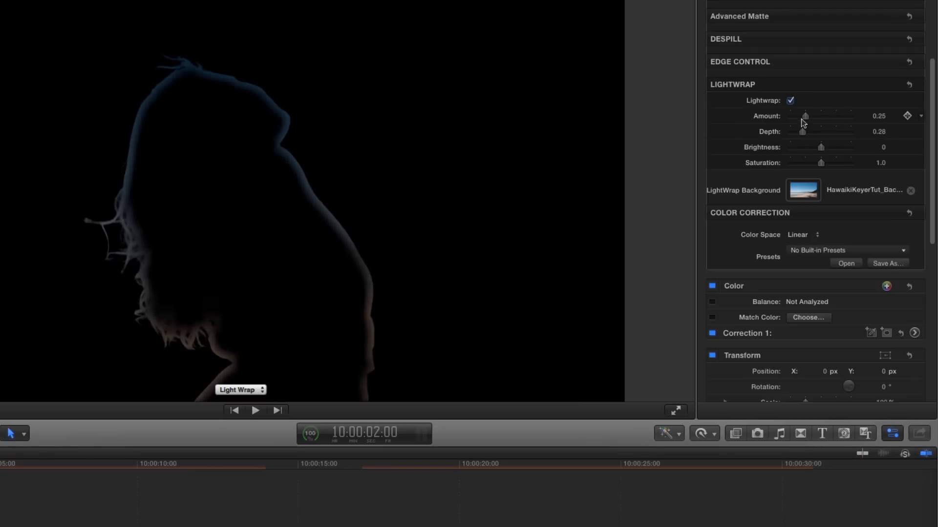
Step: Settle Lightwrap Amount at 0.39 and Depth at 0.3
left_click_drag(805, 117, 825, 116)
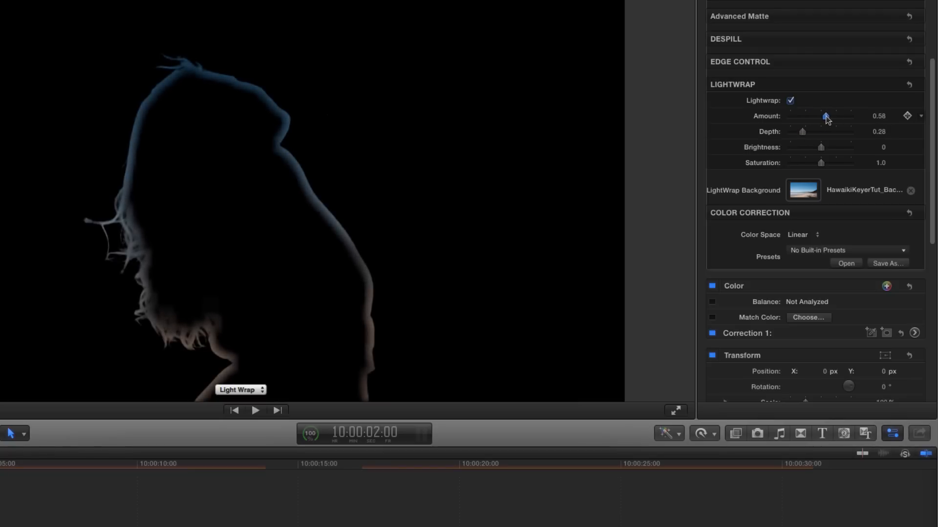
left_click_drag(825, 117, 806, 116)
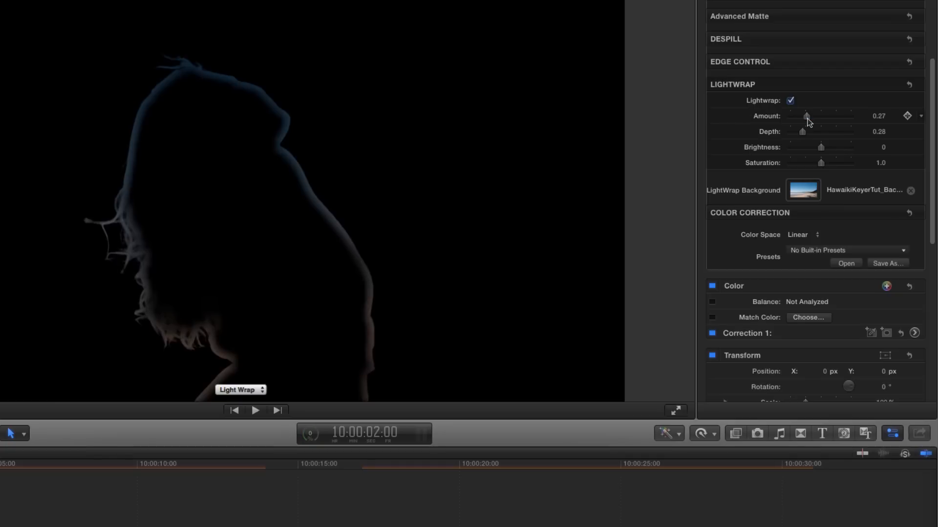
left_click_drag(806, 116, 813, 117)
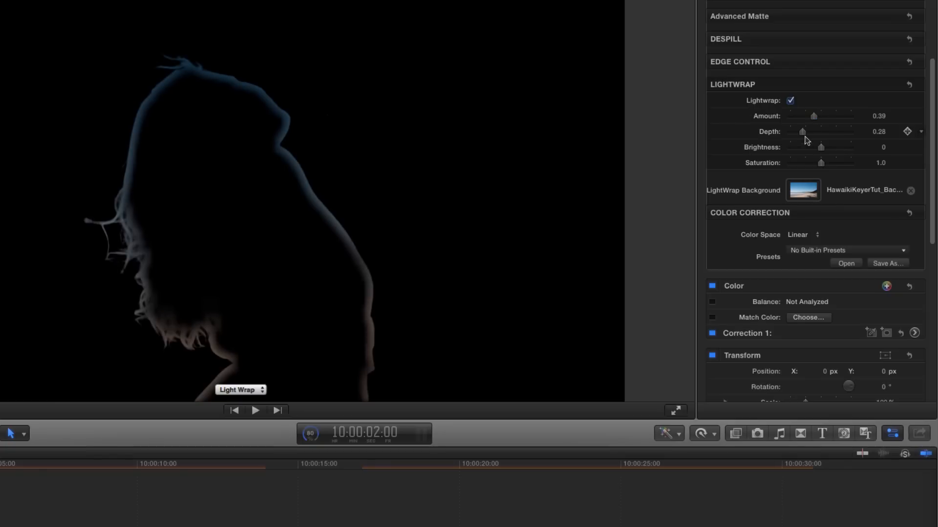
left_click_drag(802, 132, 806, 132)
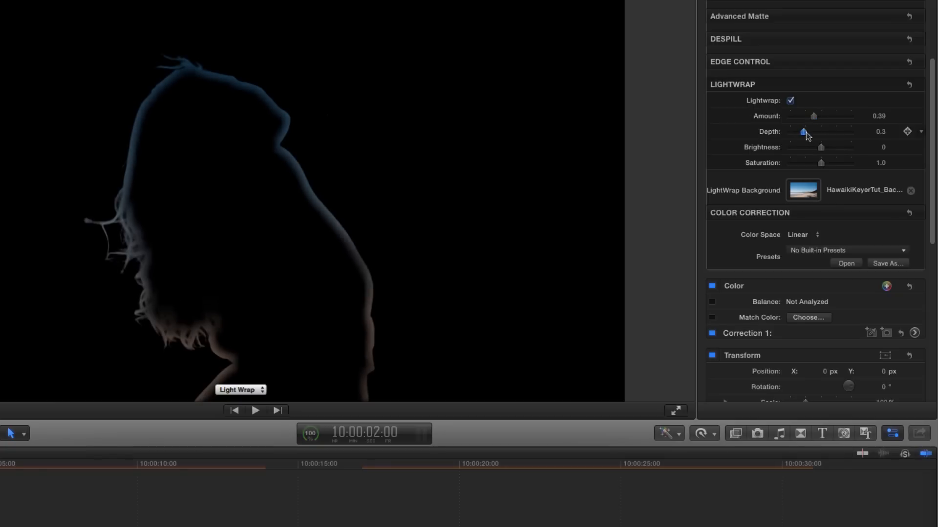
left_click(241, 390)
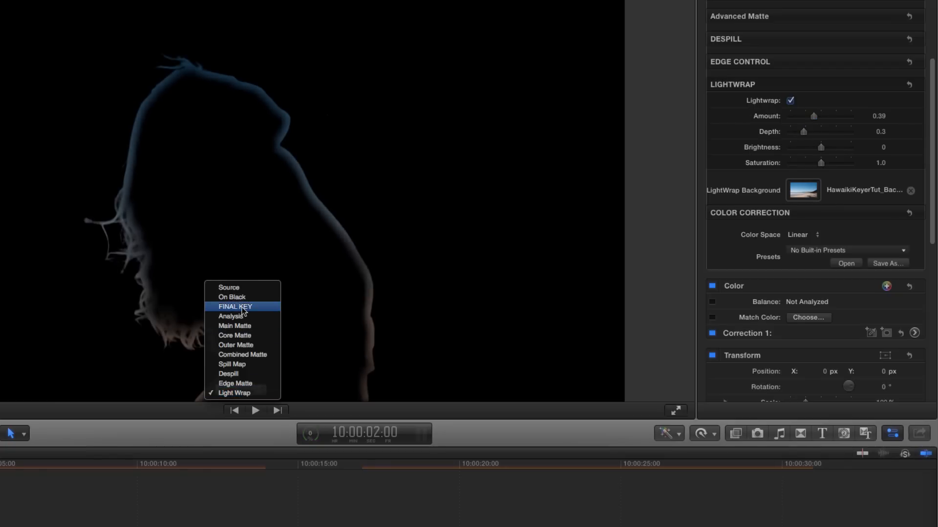
Step: Show the Final Key composite and toggle Lightwrap to compare its effect
left_click(236, 307)
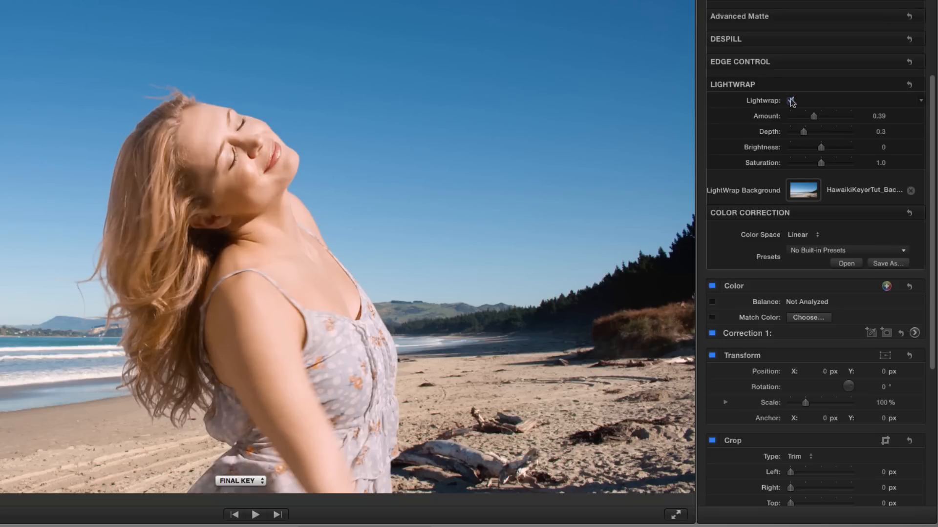
left_click(790, 101)
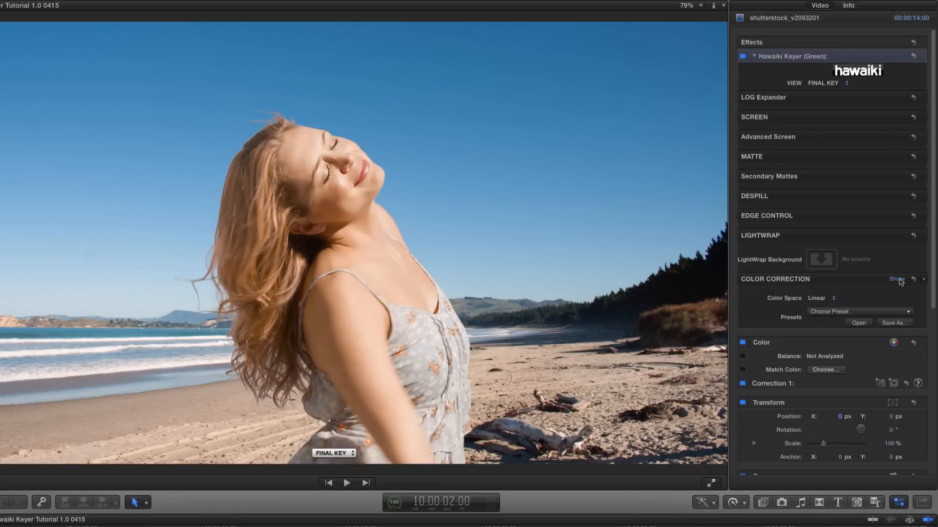
Step: Enable the keyer's Color Correction and adjust the subject's midtone level
left_click(898, 279)
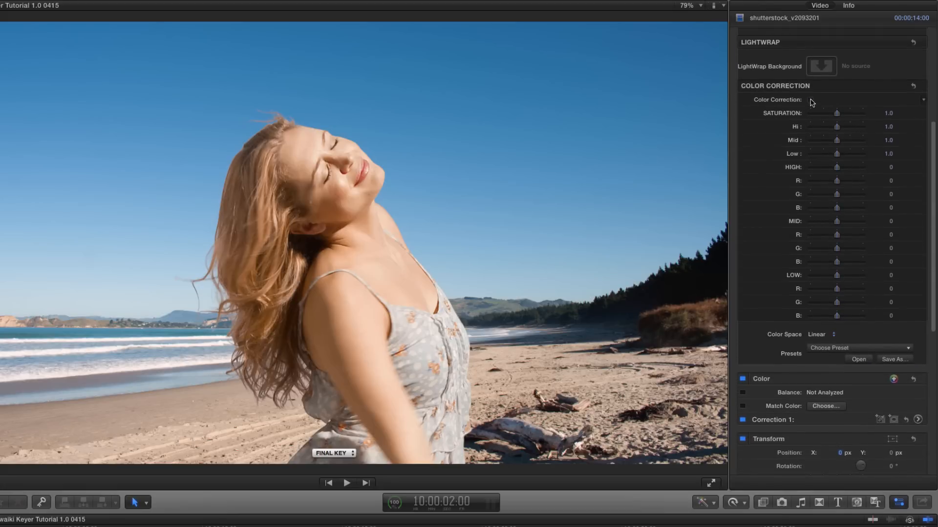
left_click(810, 100)
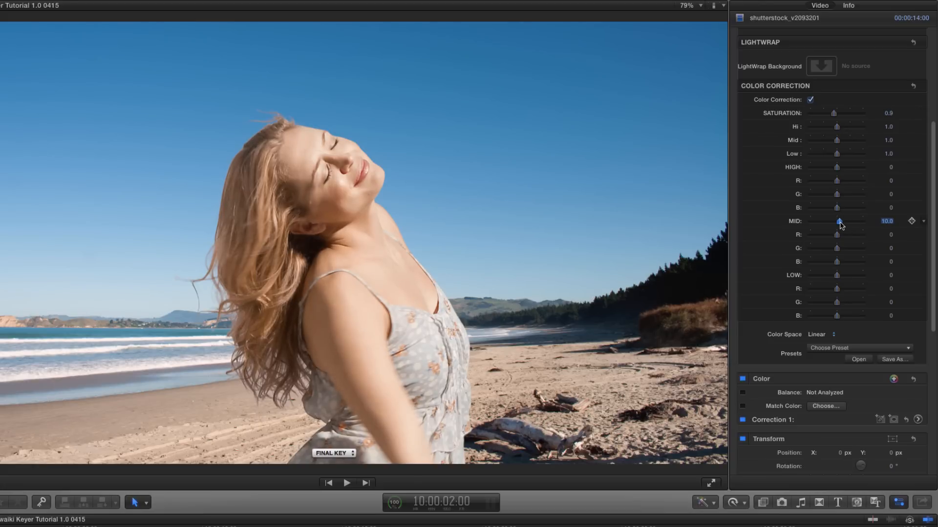
left_click_drag(837, 221, 842, 220)
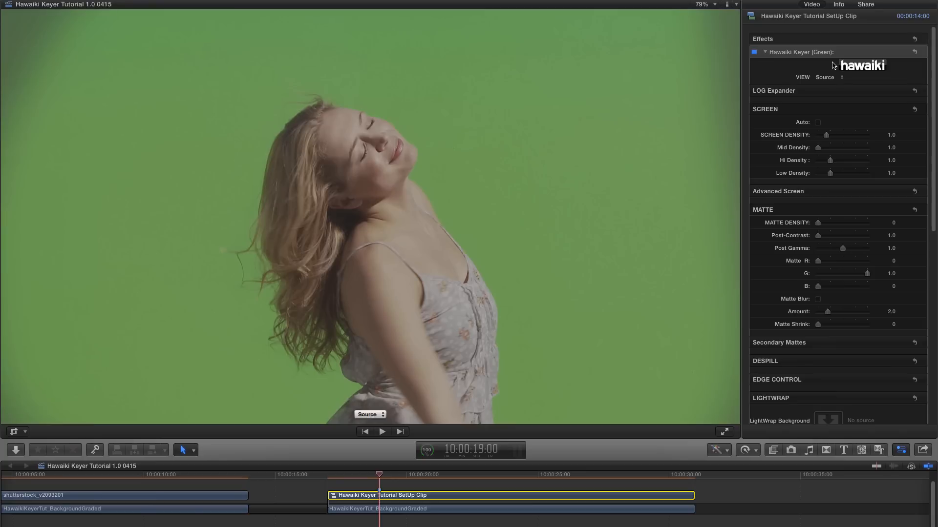
mouse_move(764, 116)
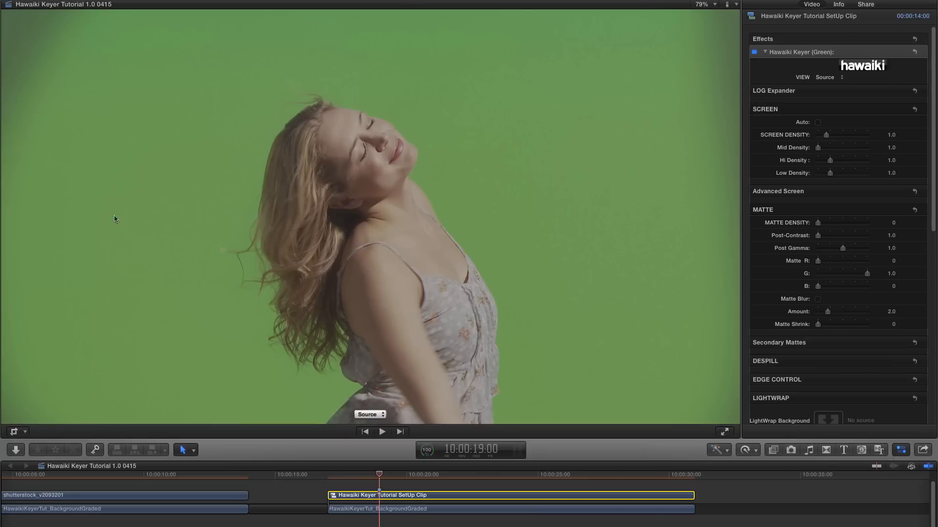
mouse_move(596, 134)
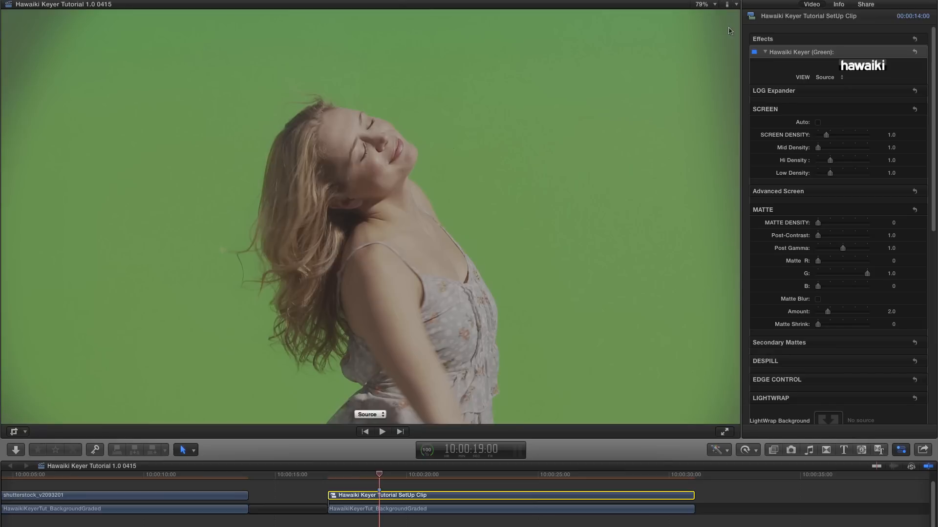
mouse_move(713, 111)
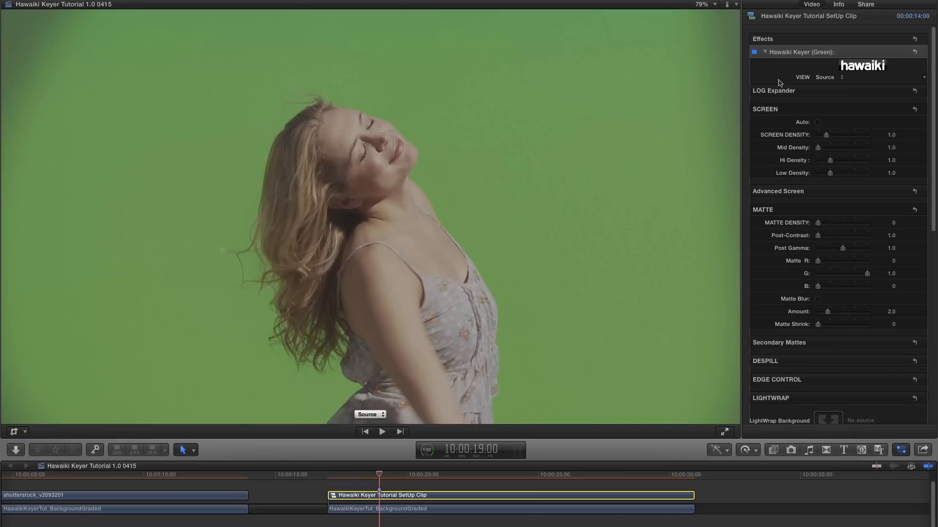
Step: Show Final Key, then switch the Hawaiki Keyer View to Analysis
left_click(829, 77)
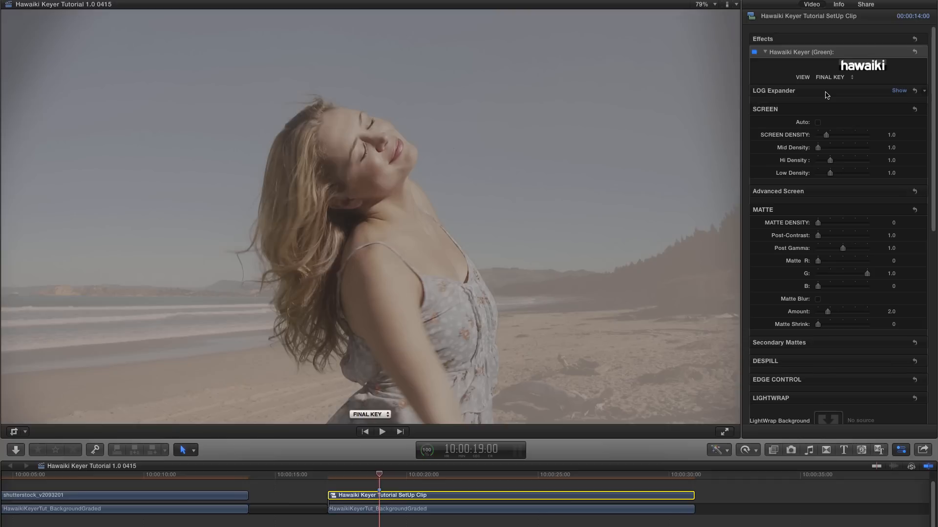
left_click(830, 77)
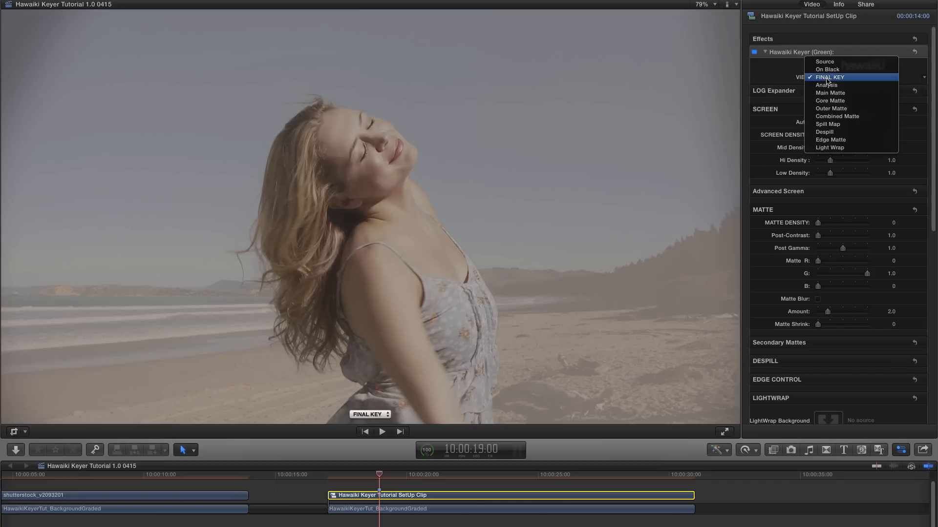
left_click(826, 84)
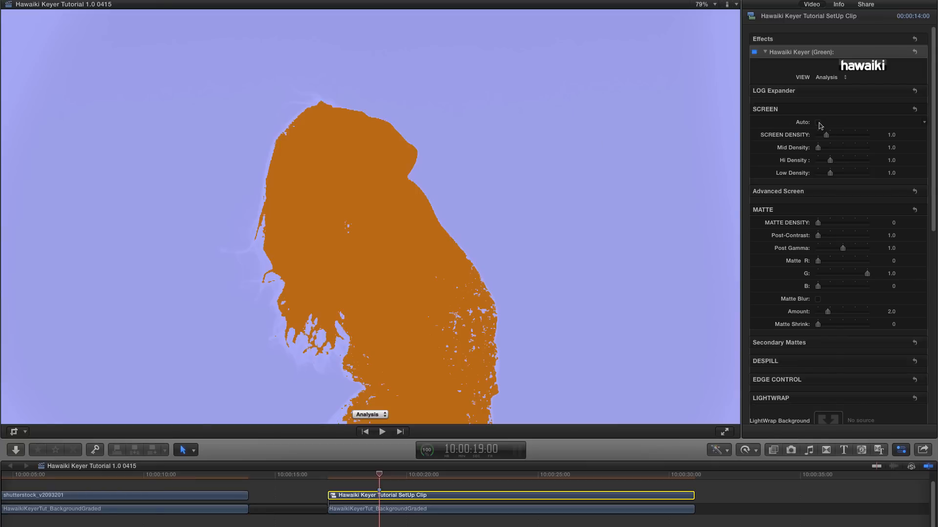
Step: Enable Screen > Auto, raise Screen Density to about 2 and Matte Density to 0.14
left_click(817, 122)
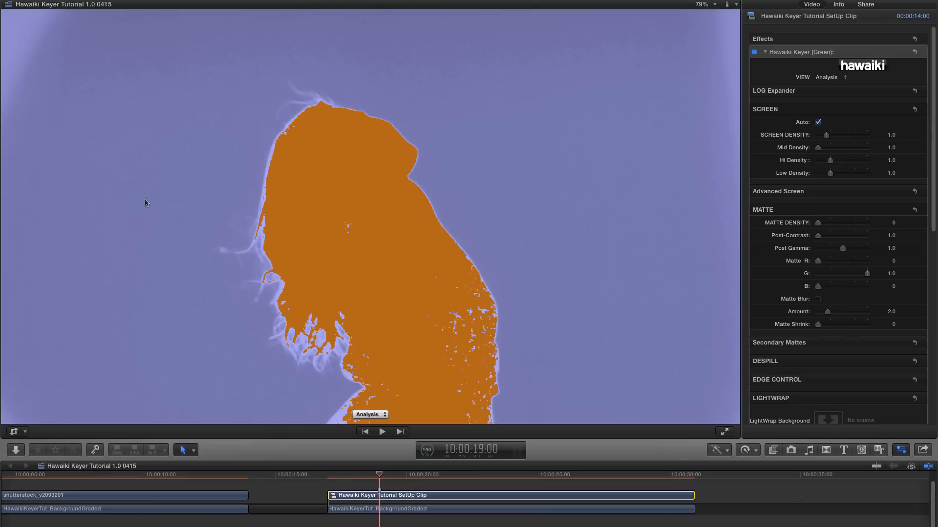
mouse_move(88, 186)
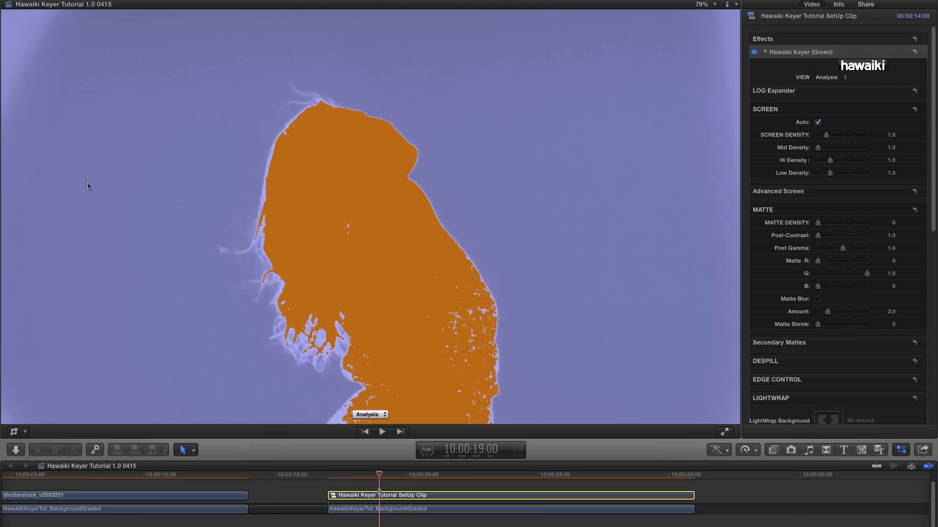
mouse_move(550, 167)
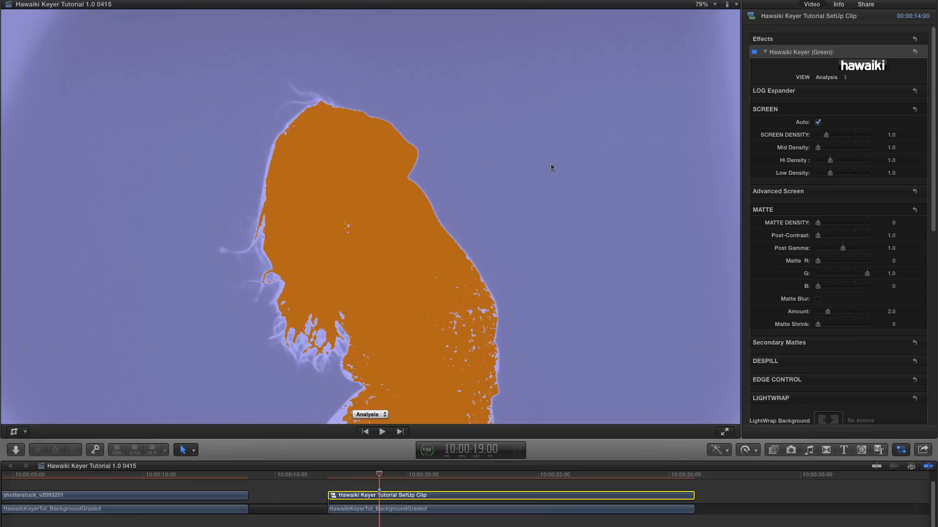
left_click_drag(830, 135, 828, 137)
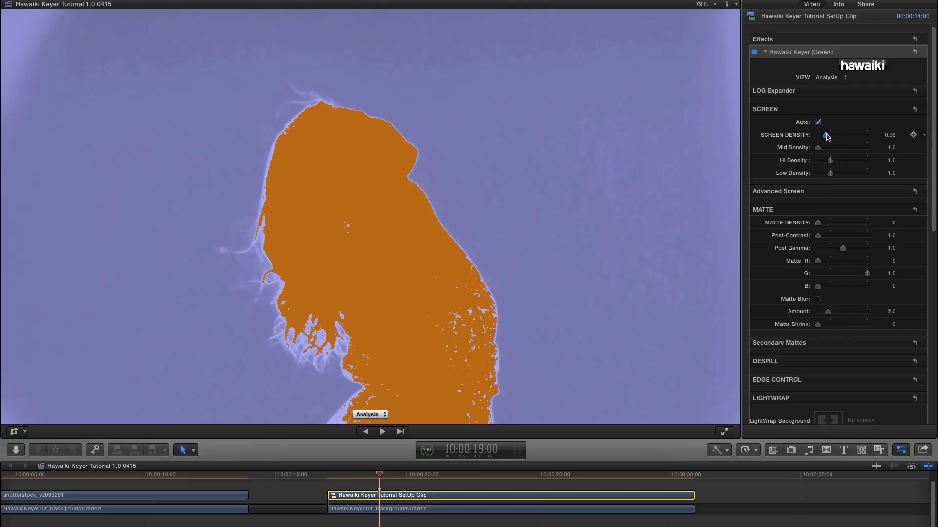
left_click_drag(827, 136, 836, 137)
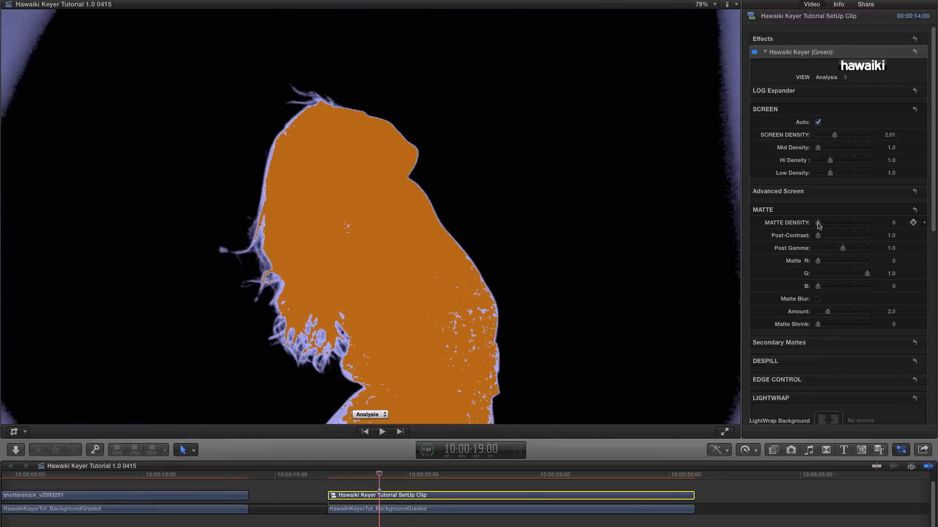
left_click_drag(818, 223, 824, 223)
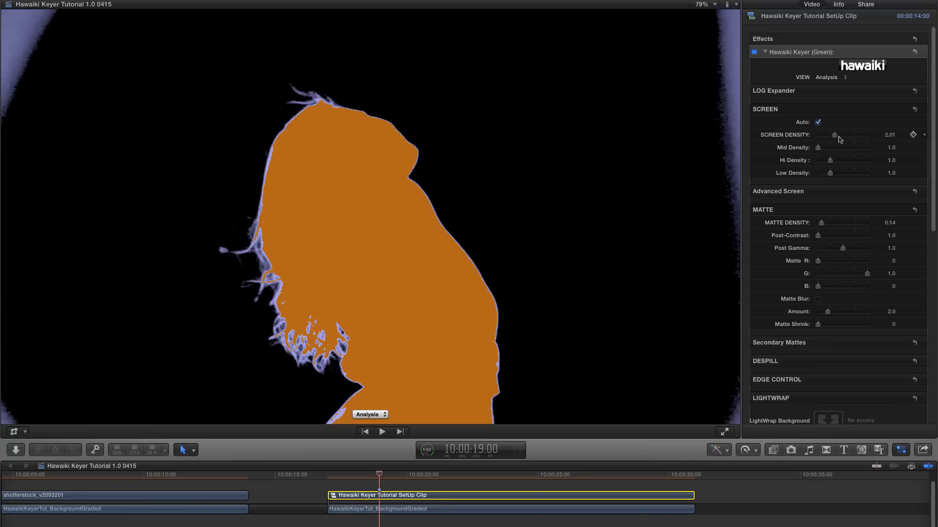
Step: Rock Screen Density up past 3 and back, settling it at 2.11
left_click_drag(843, 134, 835, 135)
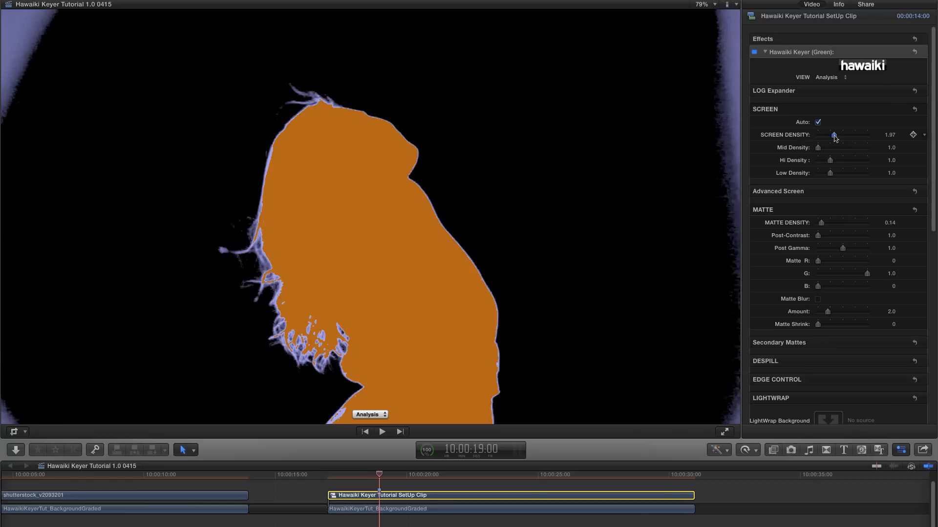
left_click_drag(833, 135, 844, 135)
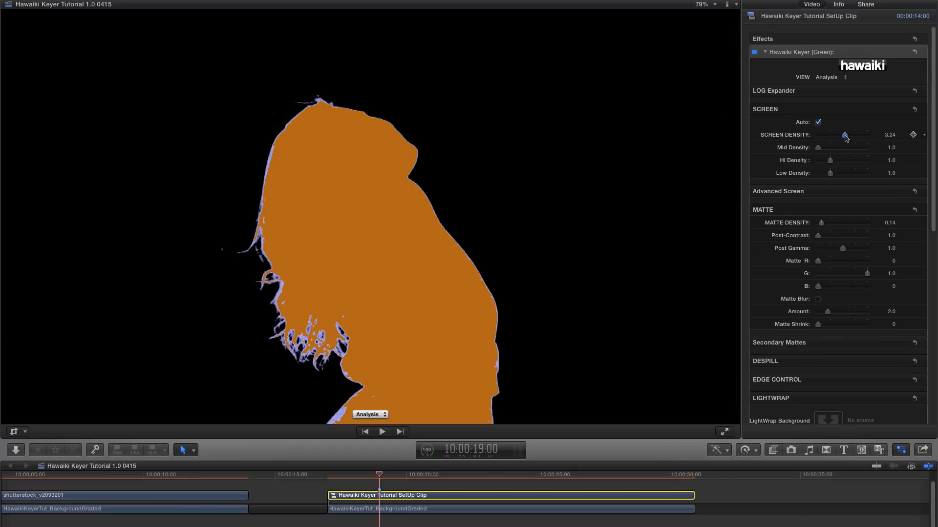
left_click_drag(845, 135, 837, 135)
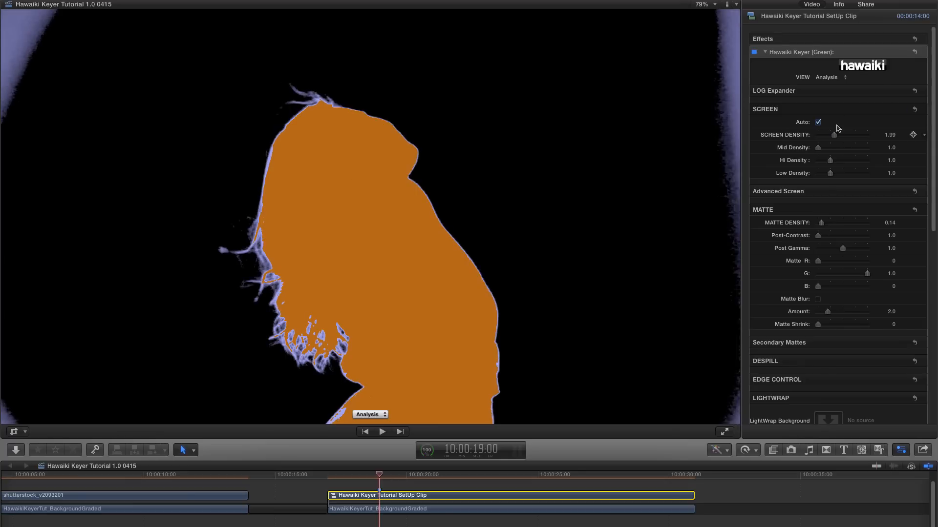
left_click_drag(838, 134, 848, 134)
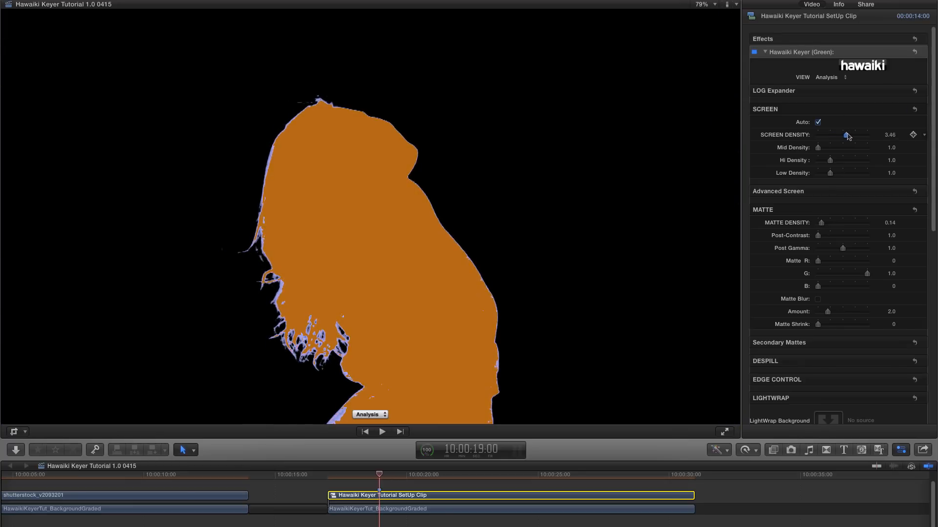
left_click_drag(846, 135, 835, 135)
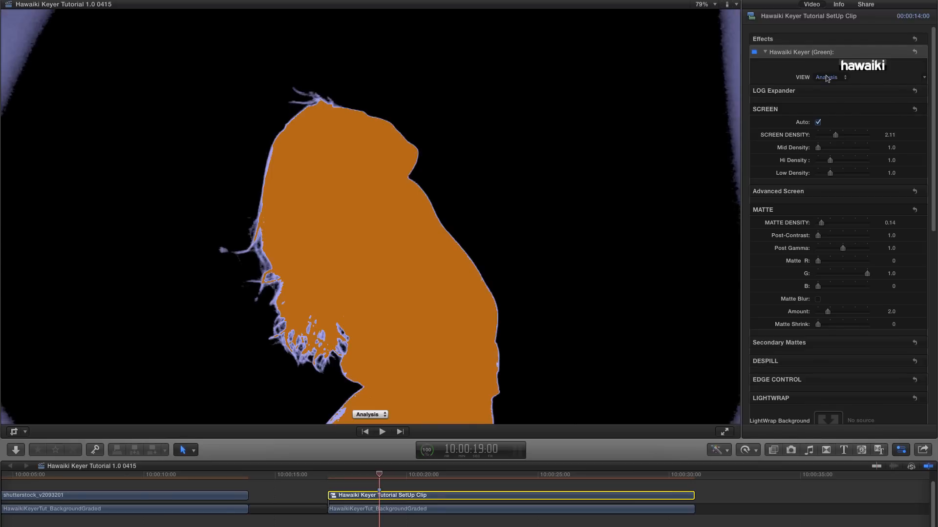
left_click(829, 77)
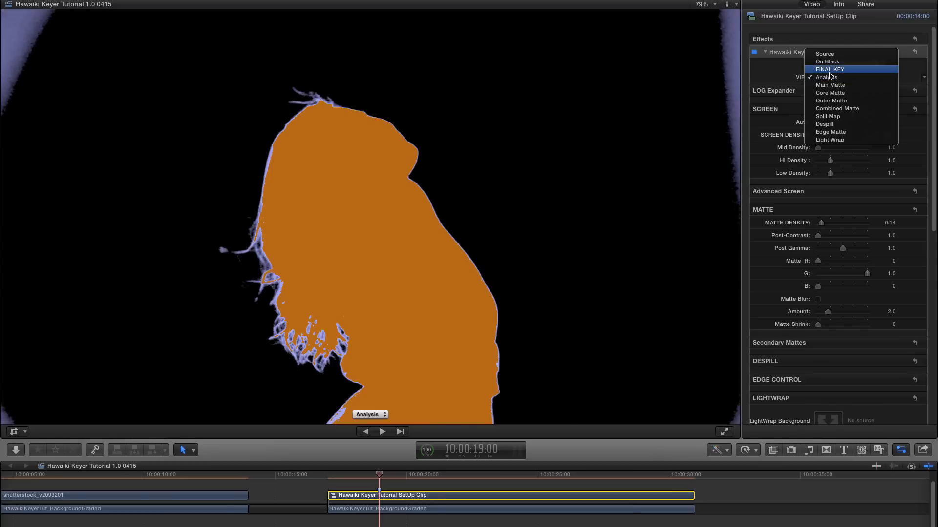
left_click(830, 69)
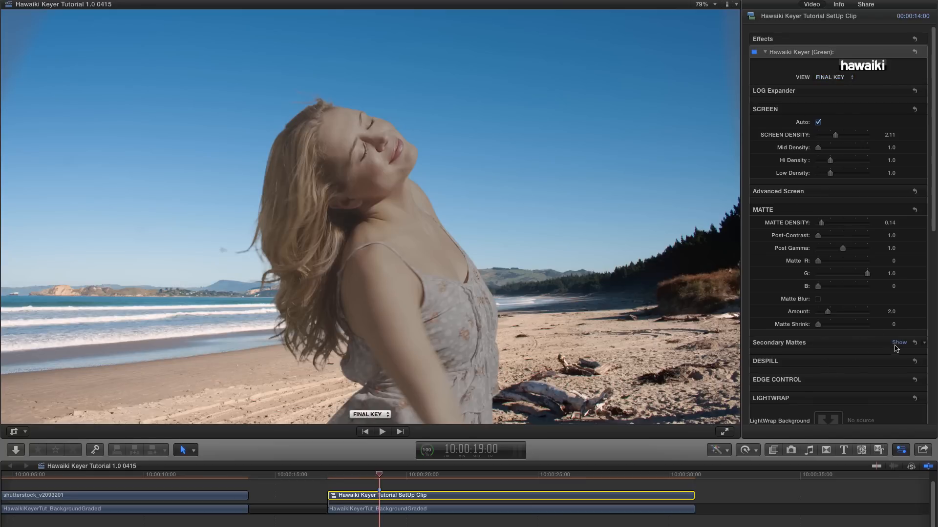
left_click(898, 342)
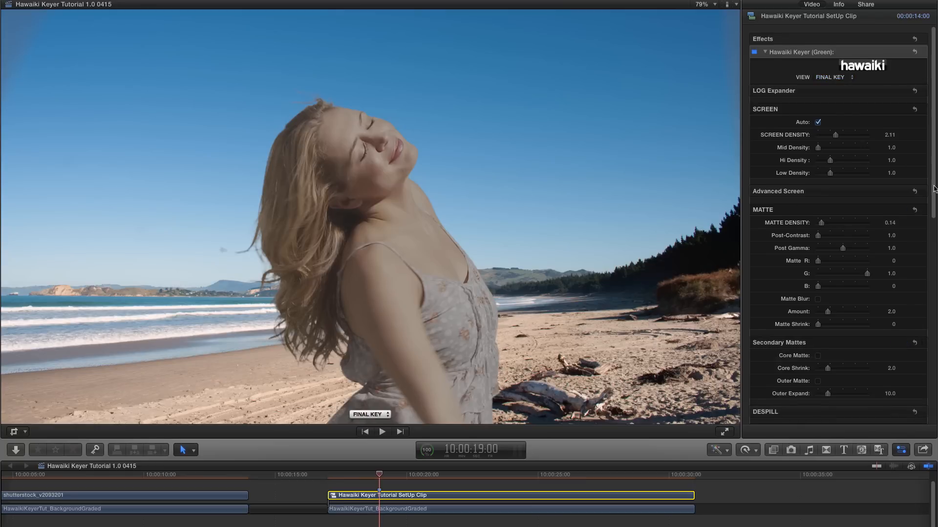
scroll("down", 3)
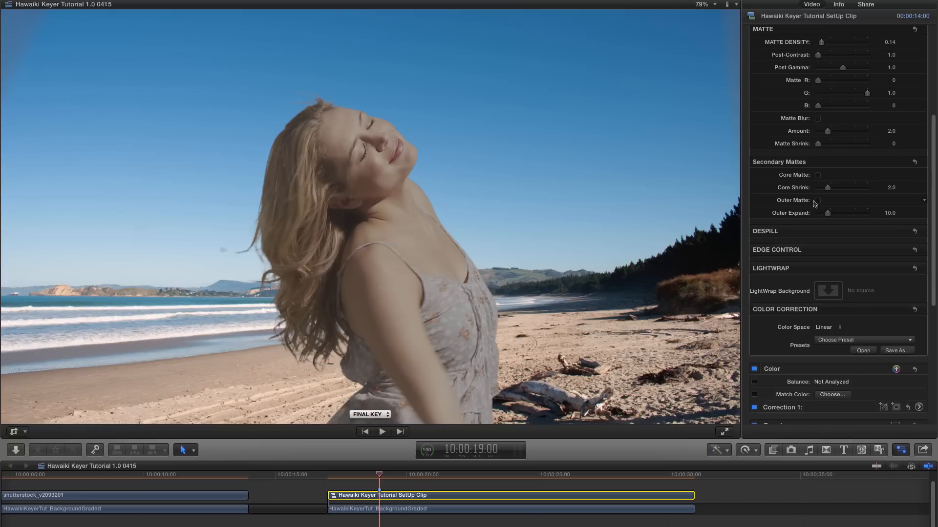
mouse_move(370, 413)
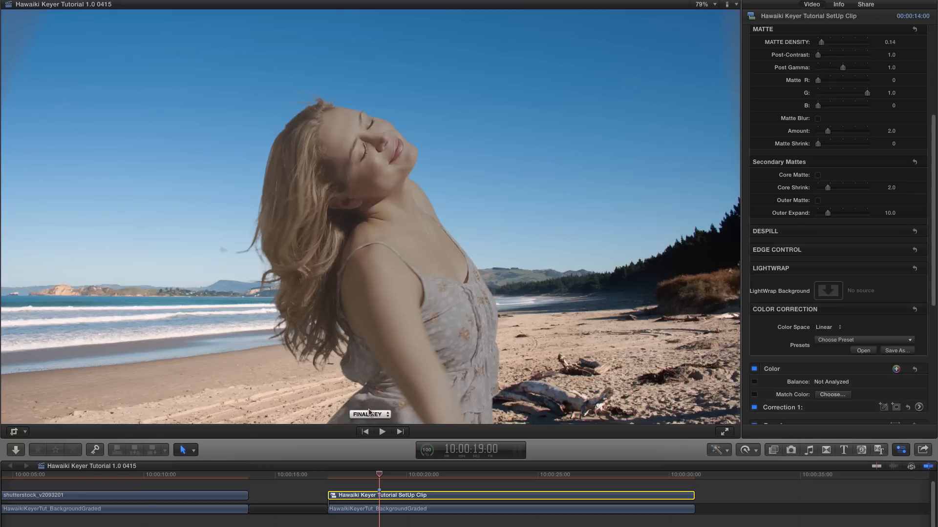
Step: Show Outer Matte in the viewer and raise Outer Expand from 10 to 38
left_click(370, 414)
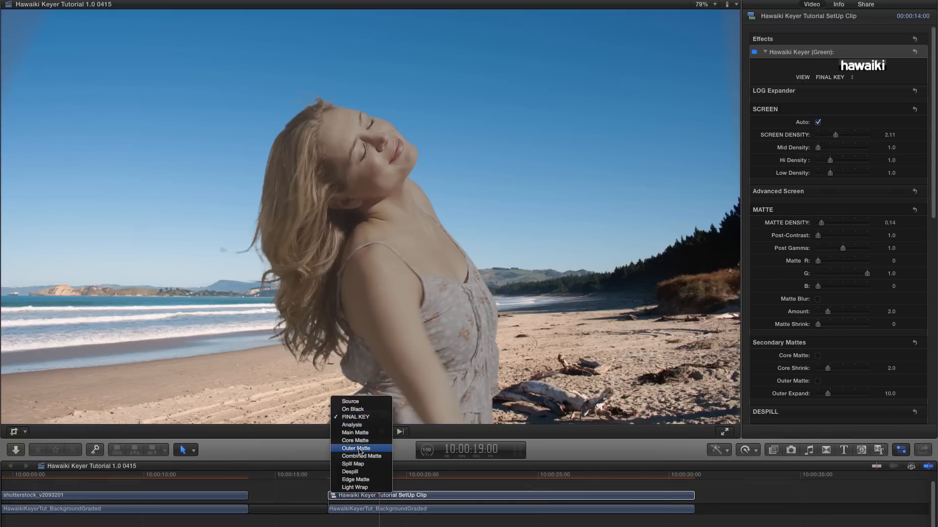
left_click(355, 448)
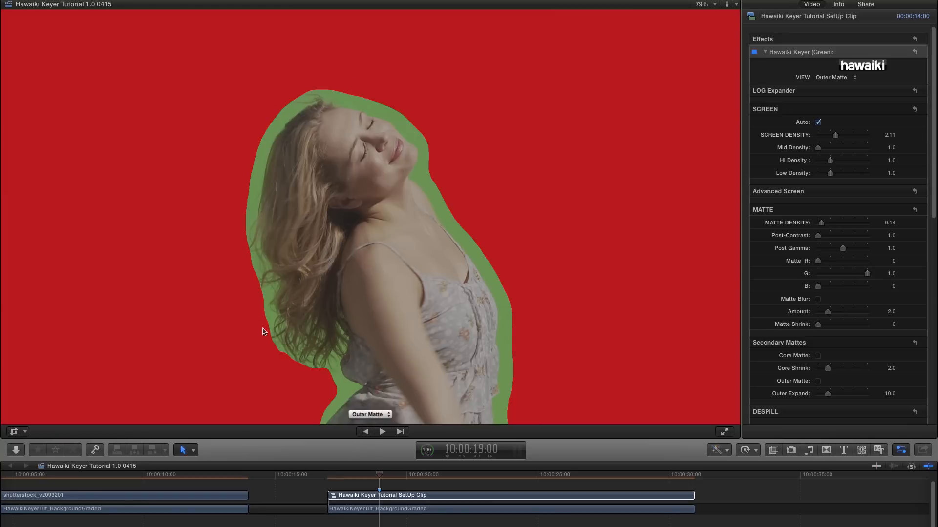
mouse_move(322, 77)
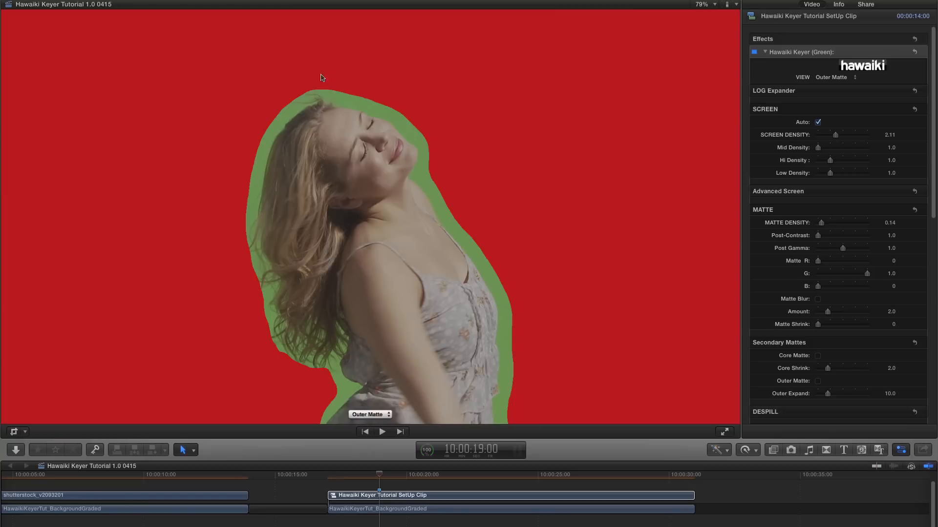
mouse_move(504, 308)
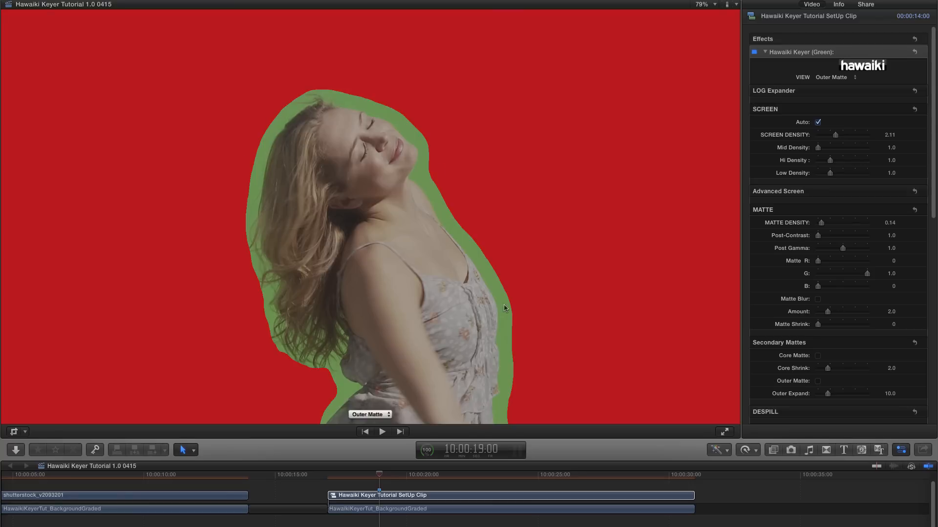
mouse_move(809, 178)
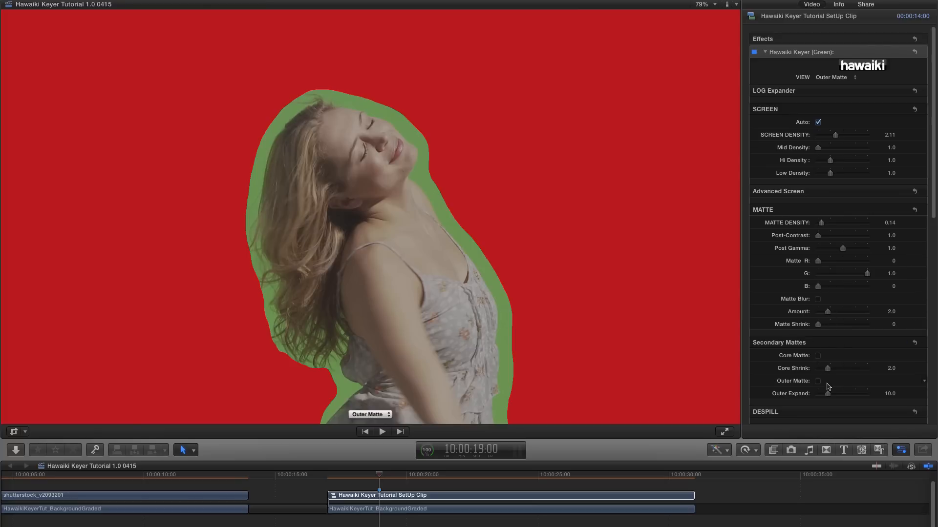
left_click_drag(828, 394, 834, 393)
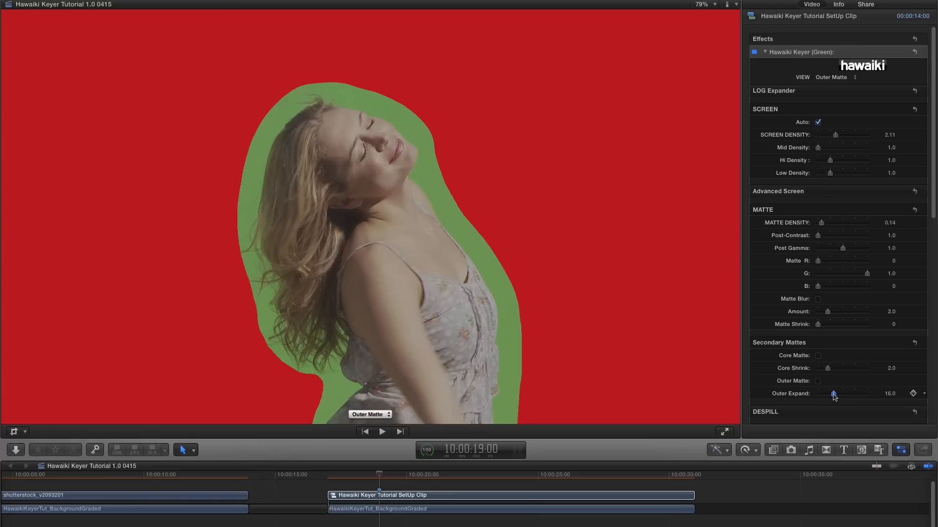
left_click_drag(833, 394, 848, 394)
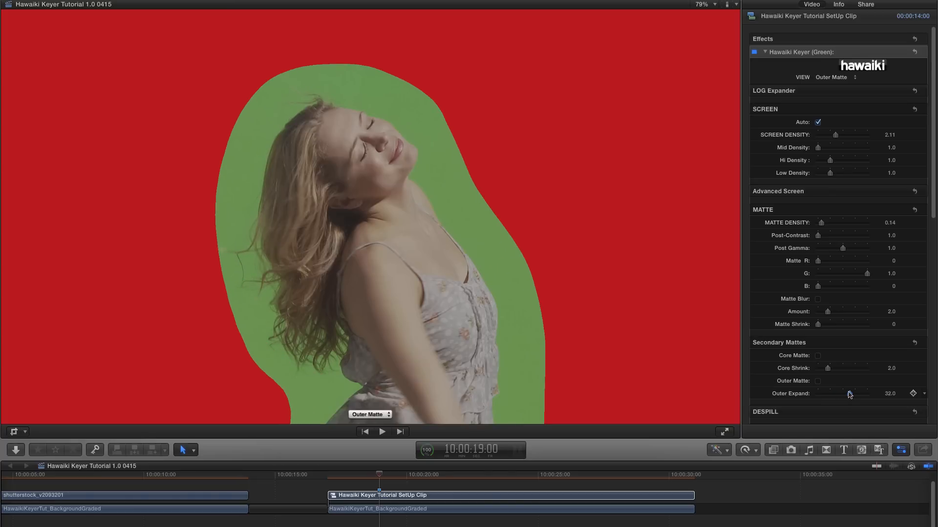
left_click_drag(849, 394, 854, 393)
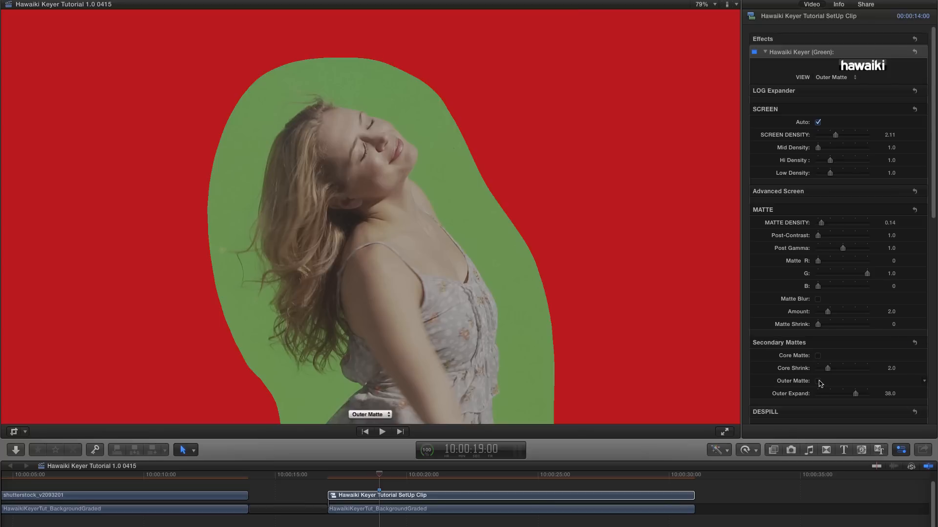
Step: Enable Outer Matte, check it in Analysis view, then return View to Final Key
left_click(817, 381)
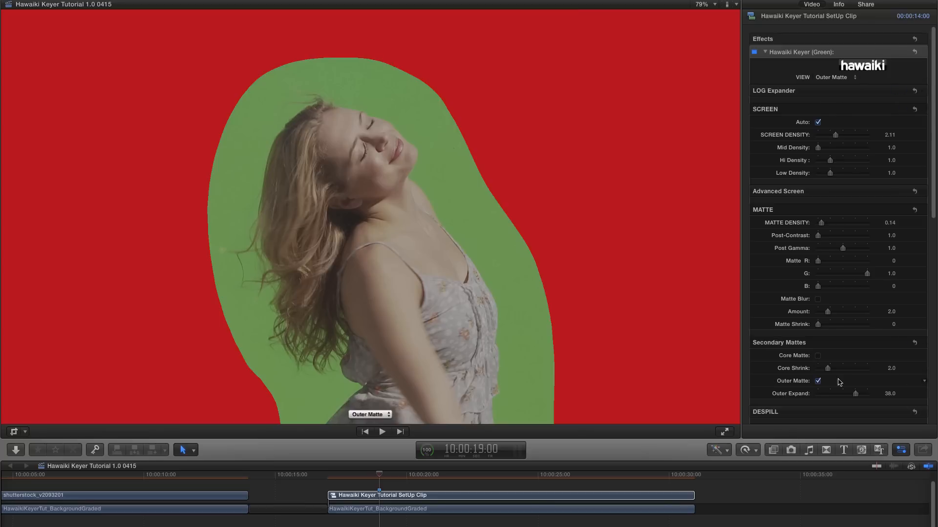
left_click(833, 77)
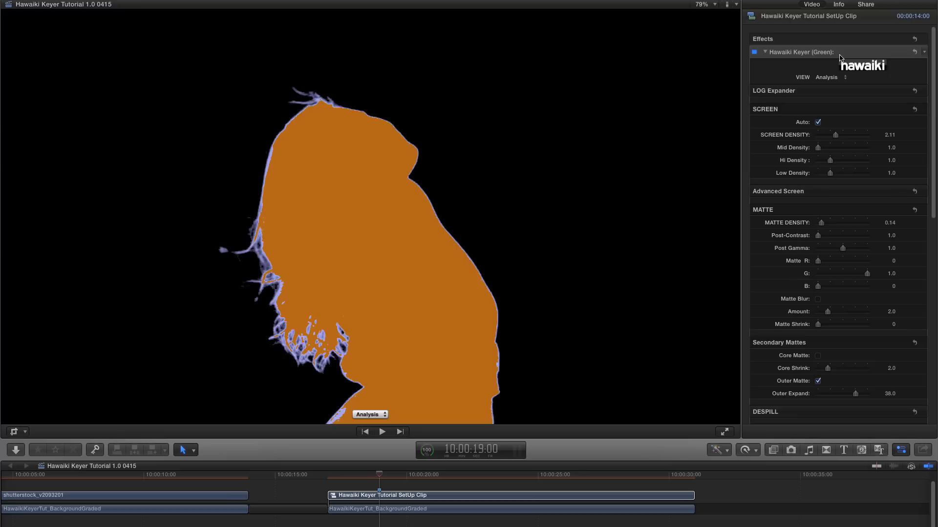
left_click(818, 381)
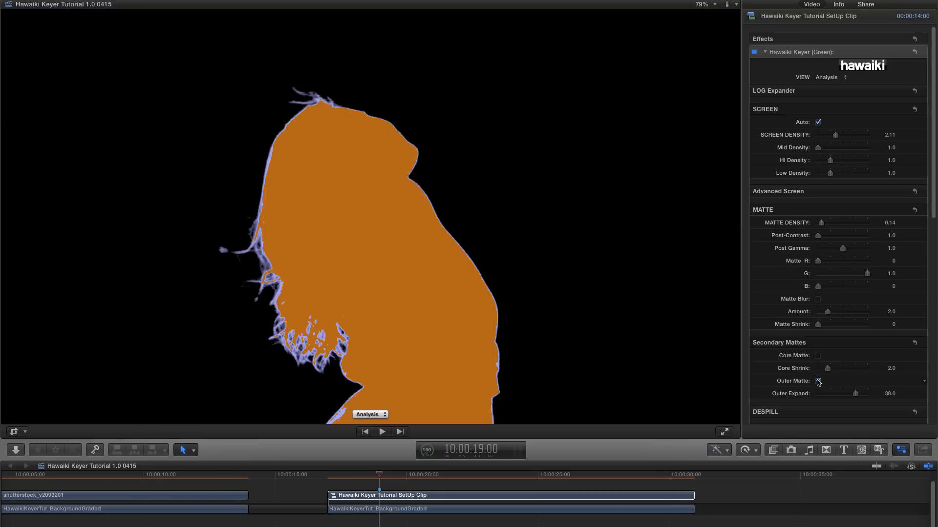
left_click(829, 77)
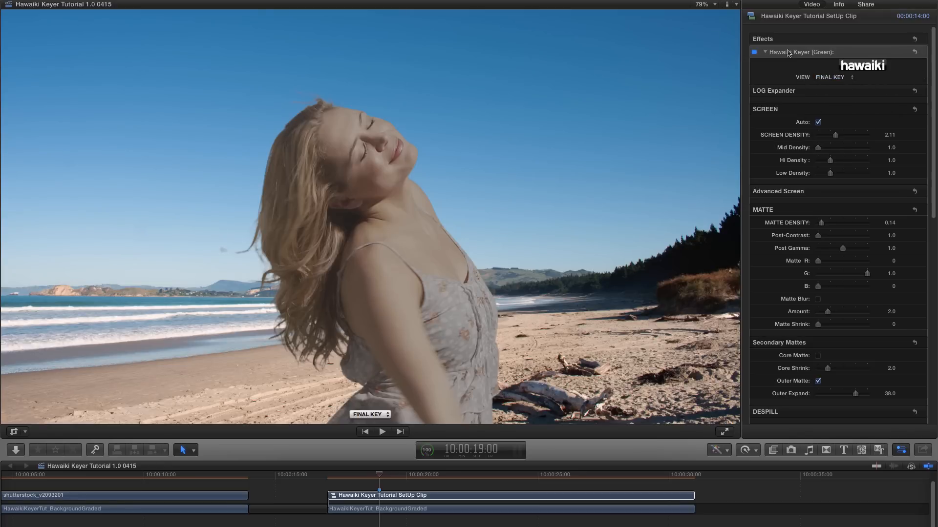
left_click(831, 77)
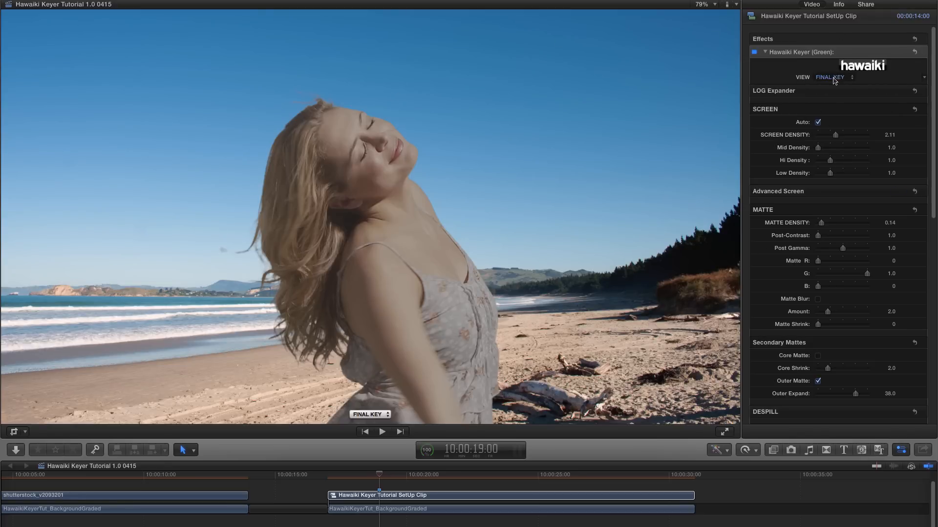
Step: Switch View to Core Matte and adjust the Core Shrink slider
left_click(830, 77)
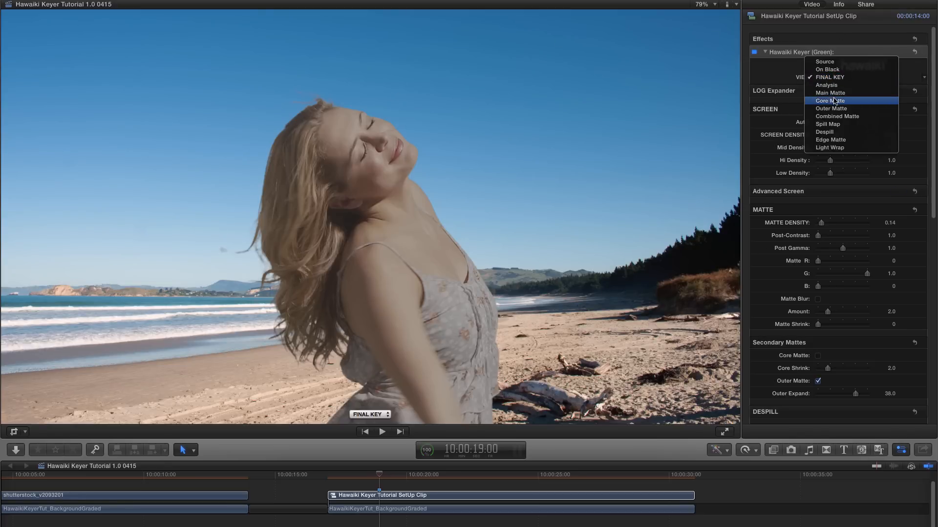
left_click(830, 101)
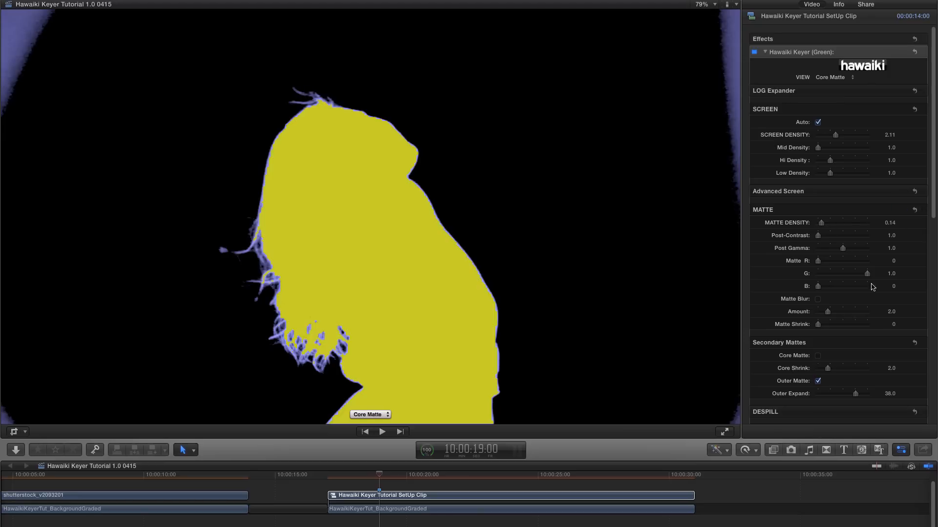
mouse_move(270, 187)
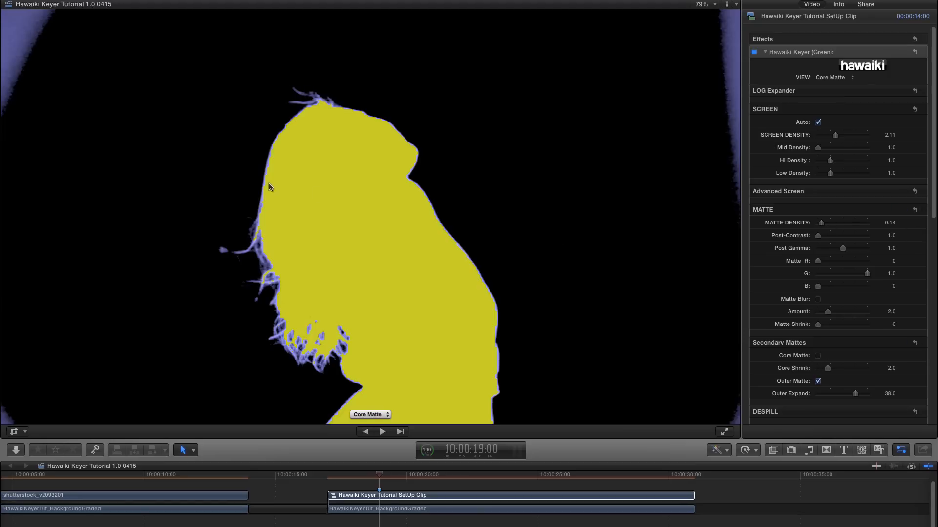
mouse_move(328, 169)
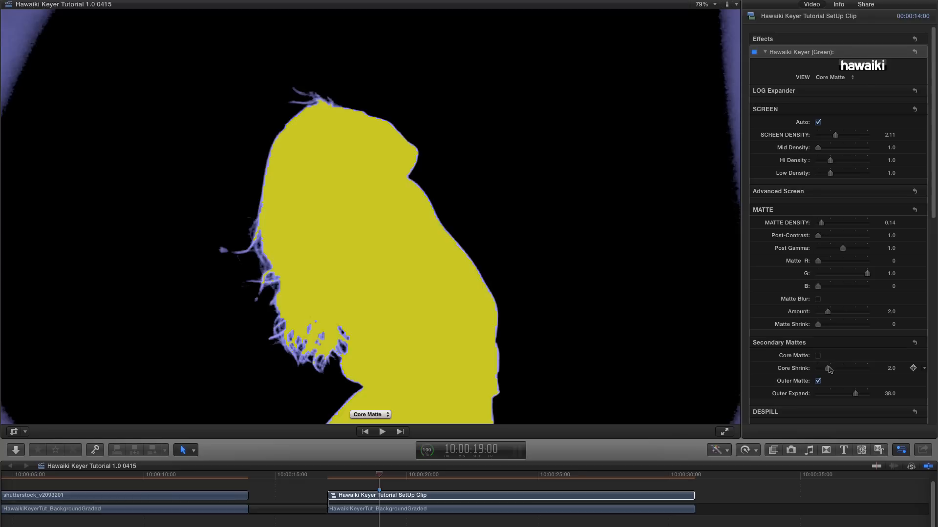
left_click_drag(829, 369, 868, 368)
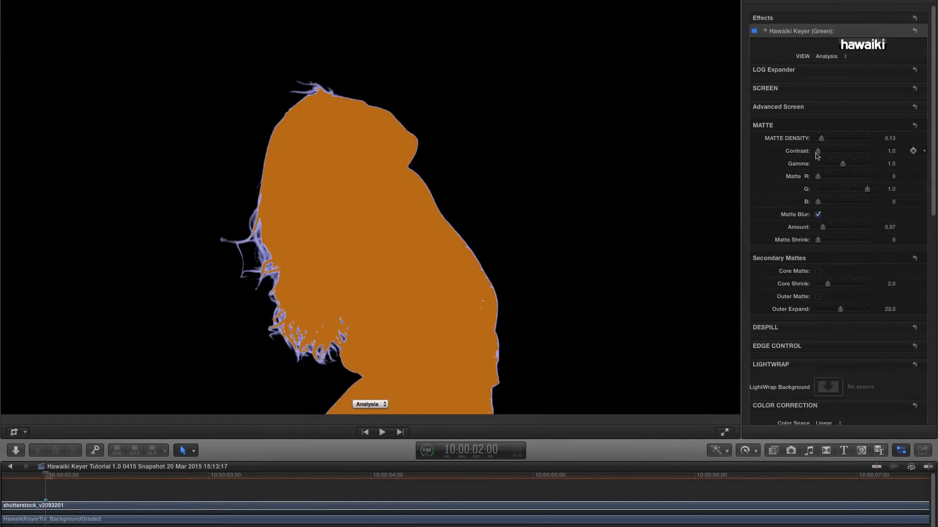
Step: Reduce Matte Density to 0 and enable Core Matte to refill the woman's body
left_click_drag(820, 138, 824, 138)
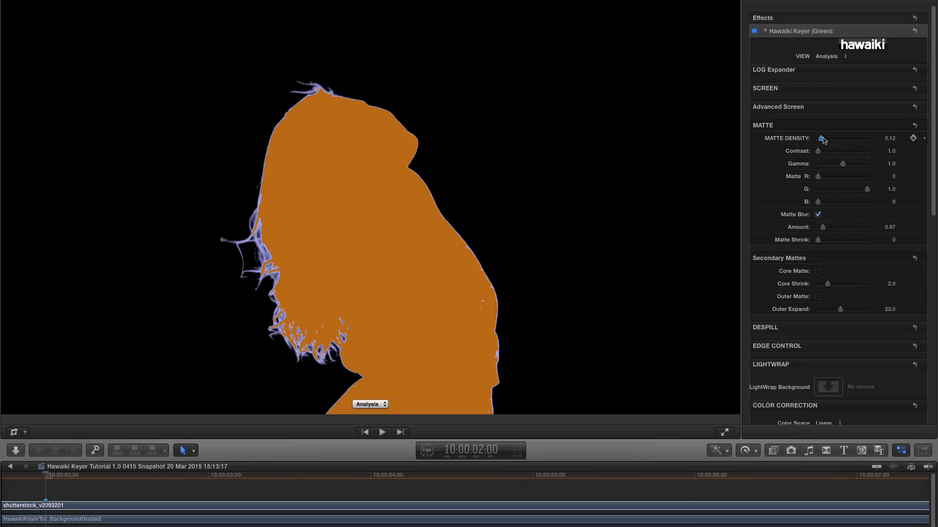
left_click_drag(823, 137, 818, 137)
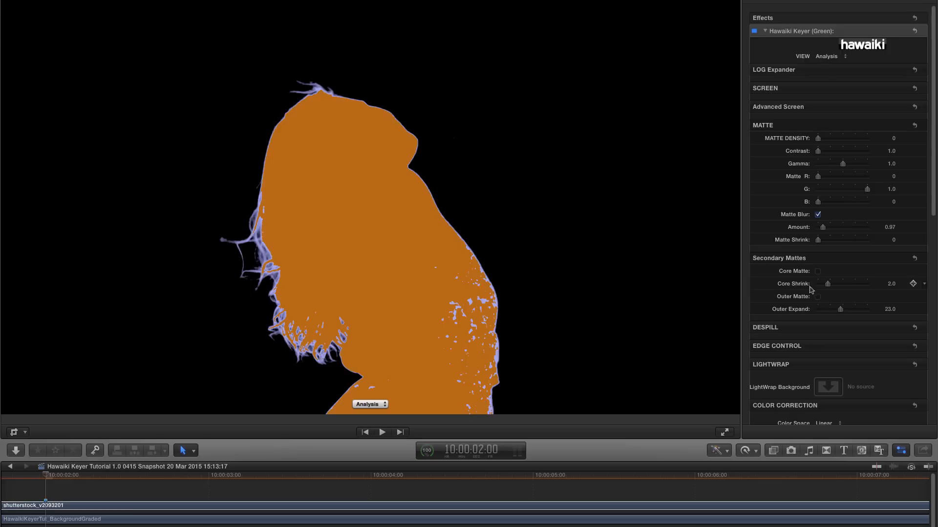
left_click(818, 271)
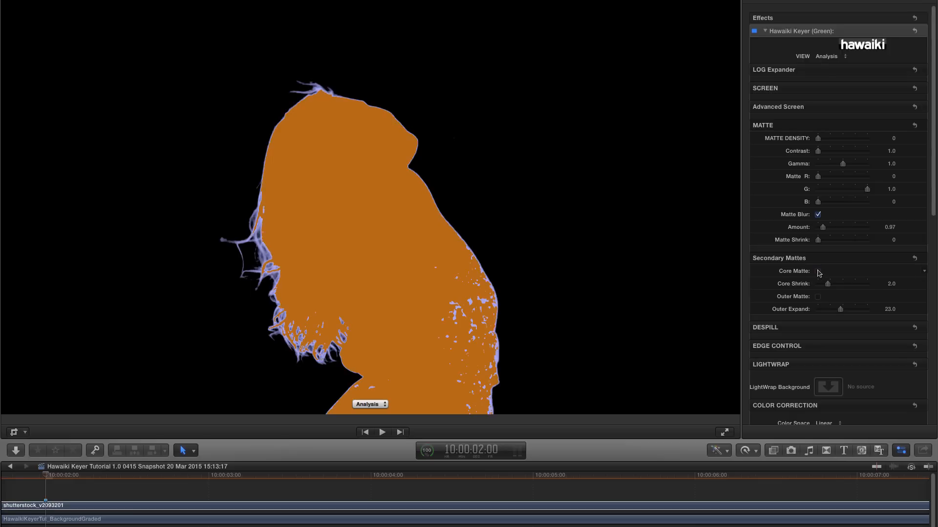
left_click(818, 270)
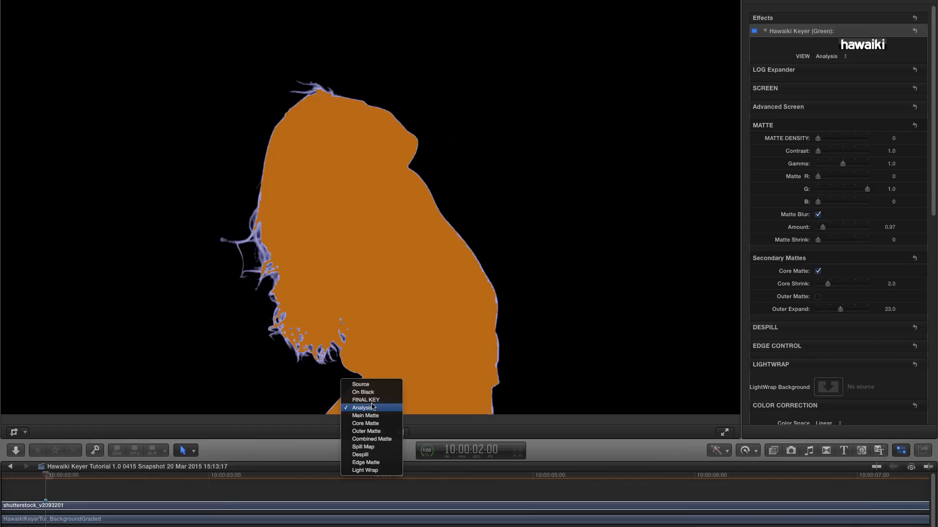
Step: Show Core Matte in the viewer and raise Core Shrink from 2.0 to 10.0
left_click(365, 423)
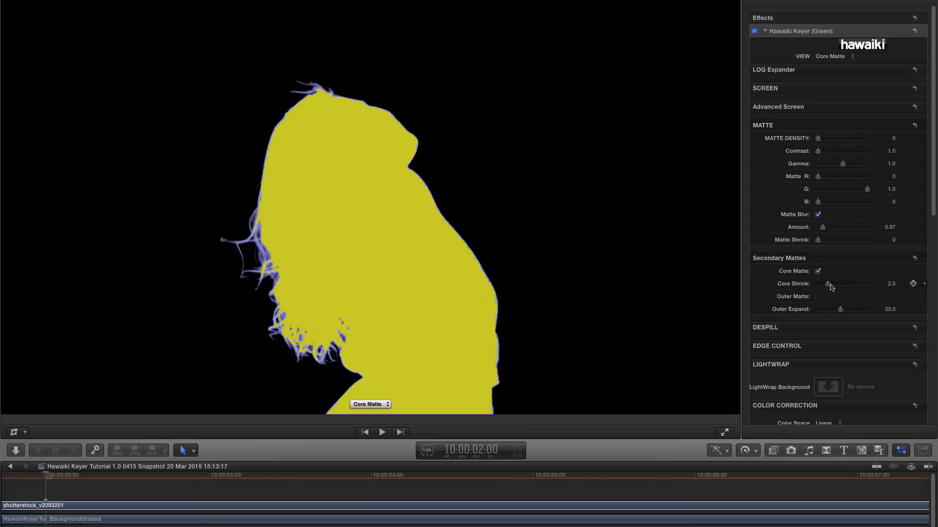
left_click_drag(823, 284, 866, 283)
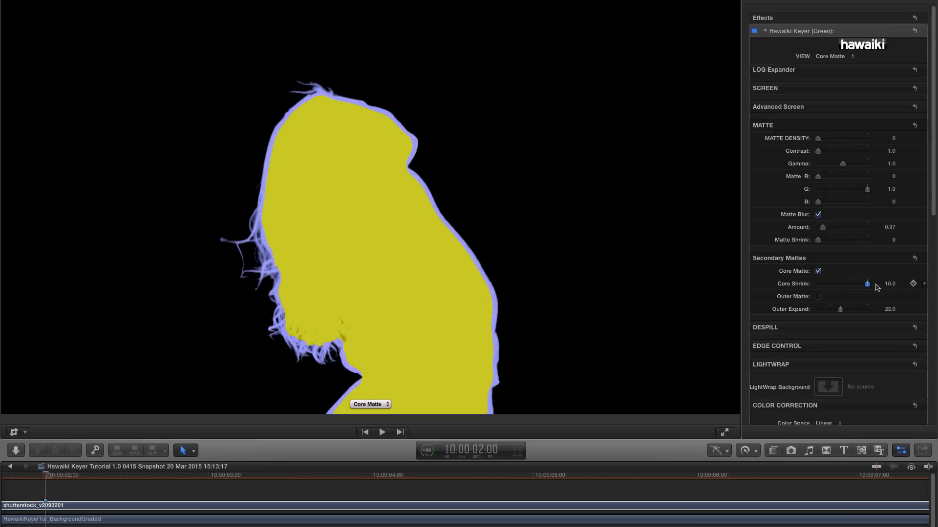